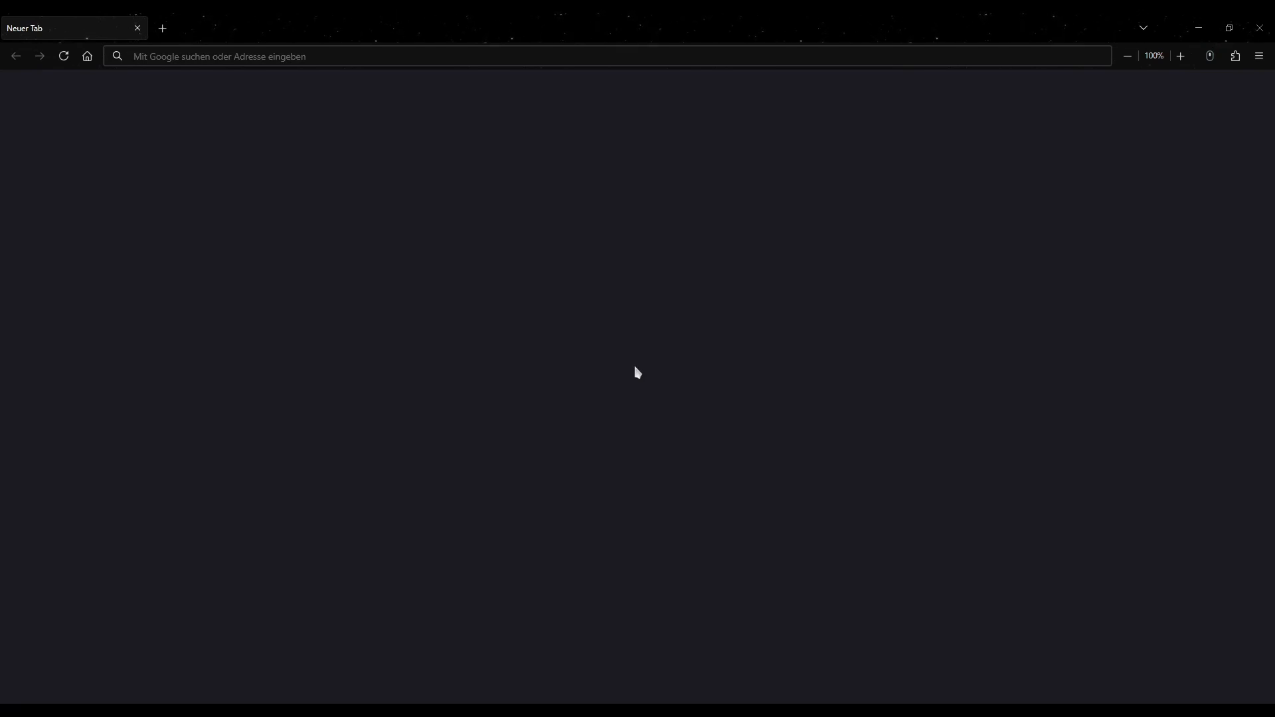
# Sign in at leantime.perma.earth/auth/login with the account email and password.
pyautogui.write('https://leantime.perma.earth/auth/login')
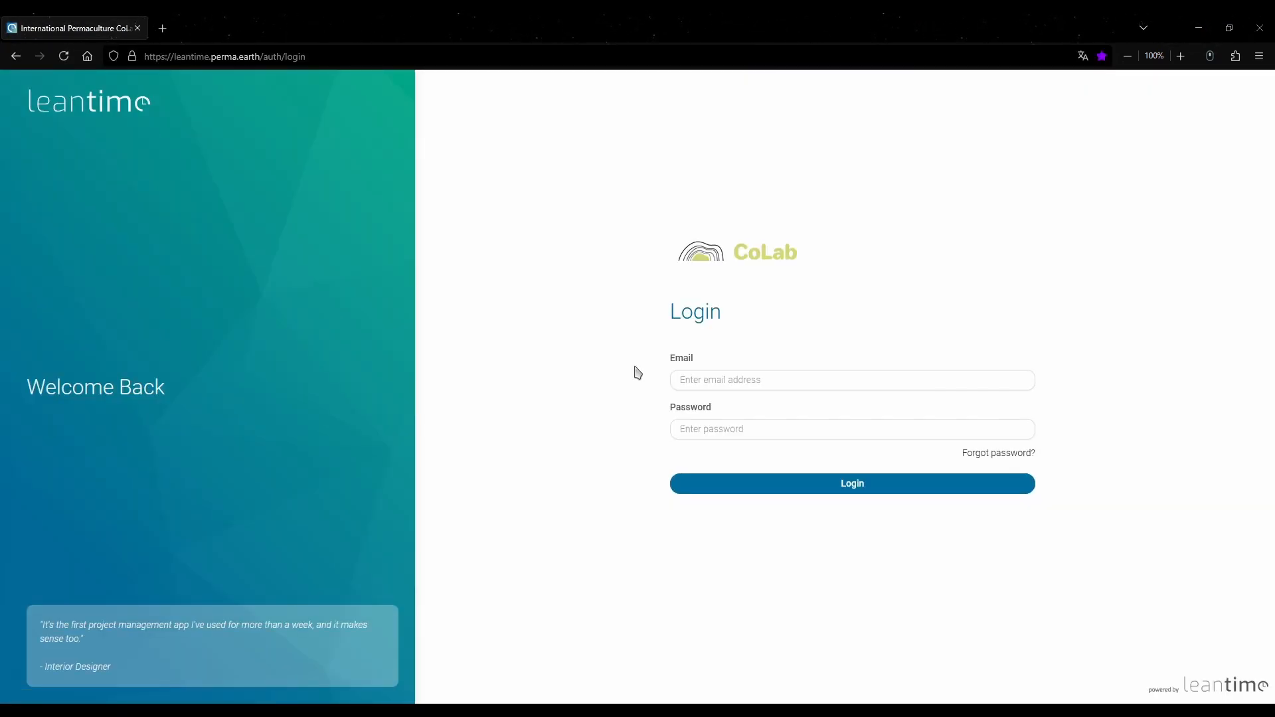
pyautogui.click(850, 380)
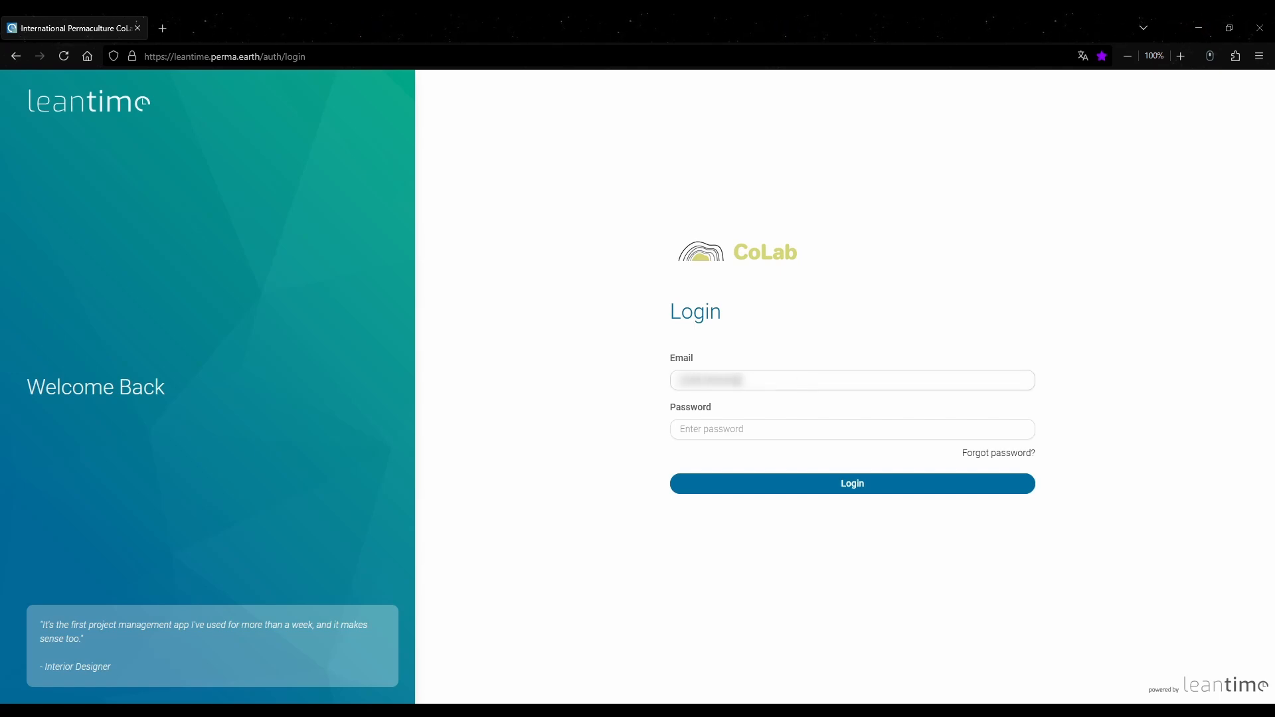
pyautogui.click(851, 429)
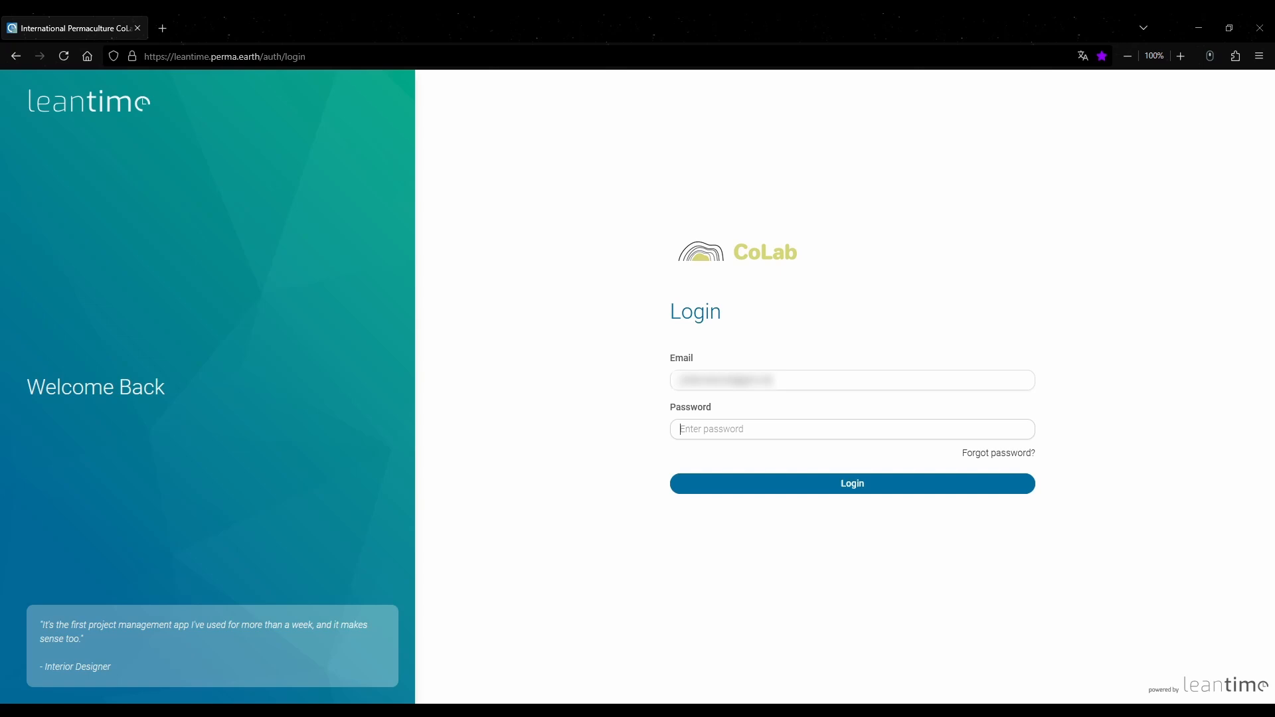
pyautogui.write('password')
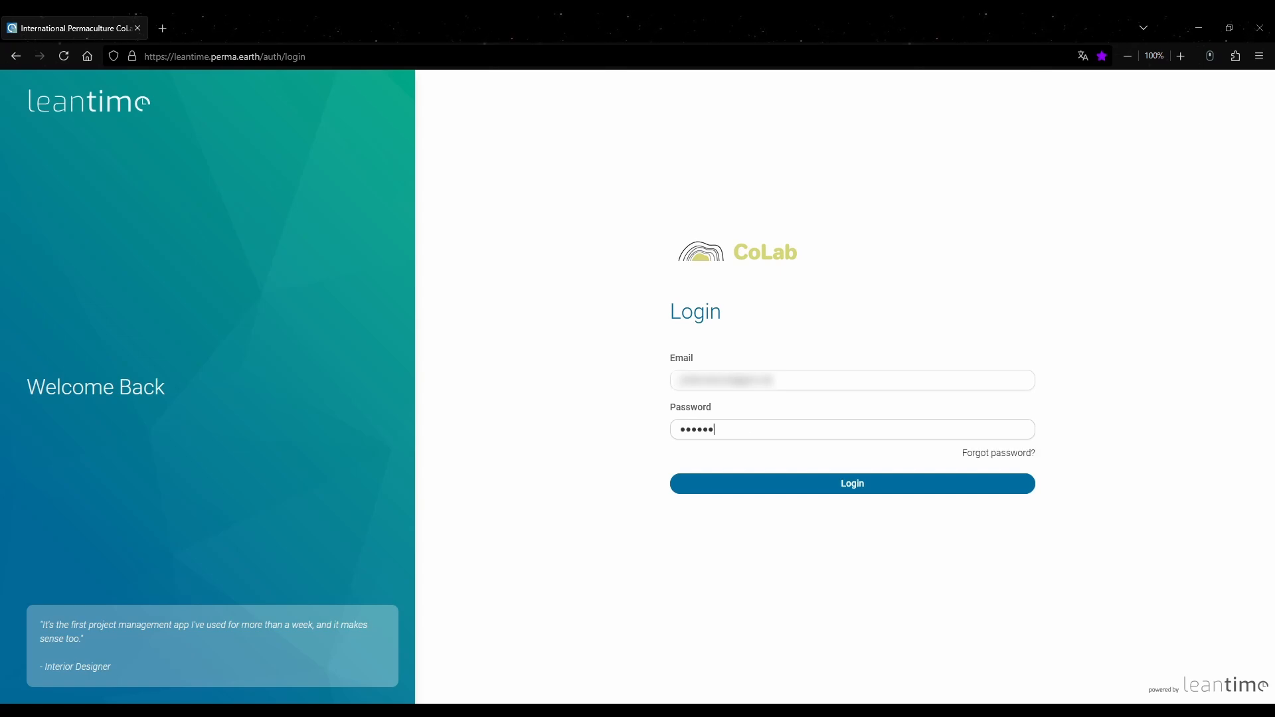
pyautogui.click(851, 484)
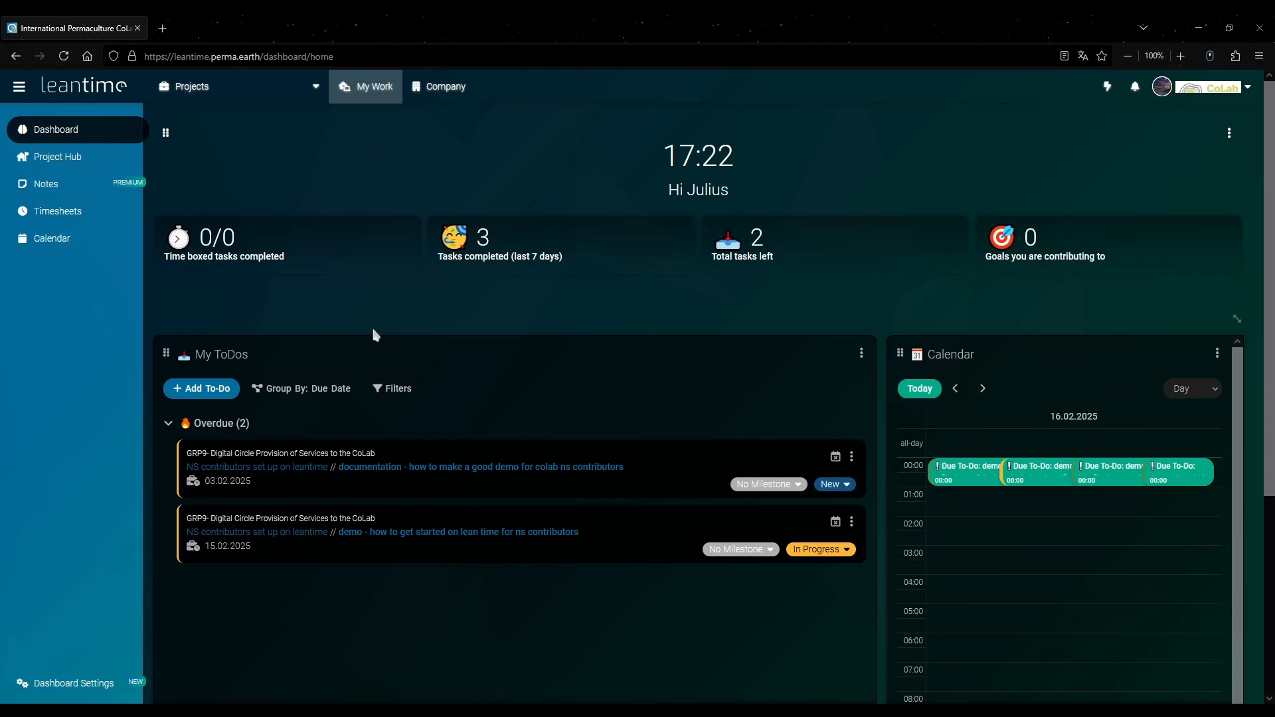
pyautogui.moveTo(953, 347)
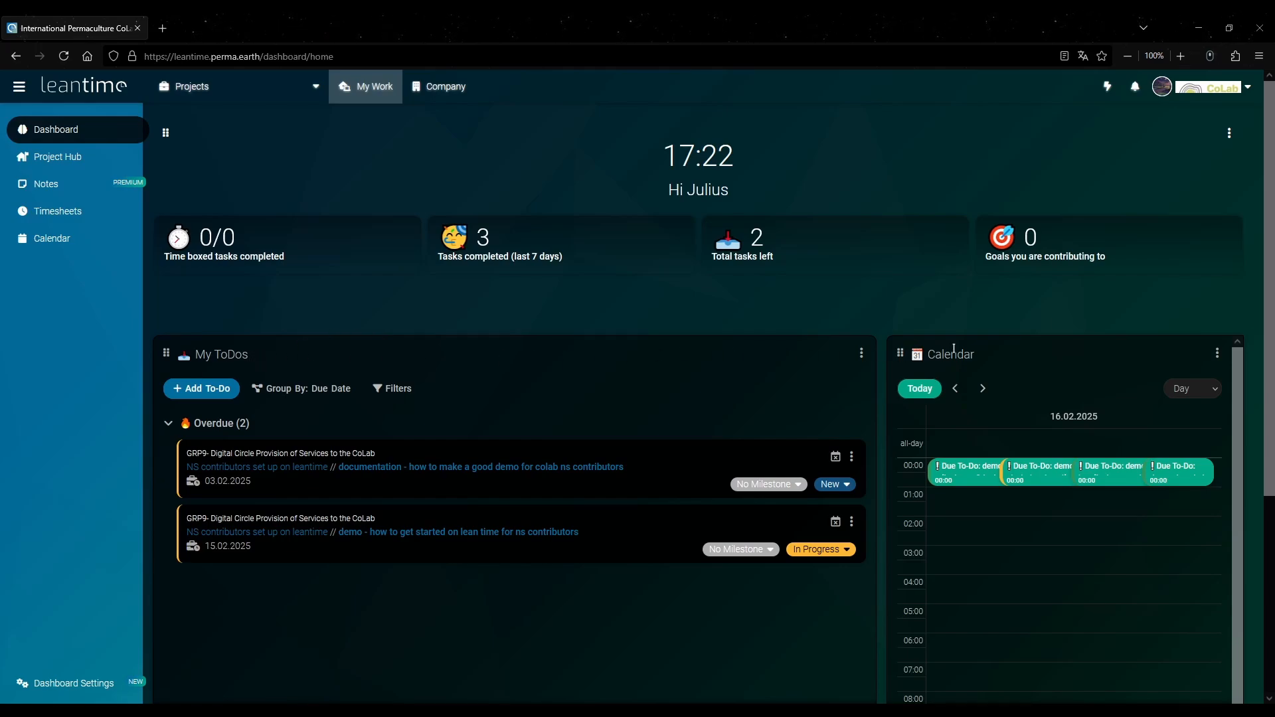
pyautogui.moveTo(1013, 362)
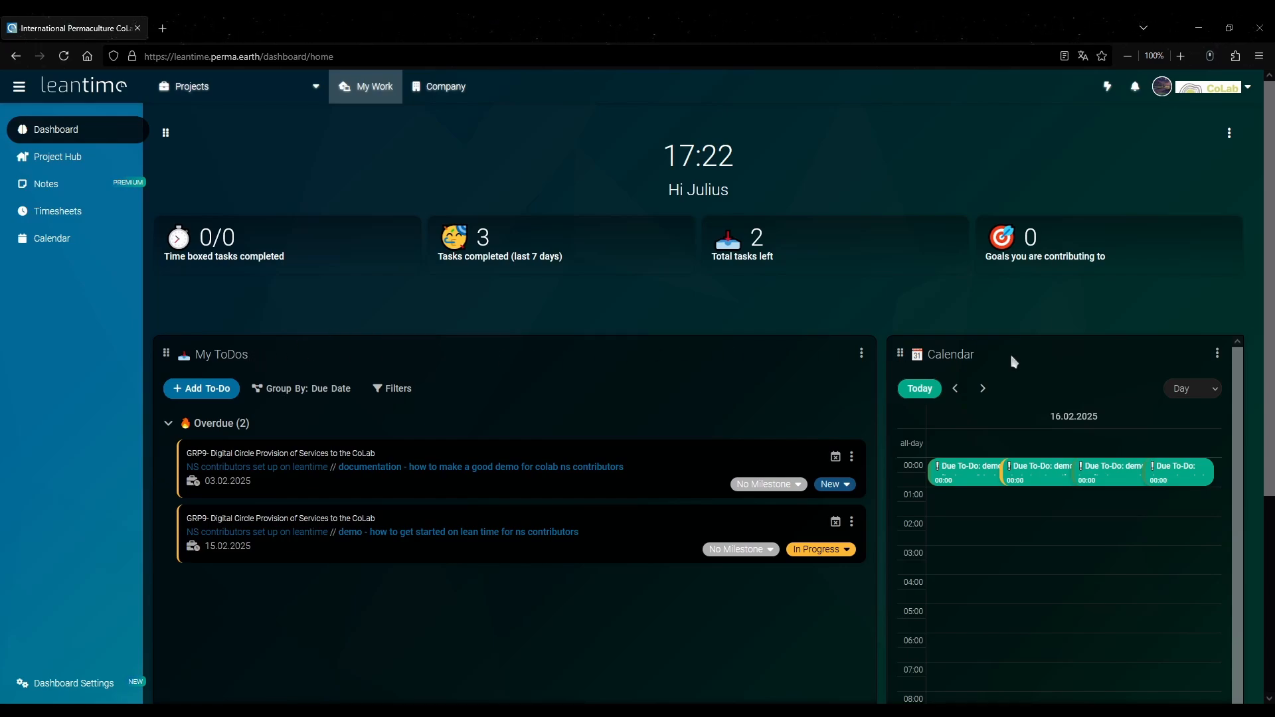
pyautogui.moveTo(986, 356)
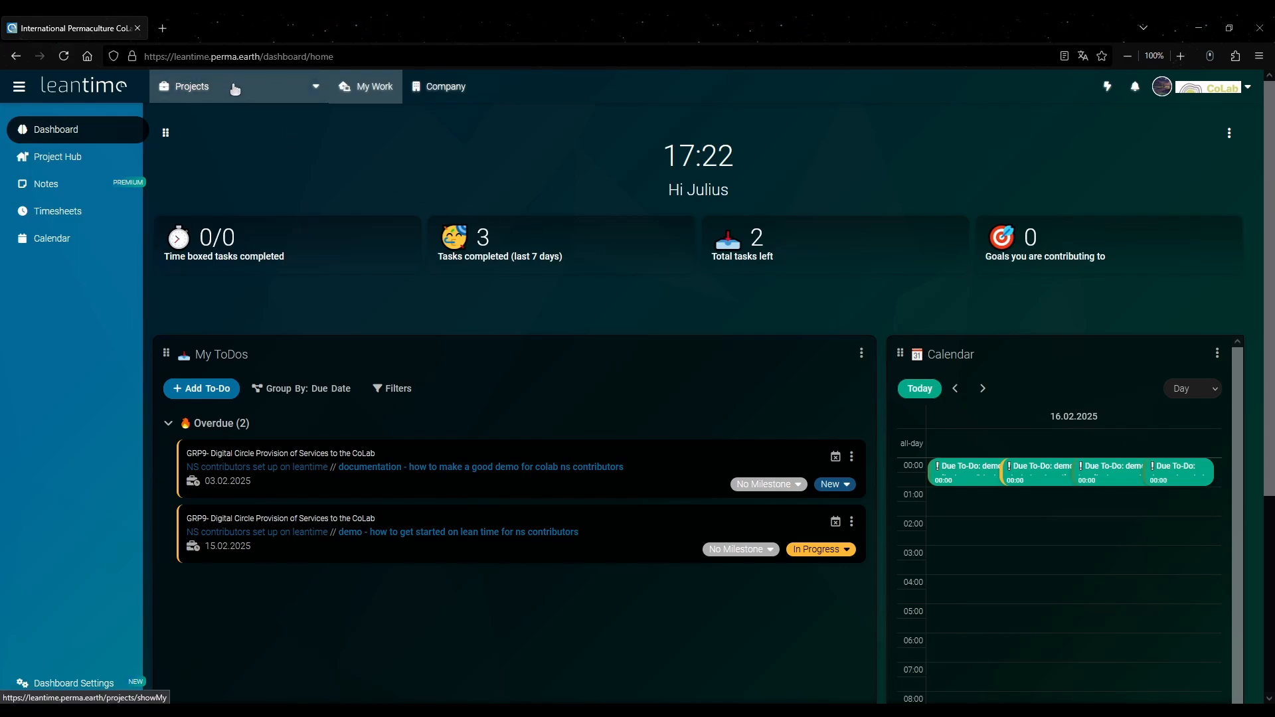
# Go from the Projects menu in the top bar to the Project Hub overview.
pyautogui.click(193, 87)
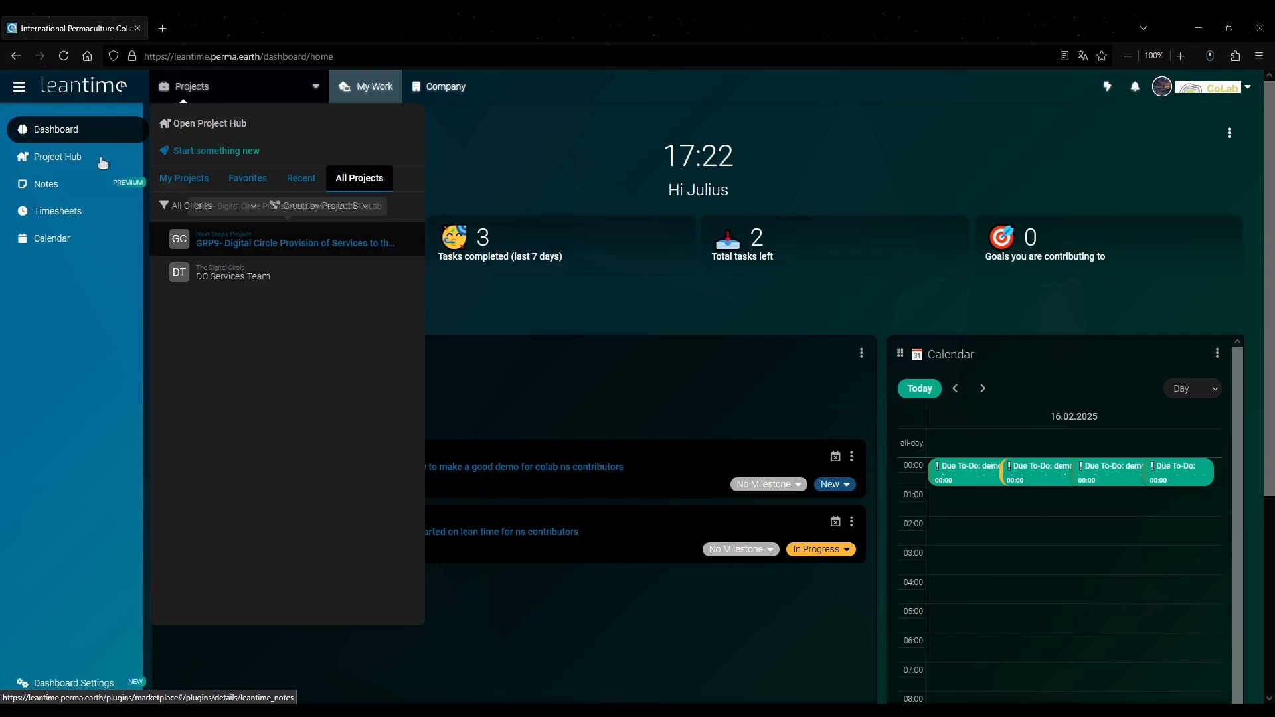
pyautogui.click(210, 123)
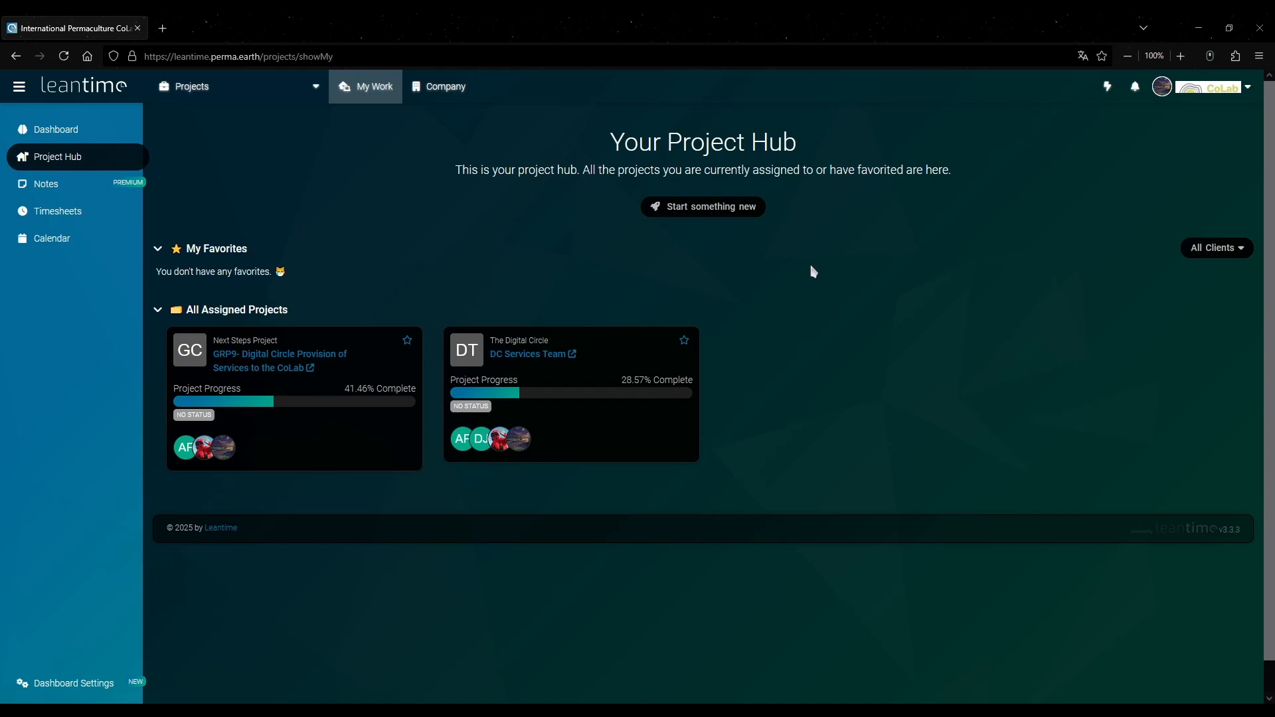
pyautogui.click(1215, 248)
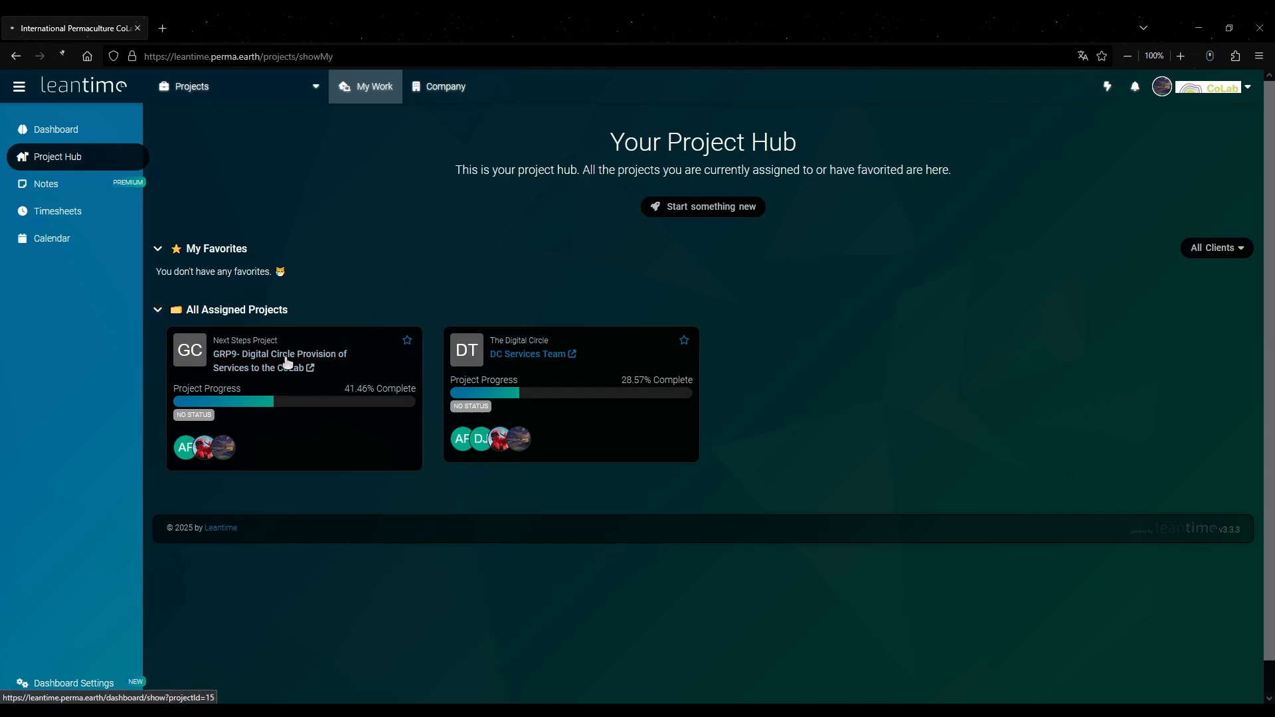
# Open the GRP9 project's dashboard and review its Latest To-Dos and Team sections.
pyautogui.click(279, 360)
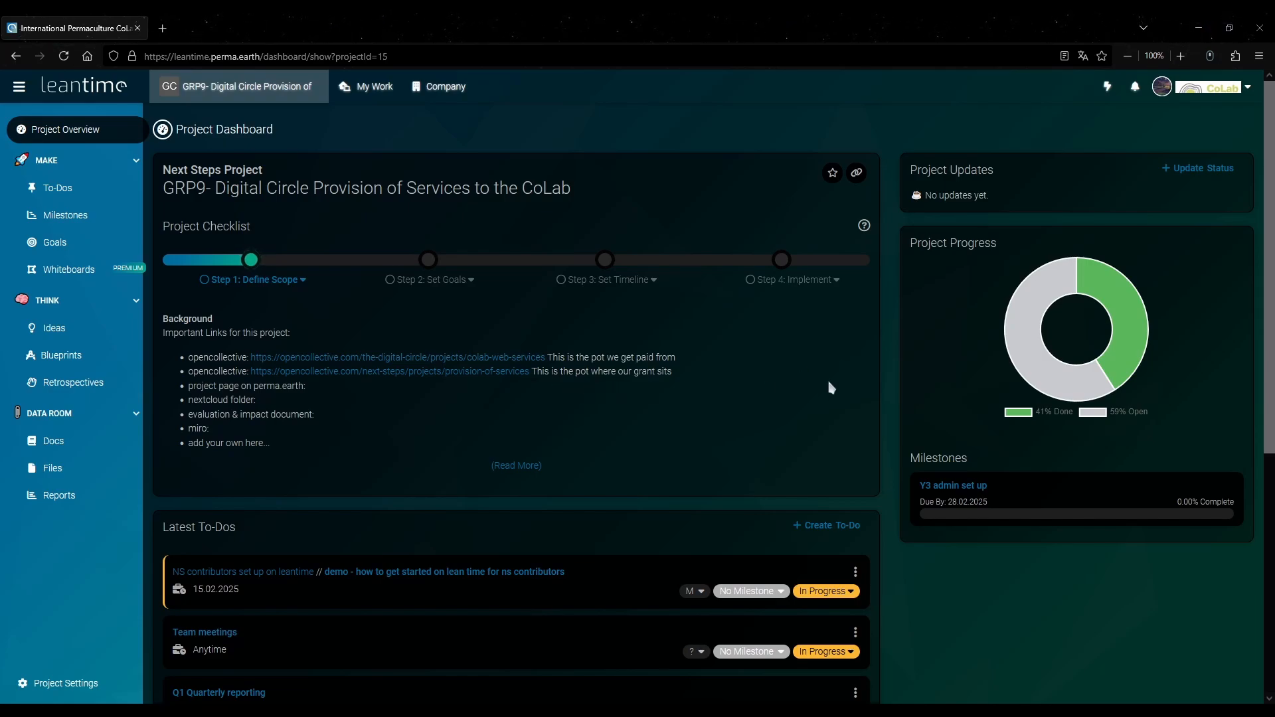
pyautogui.moveTo(1062, 310)
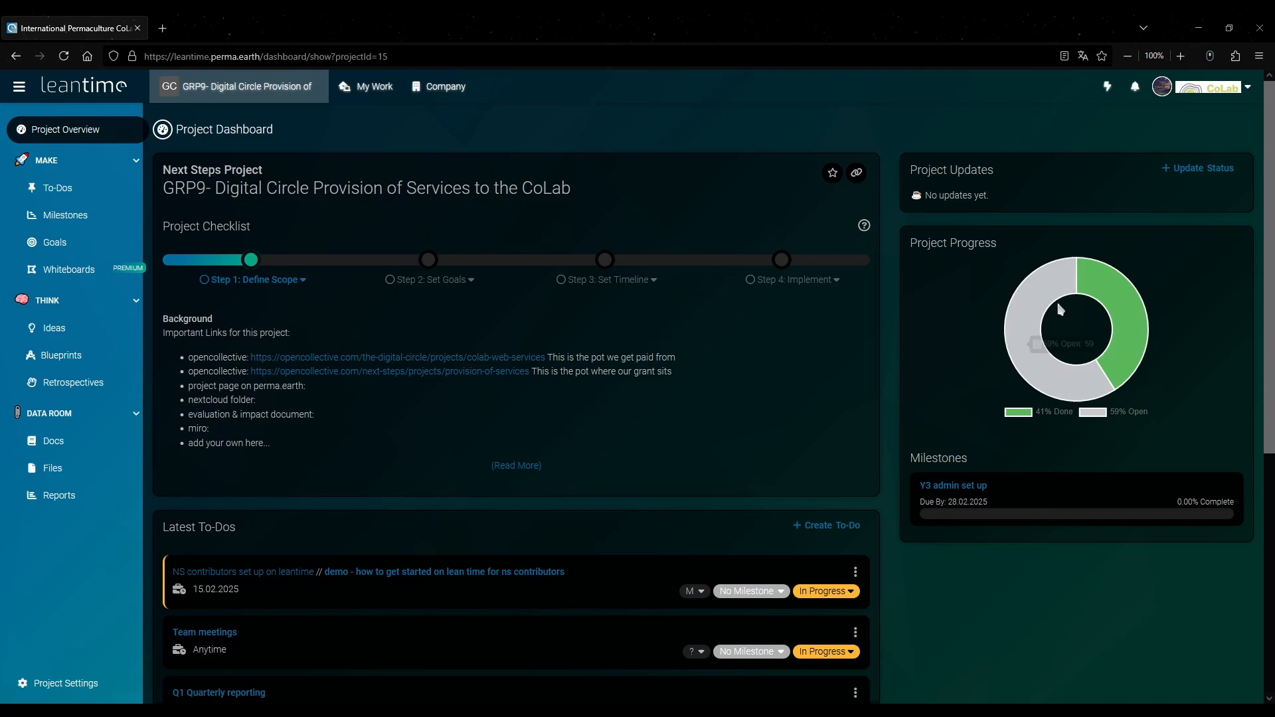
pyautogui.moveTo(1057, 306)
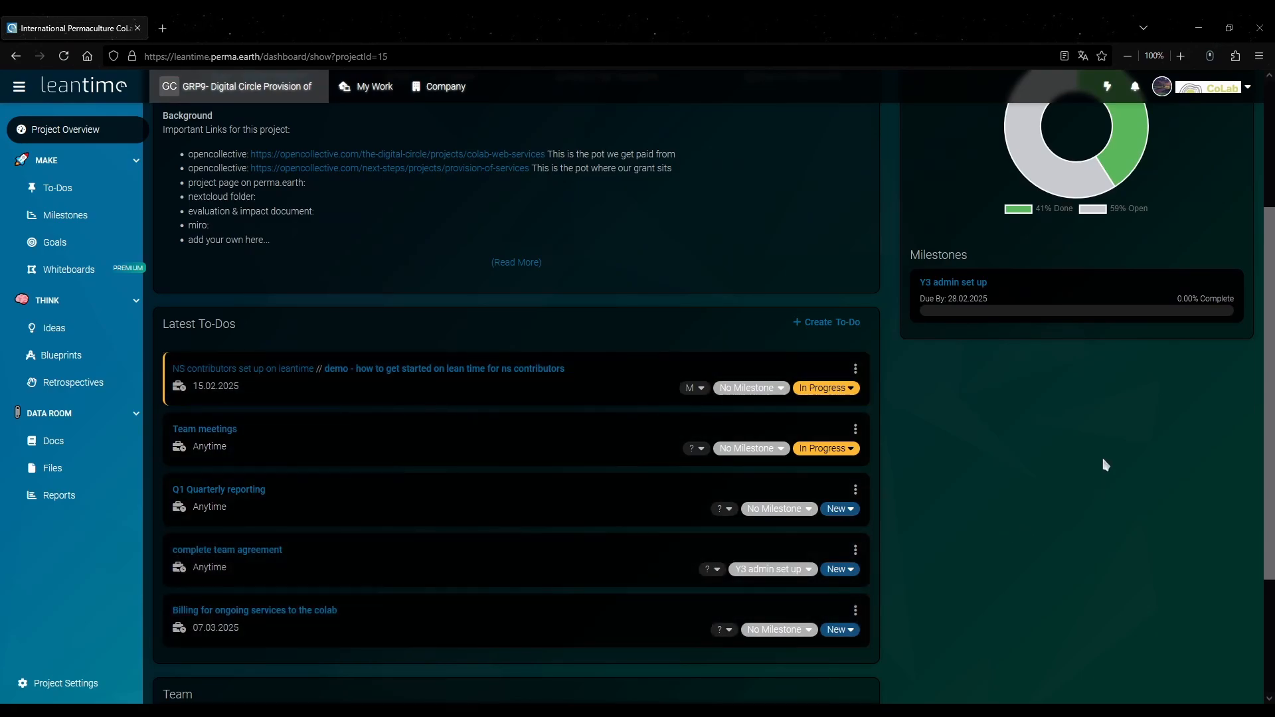
pyautogui.scroll(-3)
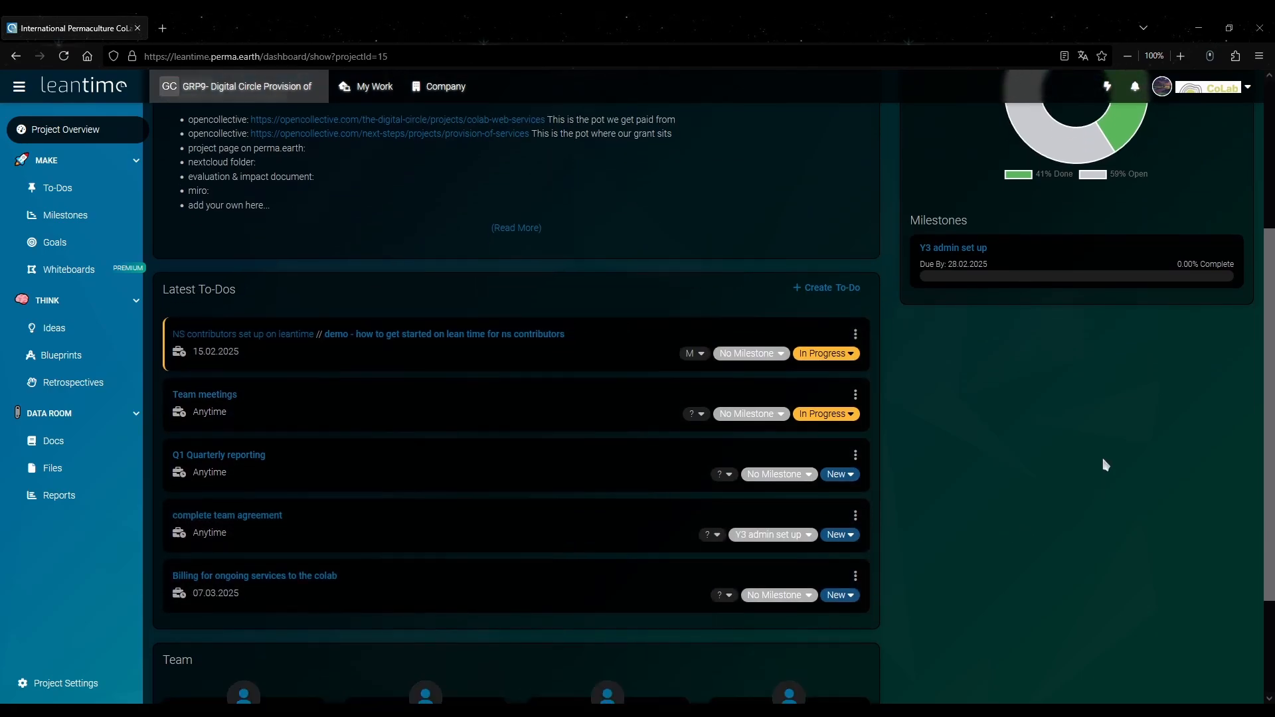
pyautogui.scroll(-3)
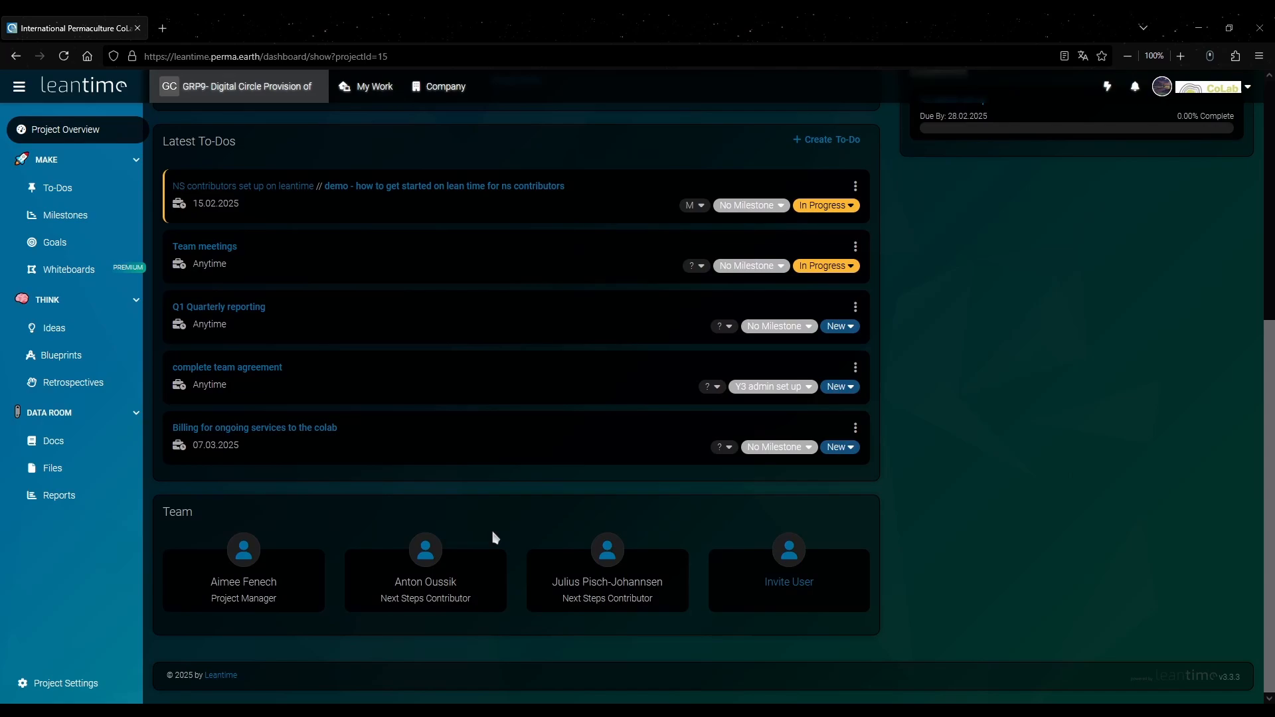
pyautogui.moveTo(498, 532)
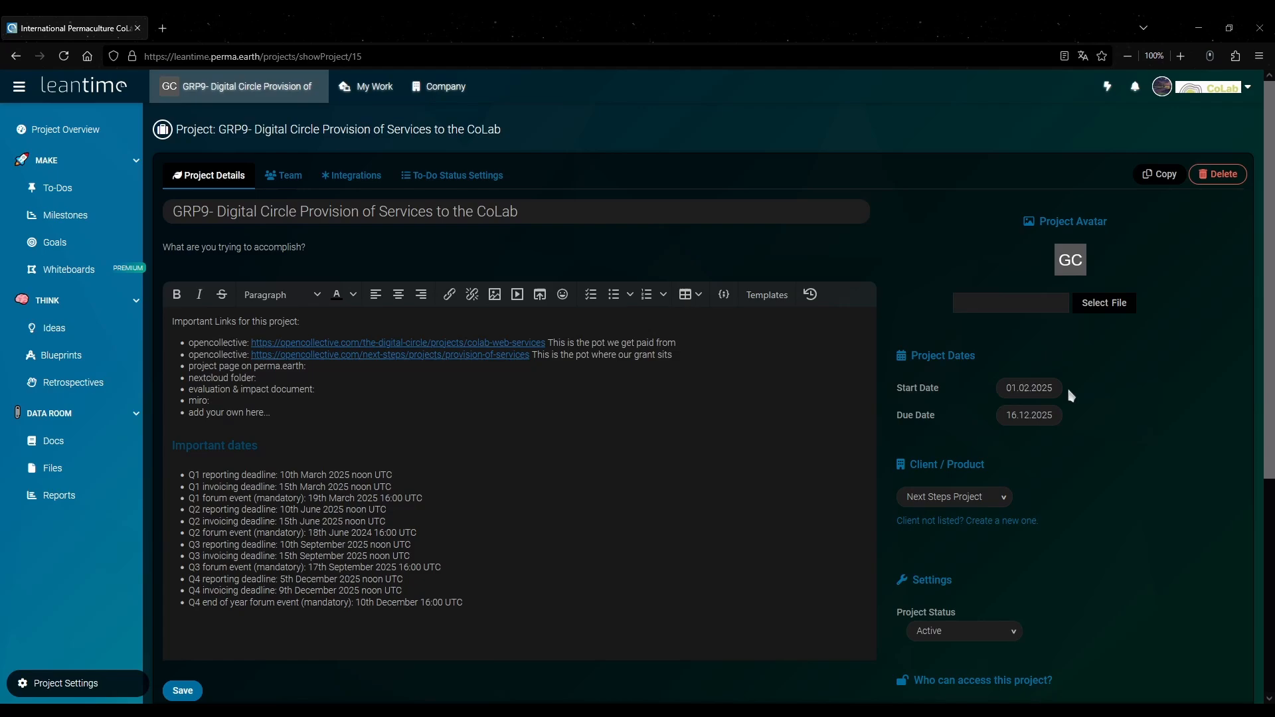
pyautogui.moveTo(1067, 421)
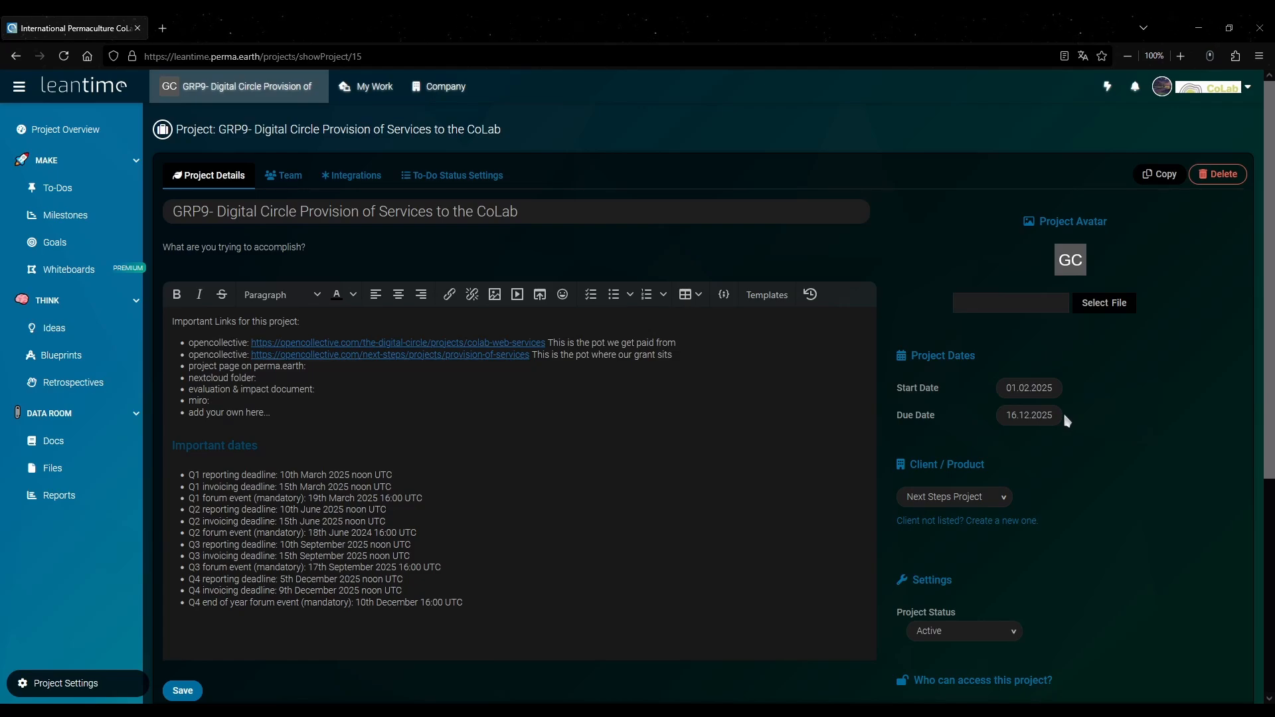
pyautogui.moveTo(1007, 498)
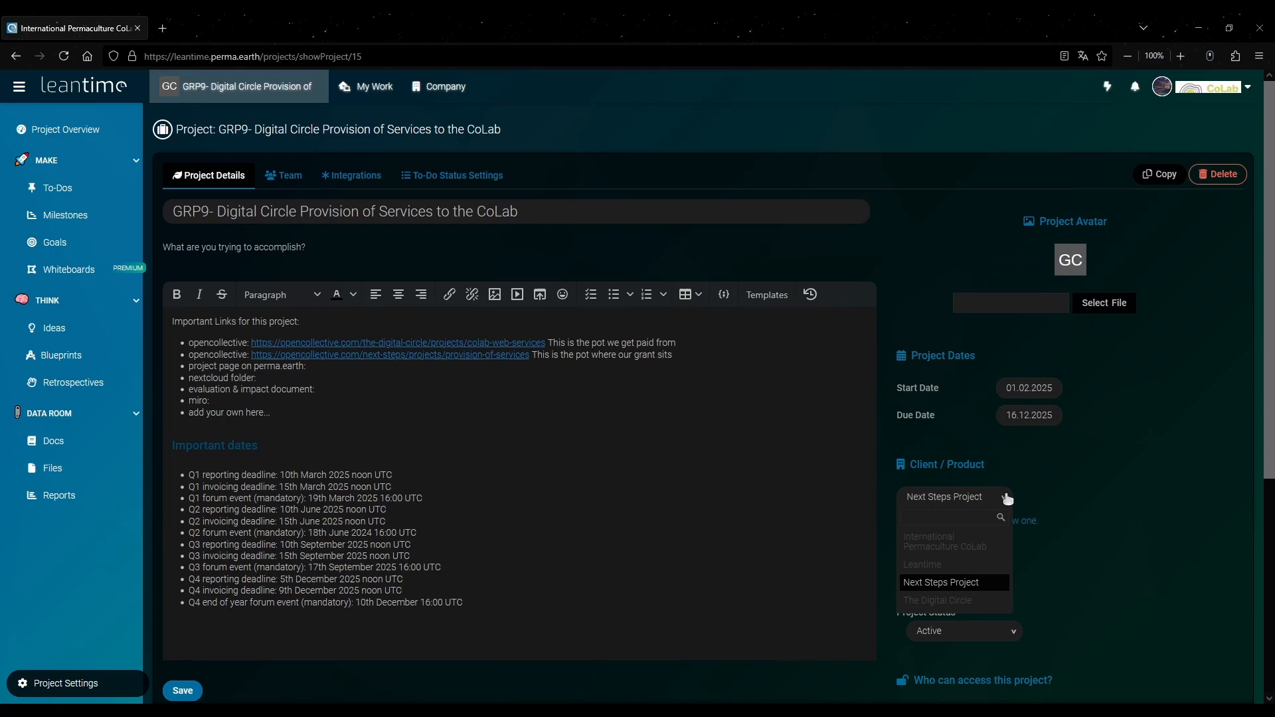
# Review the Client dropdown, keeping Next Steps Project, and check who can access the project.
pyautogui.click(951, 516)
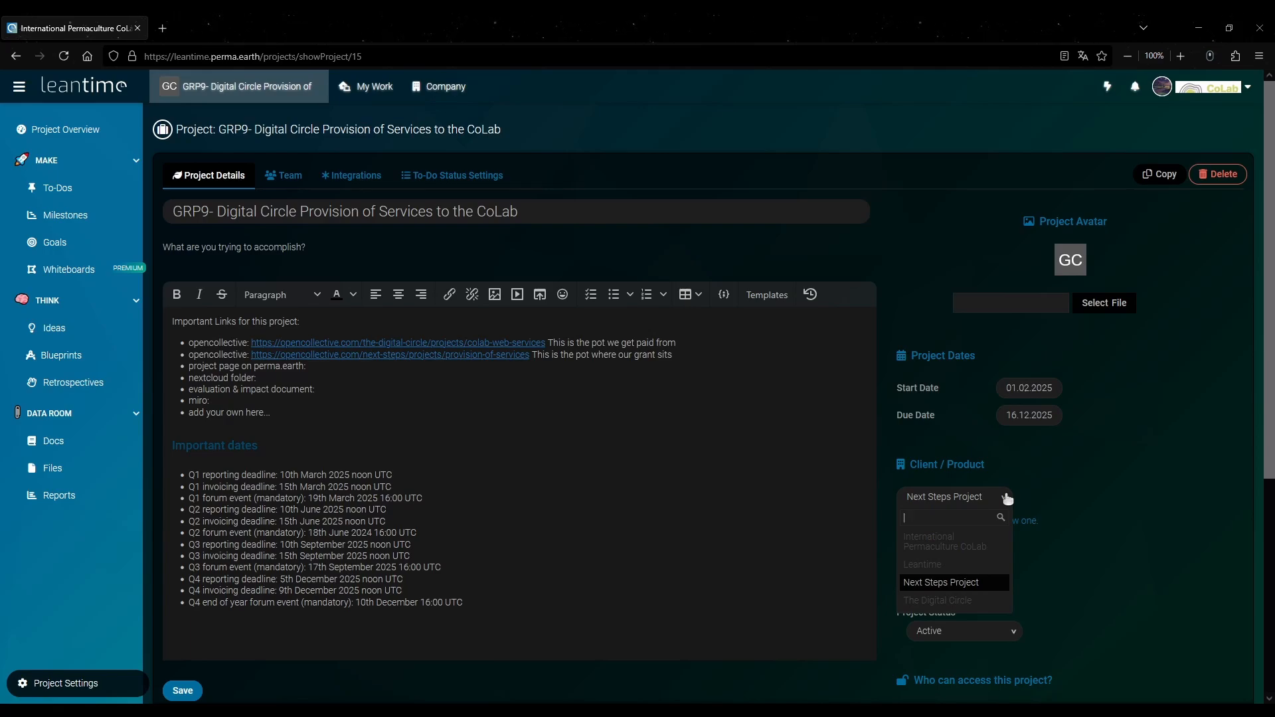
pyautogui.click(940, 582)
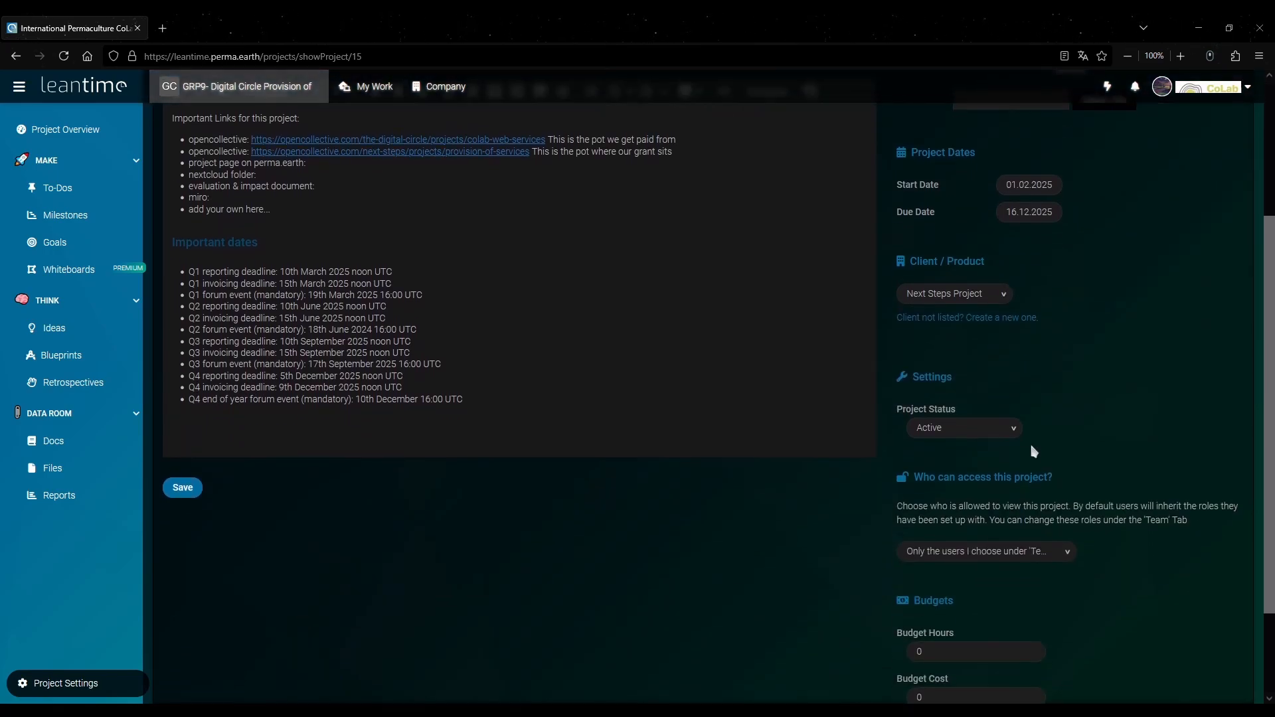
pyautogui.moveTo(1076, 457)
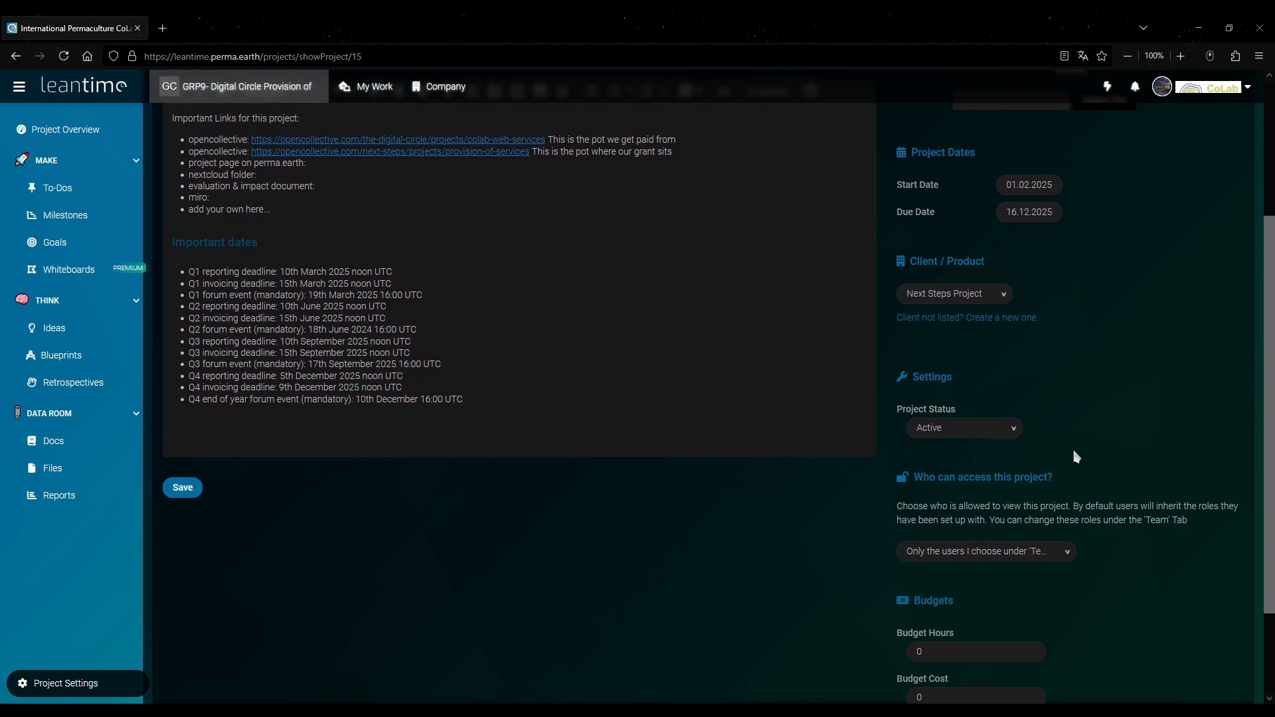
pyautogui.scroll(-3)
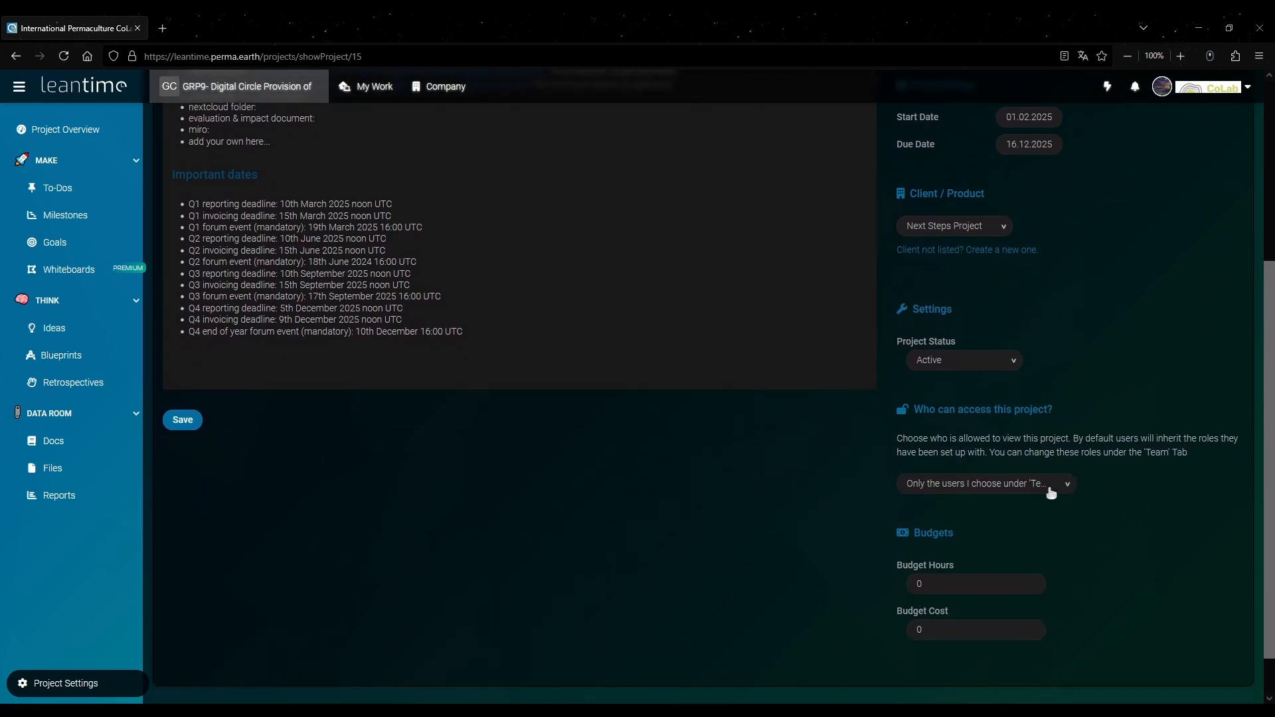
pyautogui.click(982, 484)
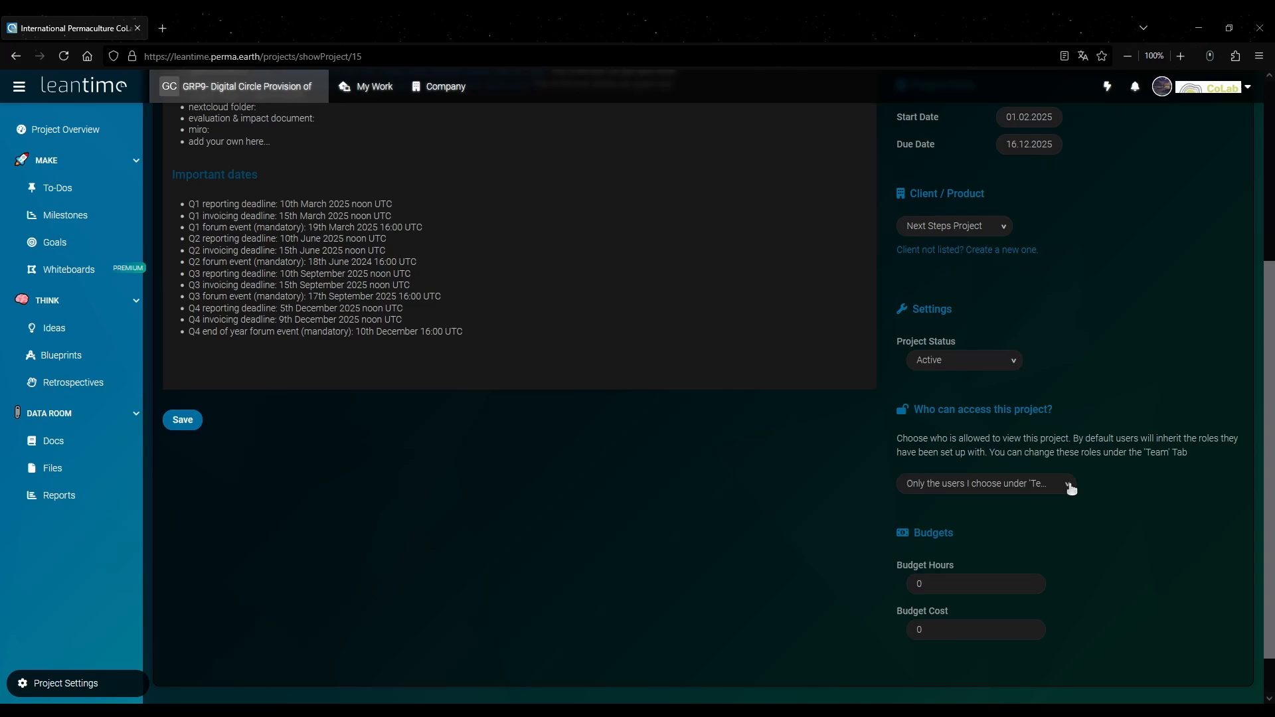
pyautogui.scroll(-3)
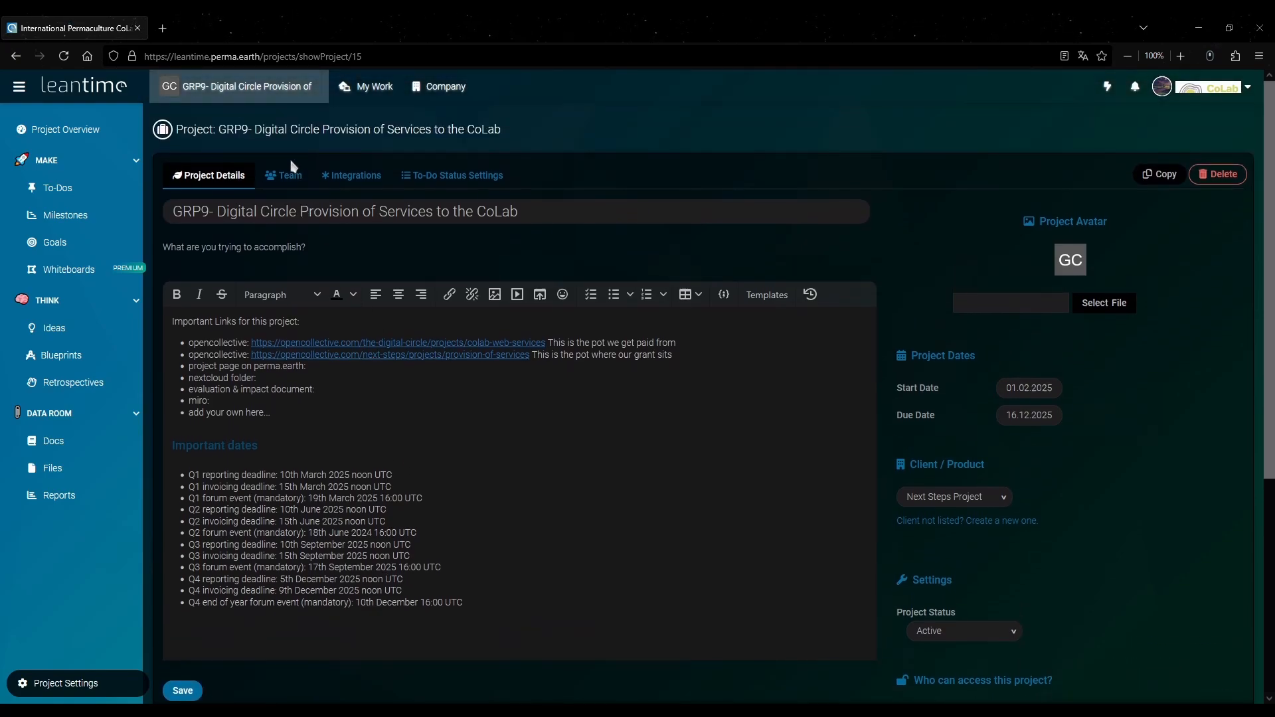
# View the project's Team tab with its three current members and assignable users.
pyautogui.click(283, 175)
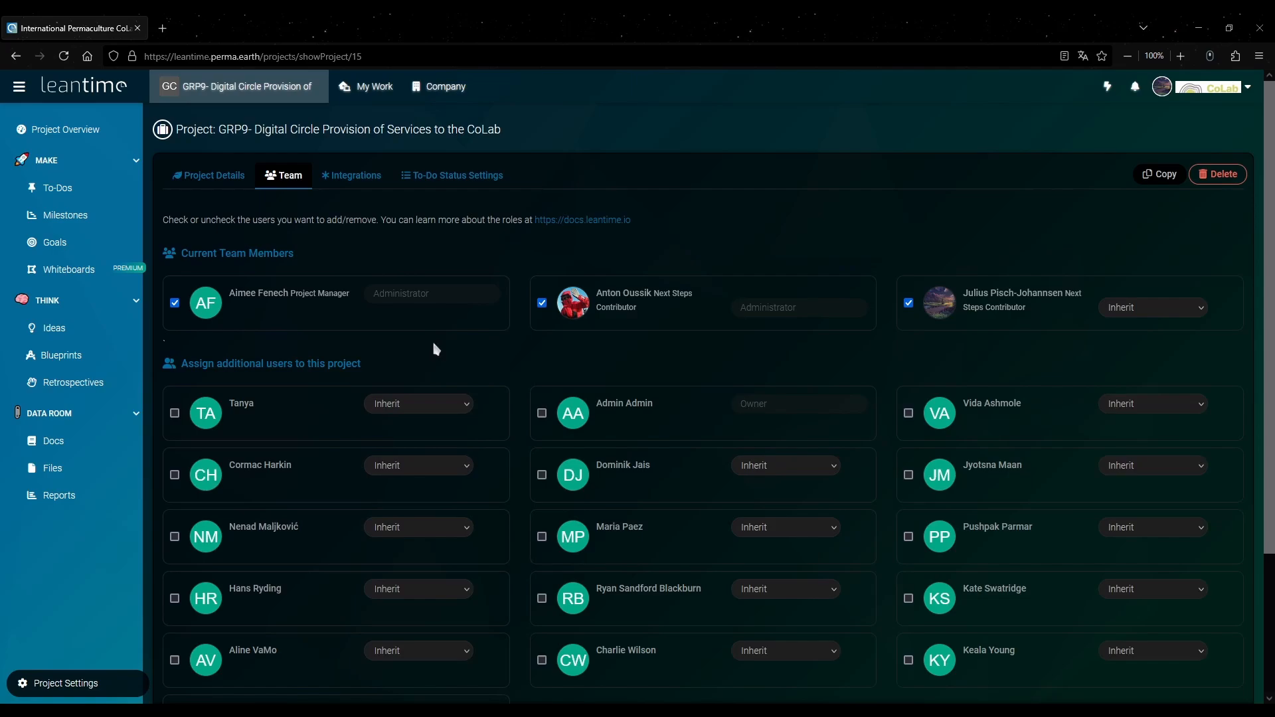
pyautogui.scroll(-3)
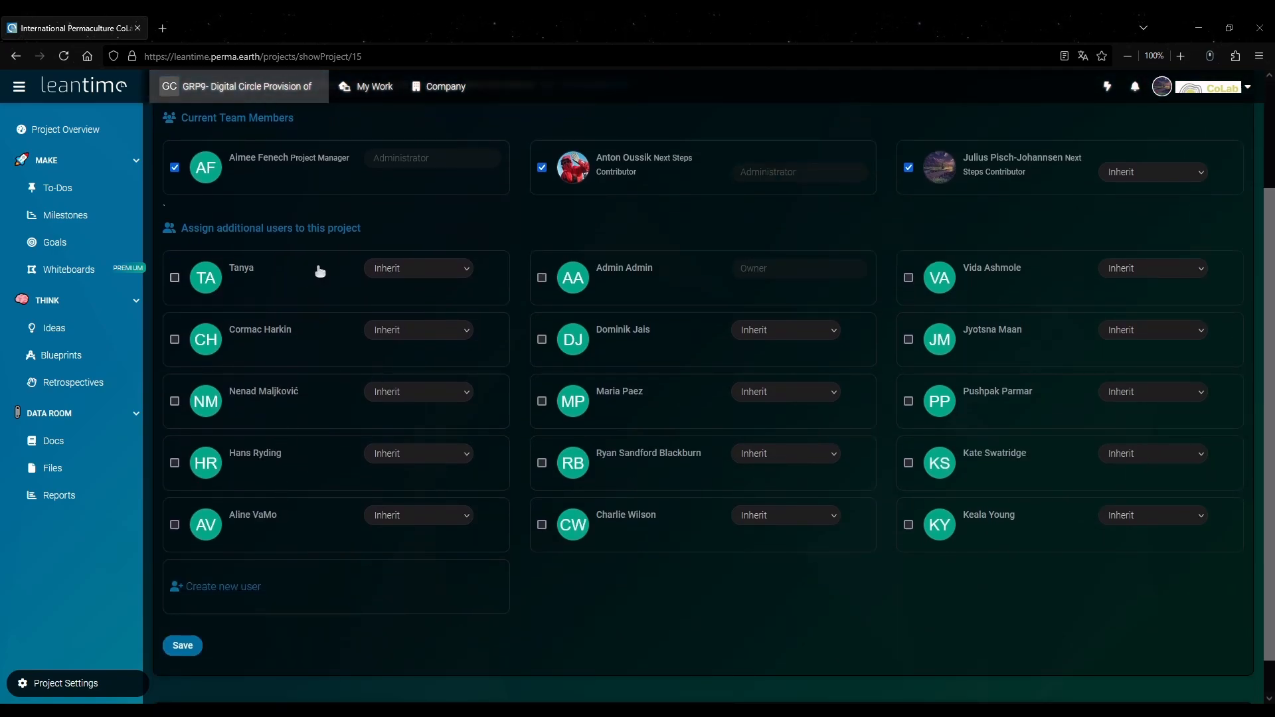
pyautogui.moveTo(221, 586)
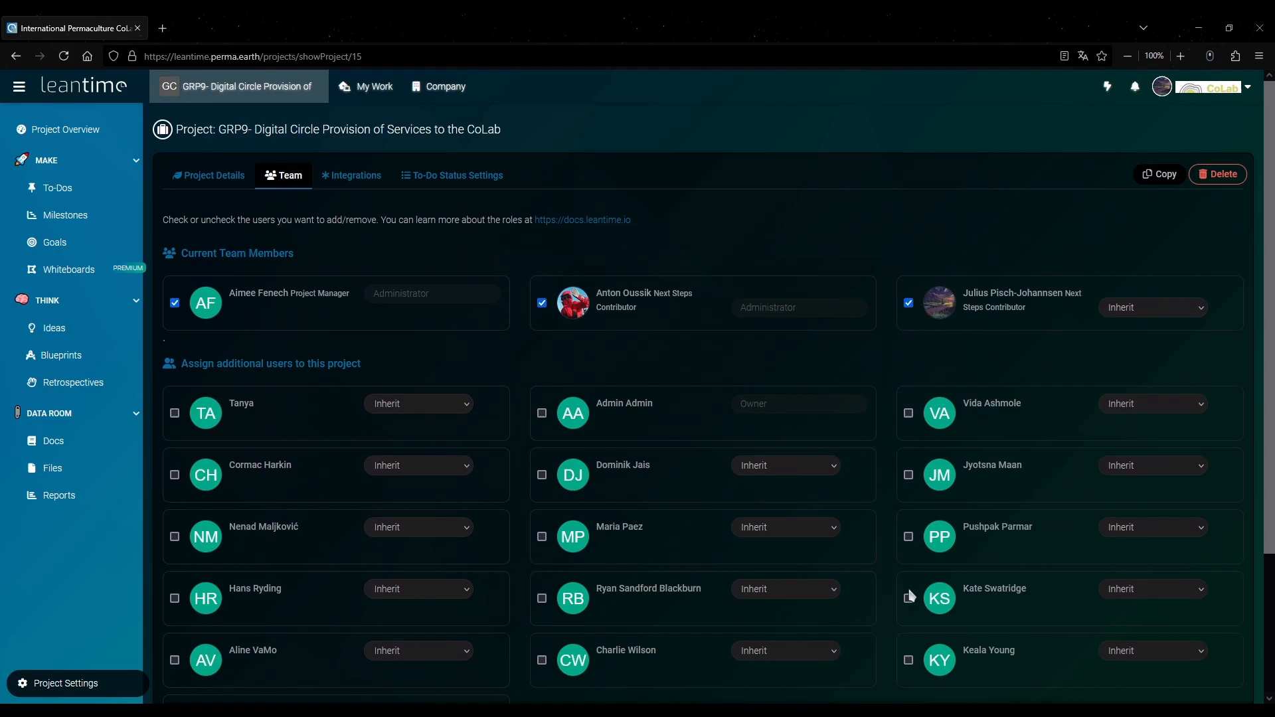
pyautogui.moveTo(1199, 309)
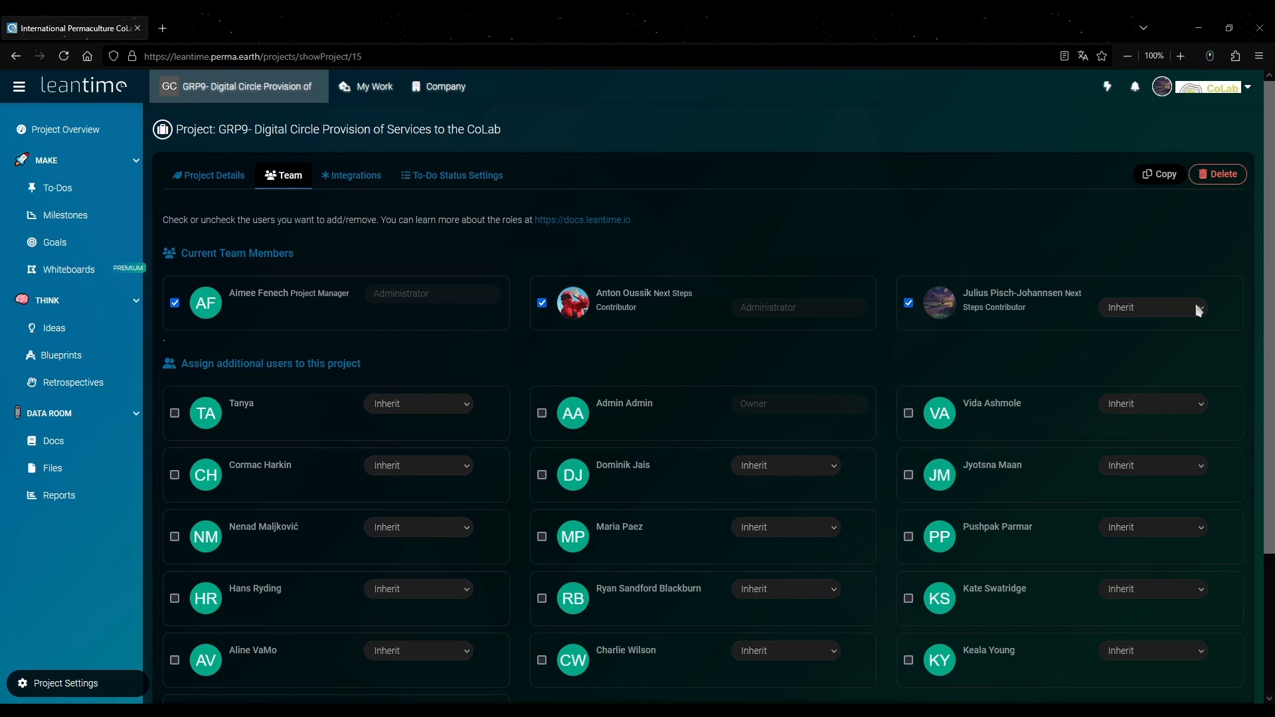
pyautogui.moveTo(284, 240)
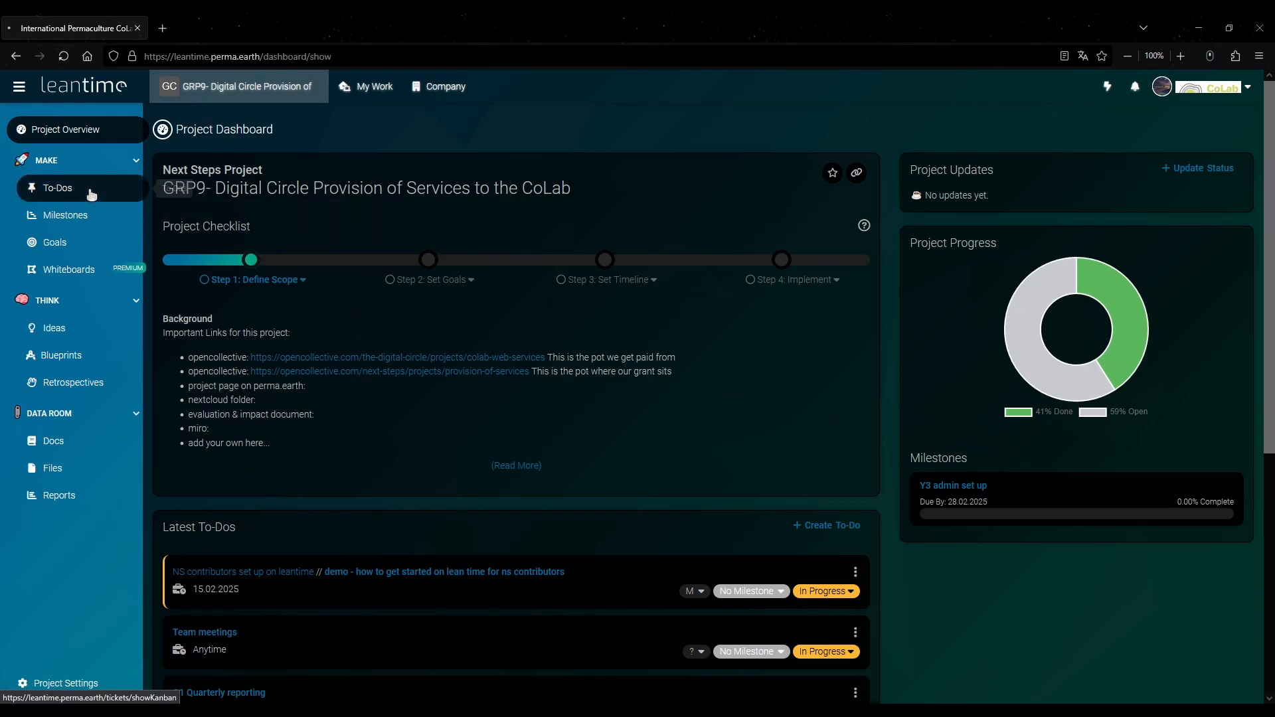
# View the GRP9 to-dos in the Table layout, then in the List layout.
pyautogui.click(57, 187)
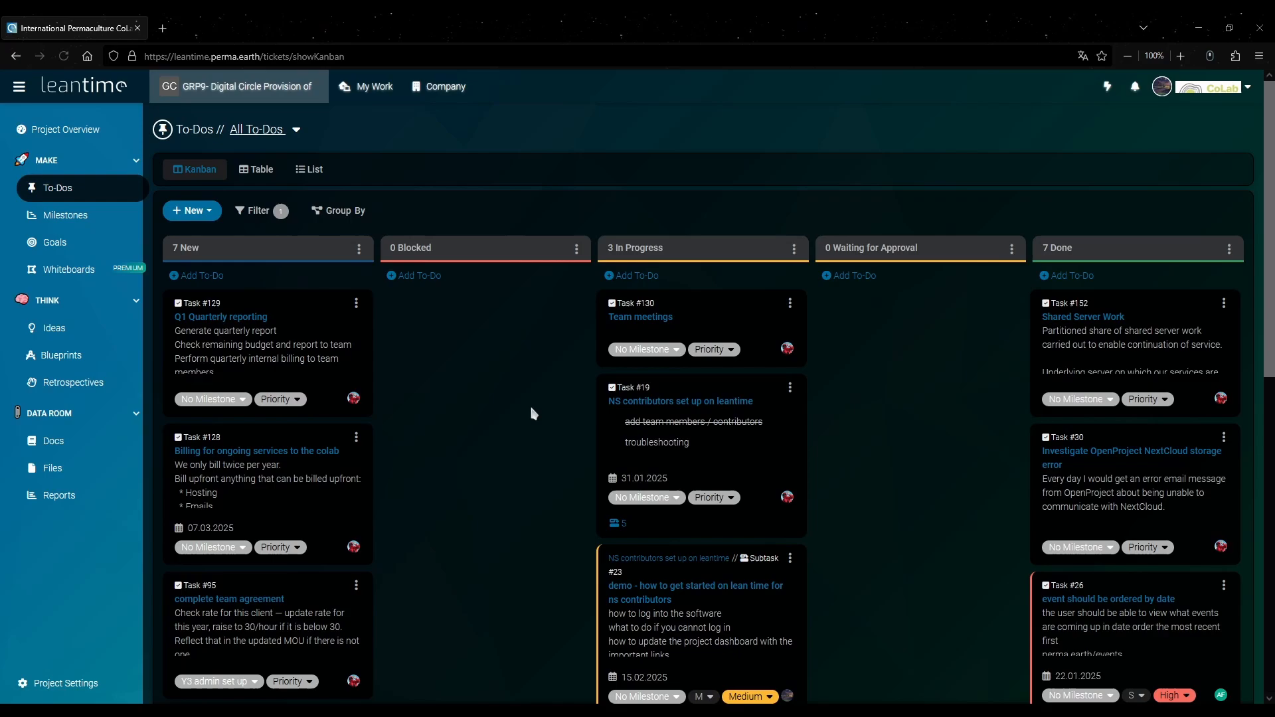
pyautogui.moveTo(536, 394)
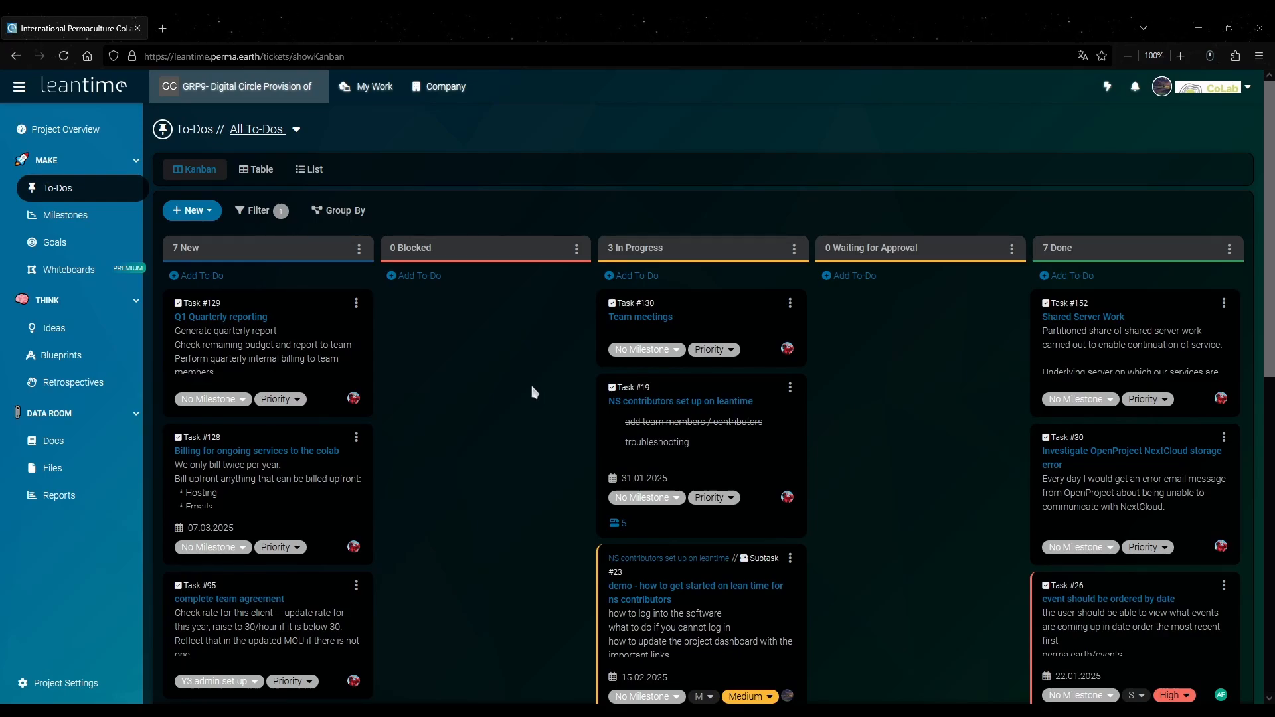
pyautogui.click(260, 169)
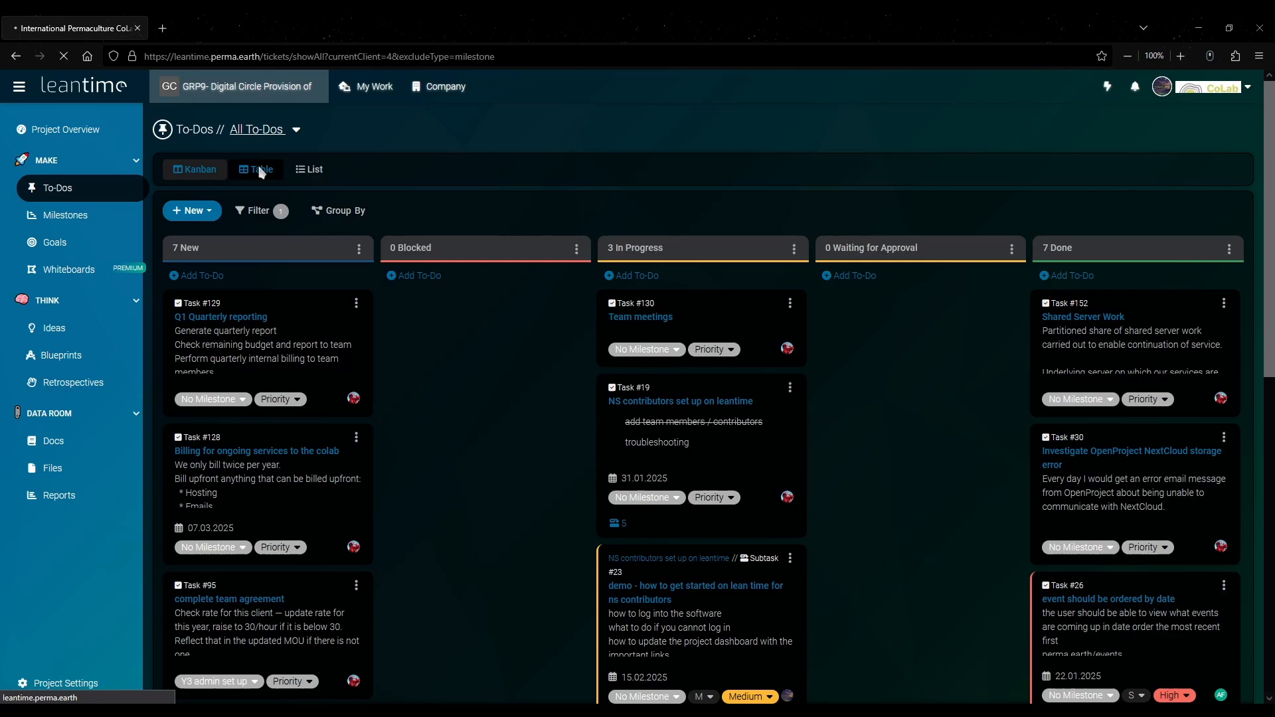
pyautogui.click(256, 169)
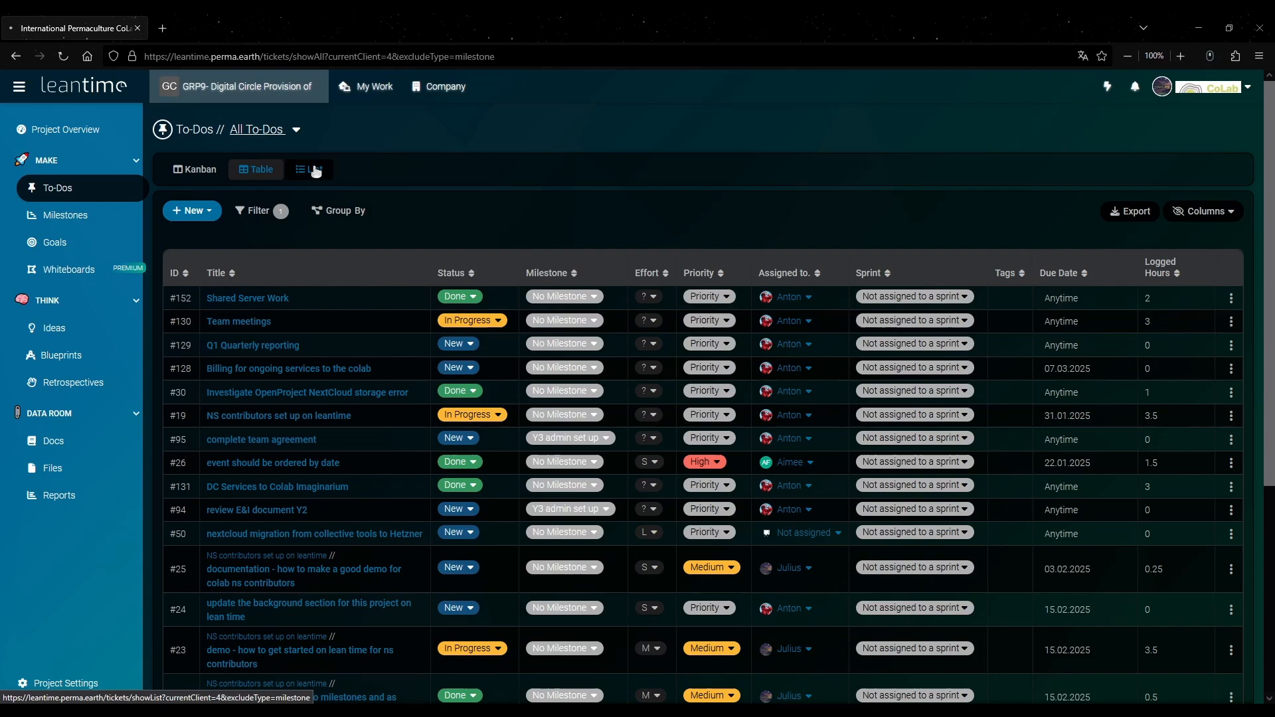
pyautogui.click(313, 169)
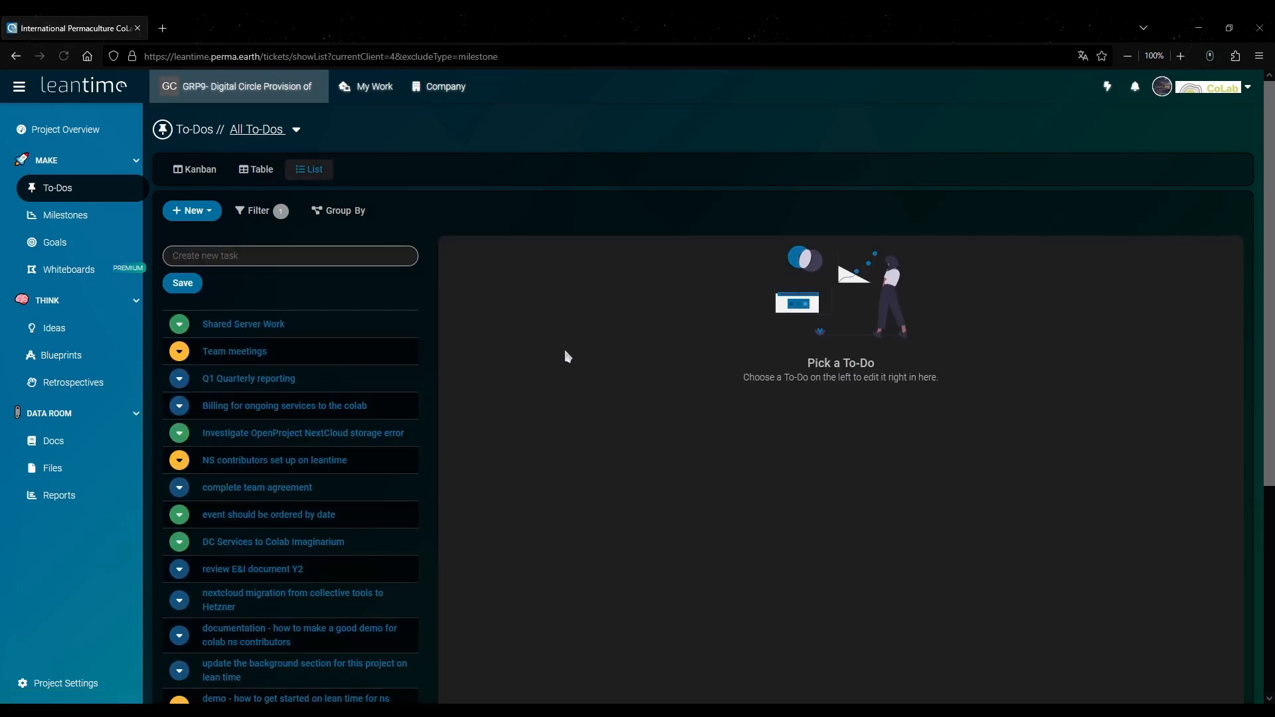
pyautogui.scroll(-3)
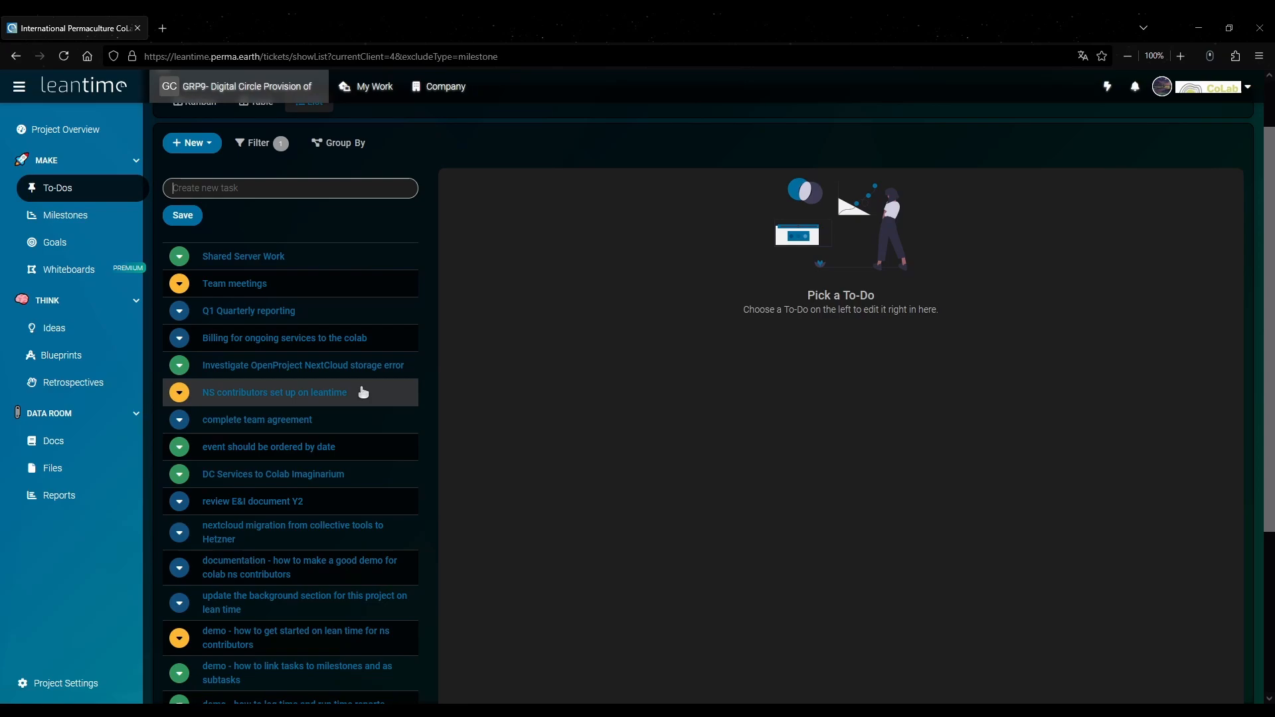
# Check the Team meetings to-do details, then return the to-dos to the Kanban board.
pyautogui.click(235, 283)
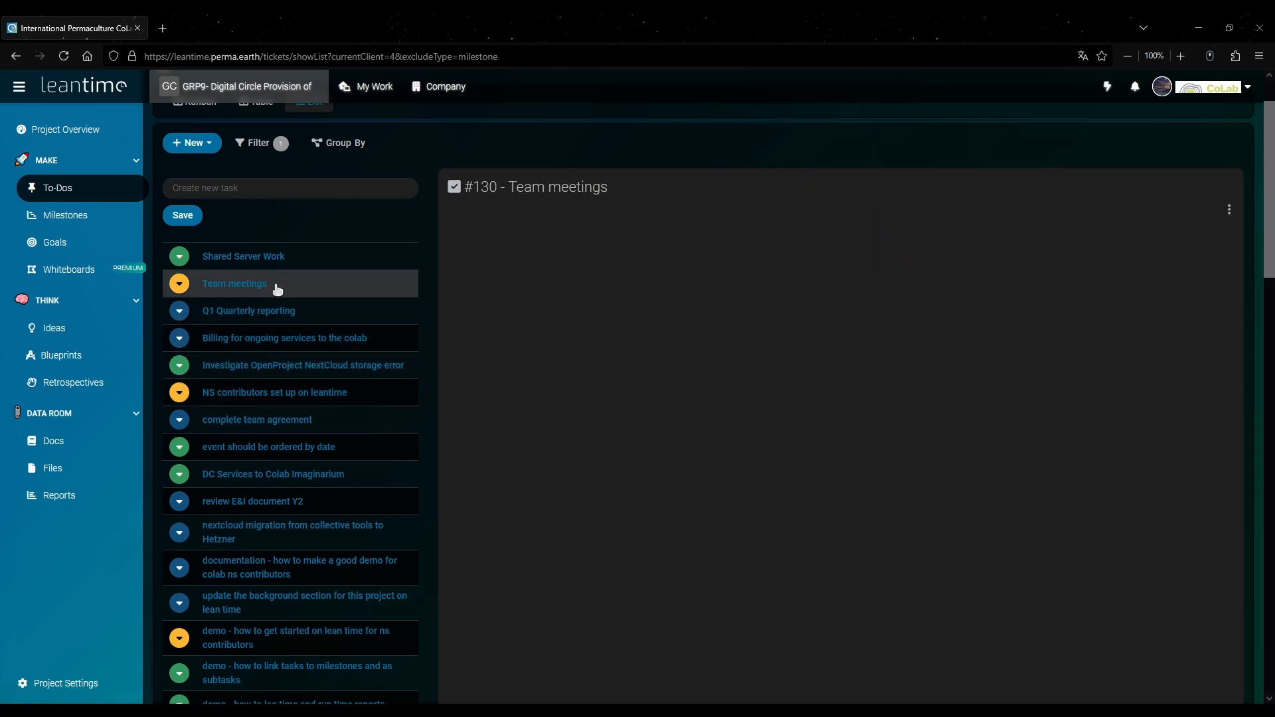
pyautogui.click(233, 283)
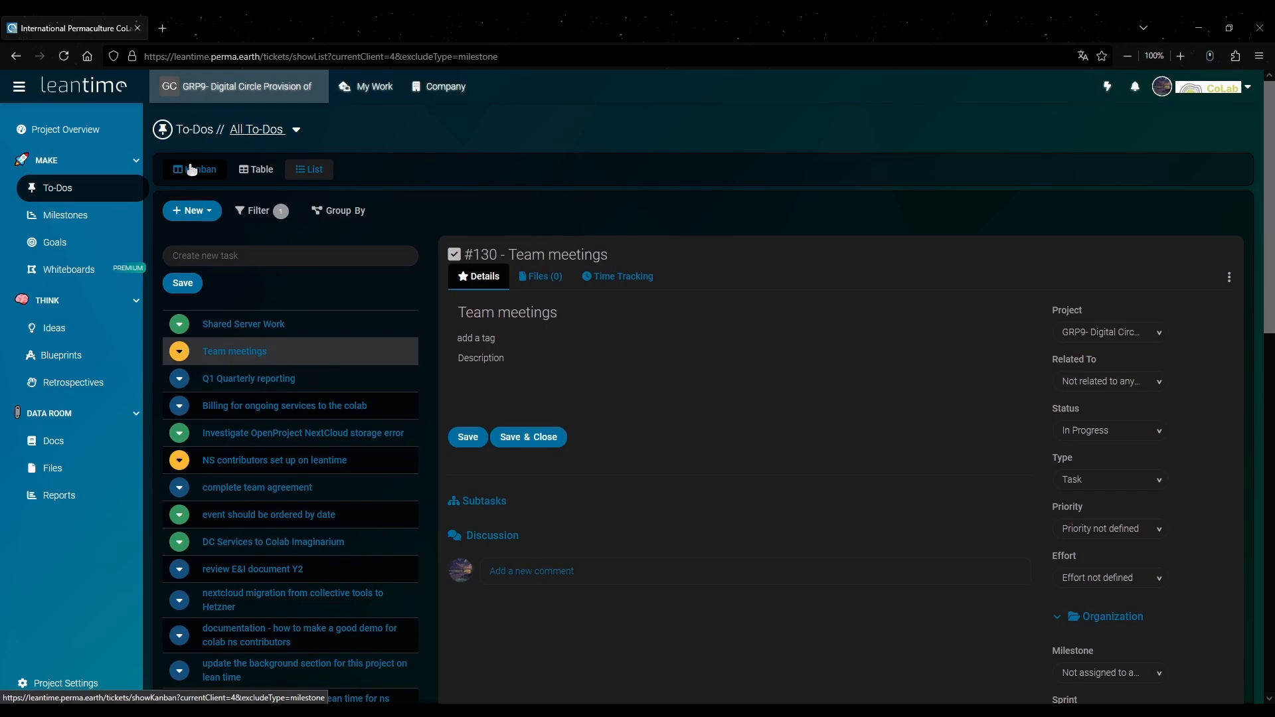
pyautogui.click(195, 169)
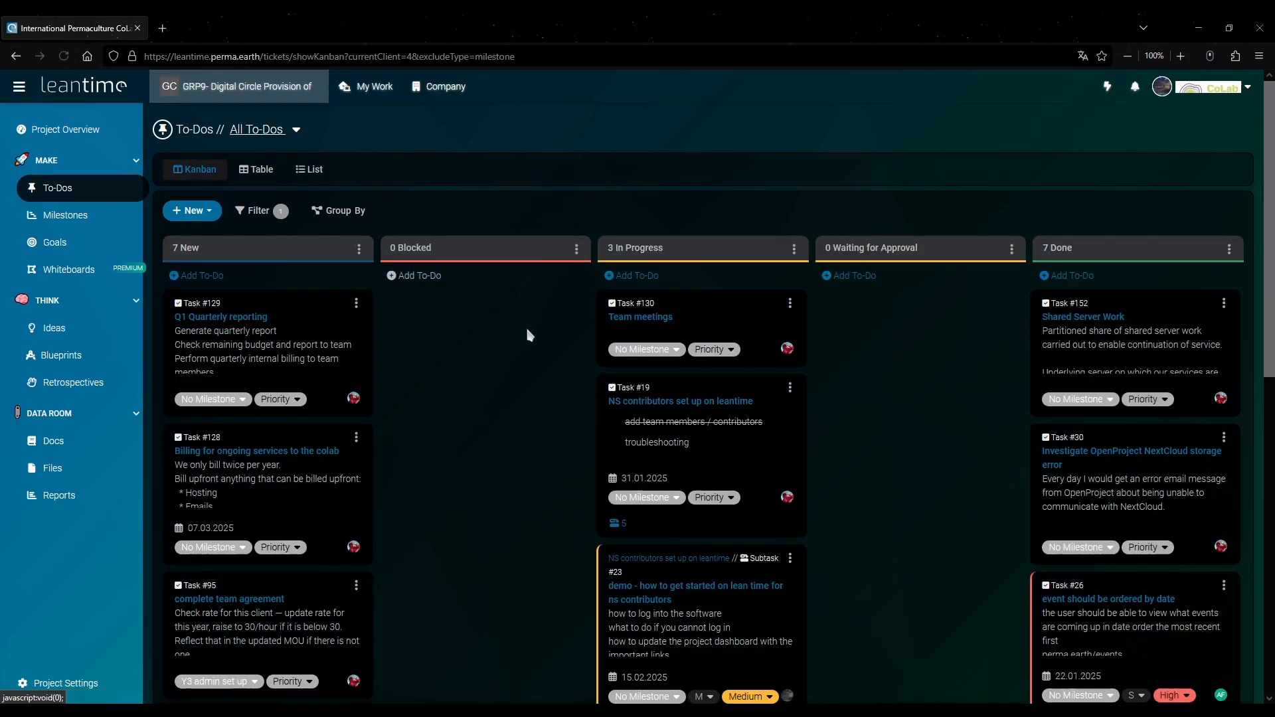
pyautogui.moveTo(494, 352)
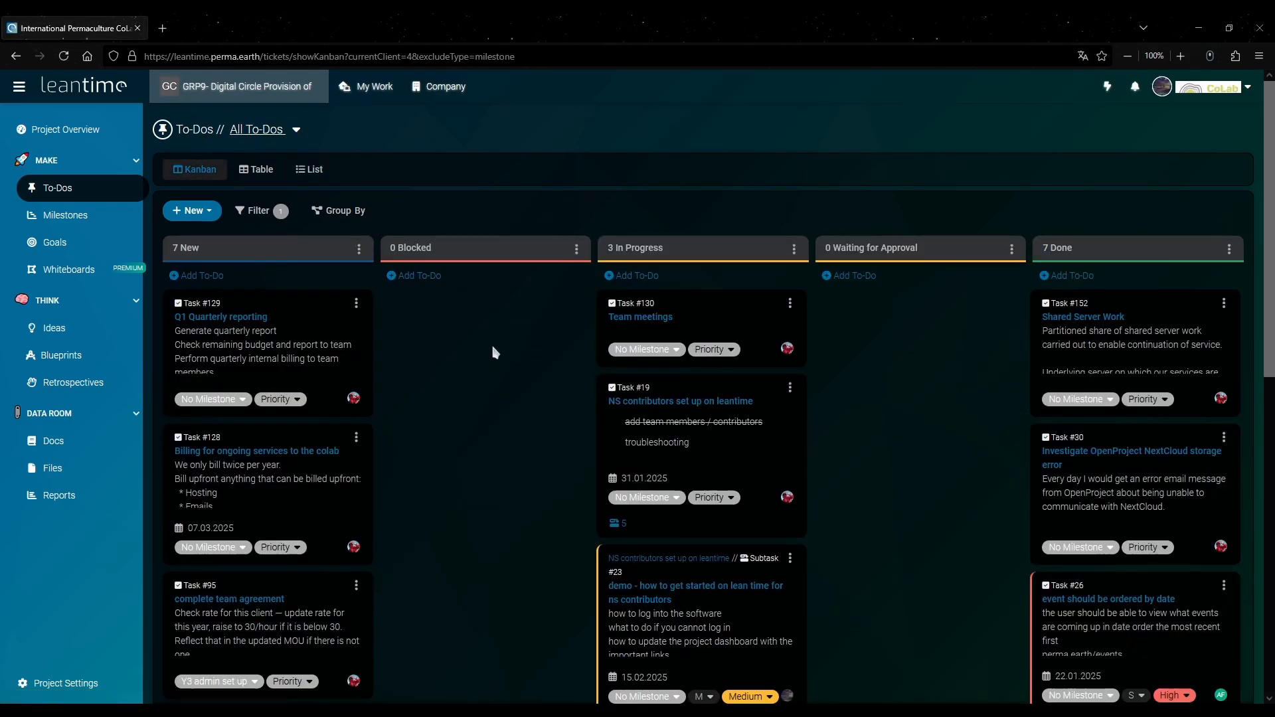
# Start a new to-do titled 'Demo Task' with a short demo description.
pyautogui.click(191, 210)
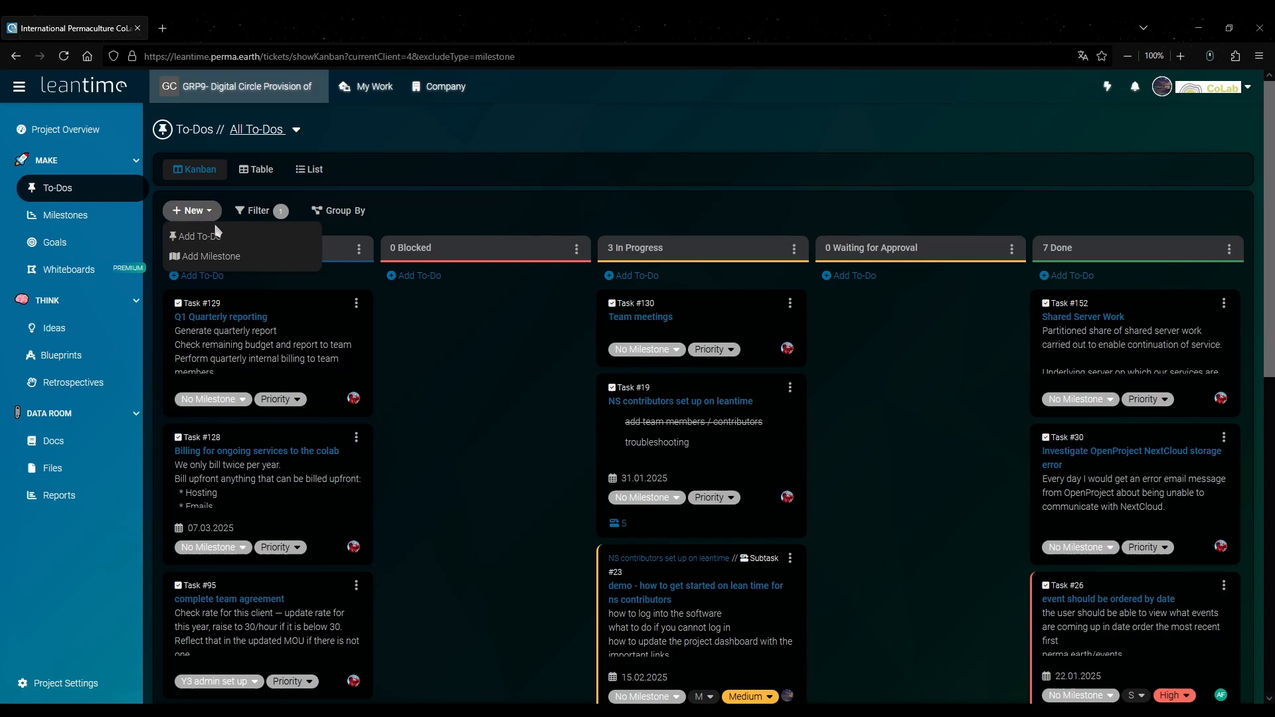
pyautogui.click(199, 236)
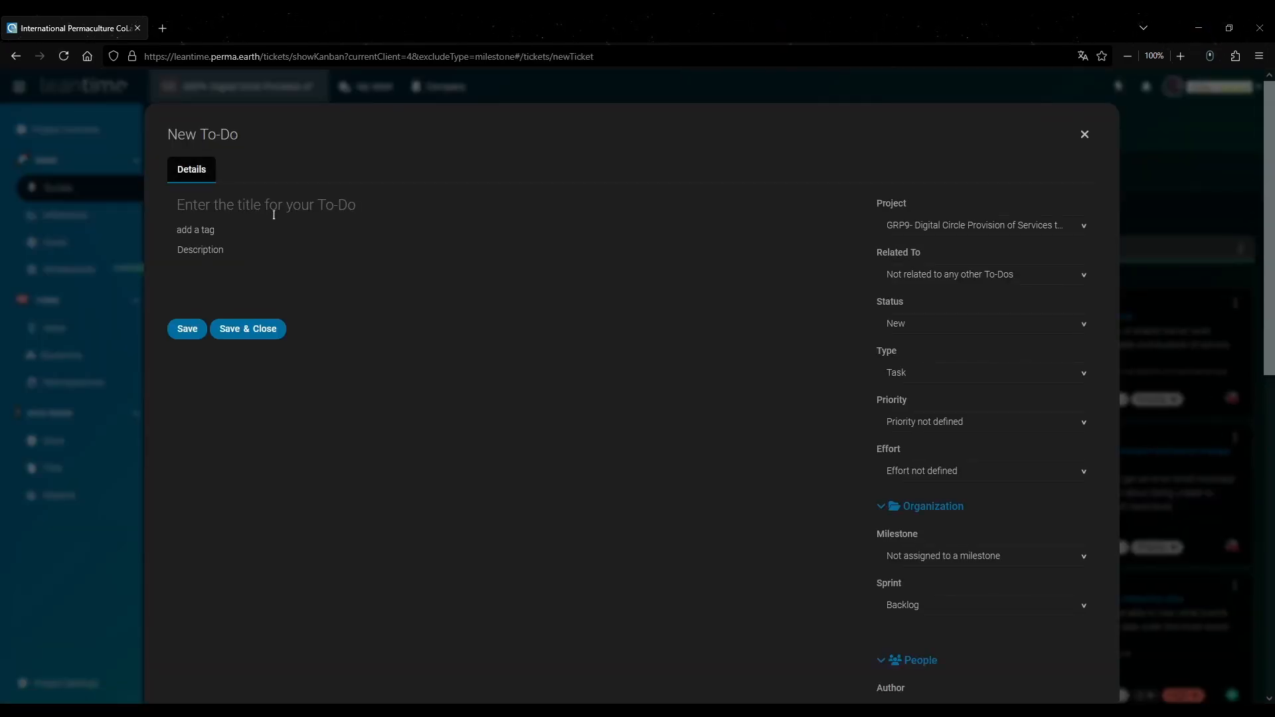
pyautogui.write('Demo')
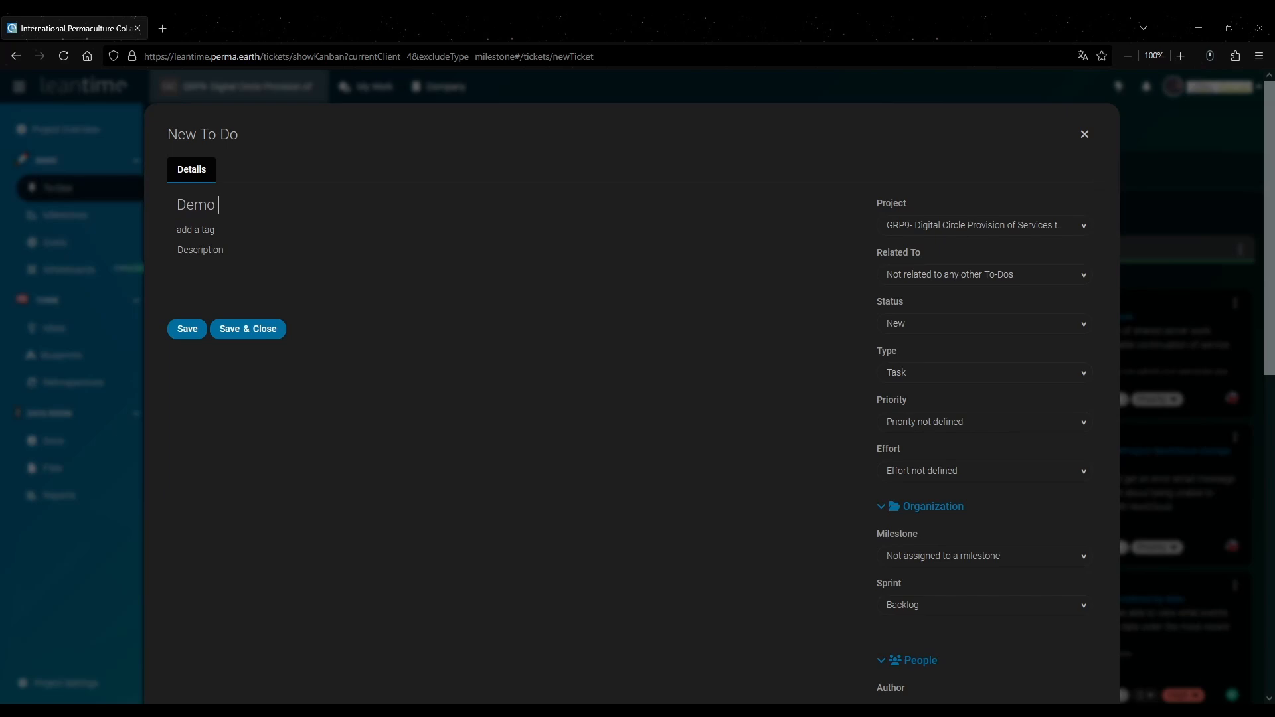
pyautogui.write('Task')
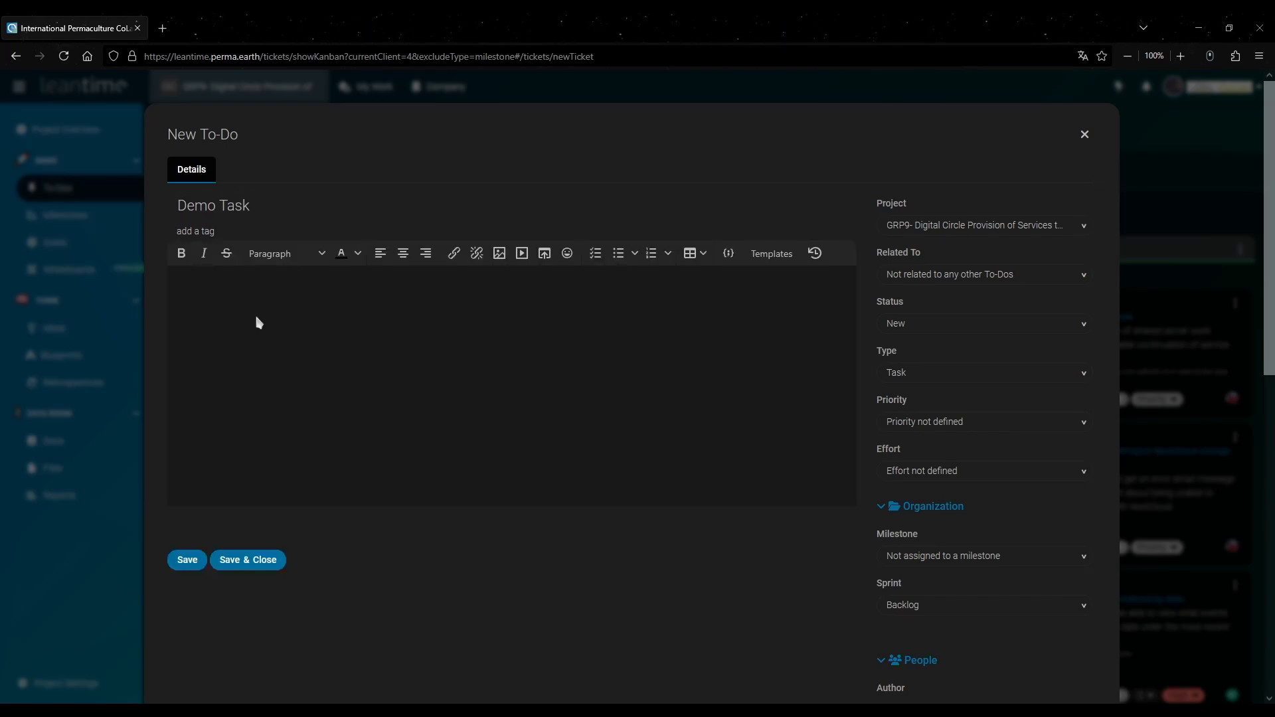
pyautogui.write('This is a demo')
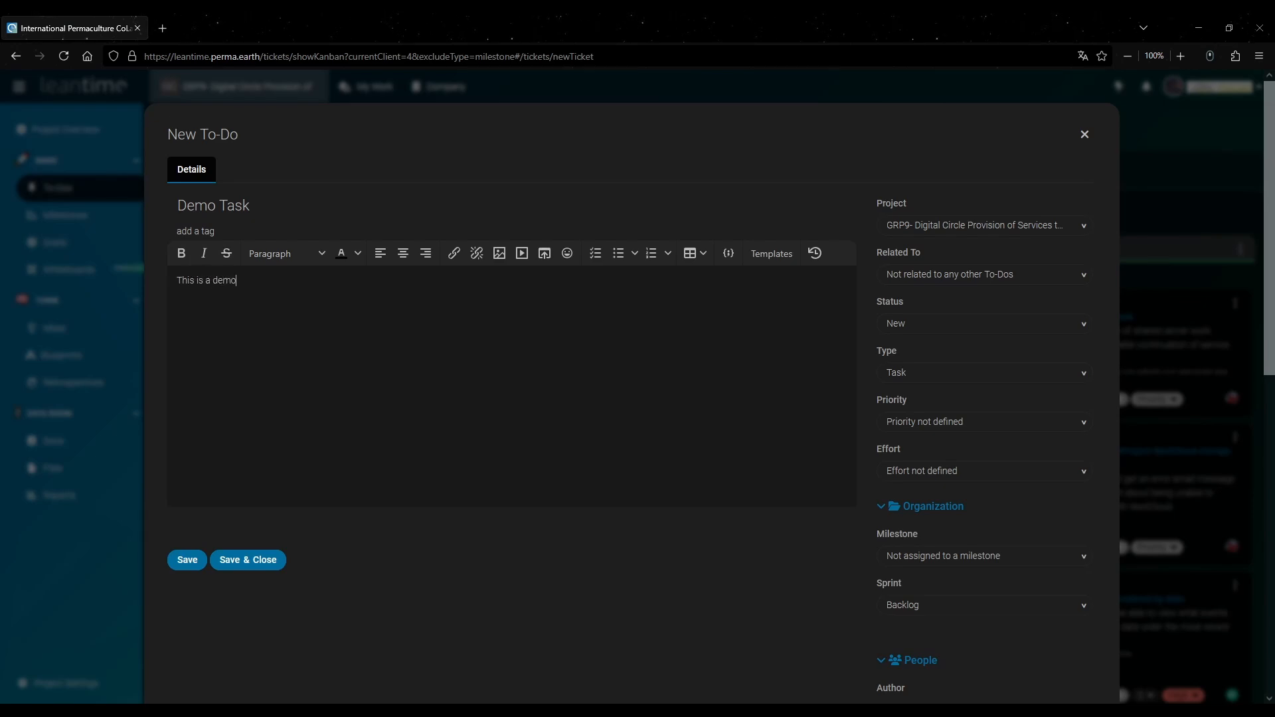
pyautogui.write('task.')
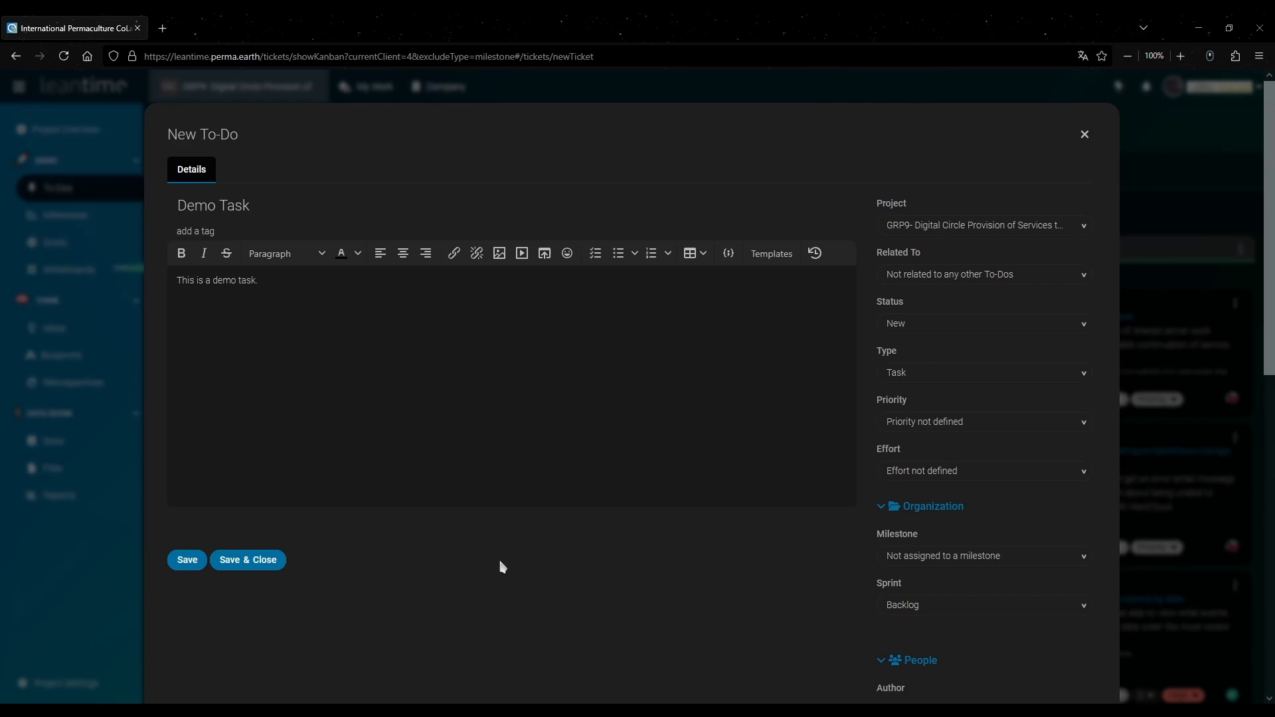
pyautogui.moveTo(607, 578)
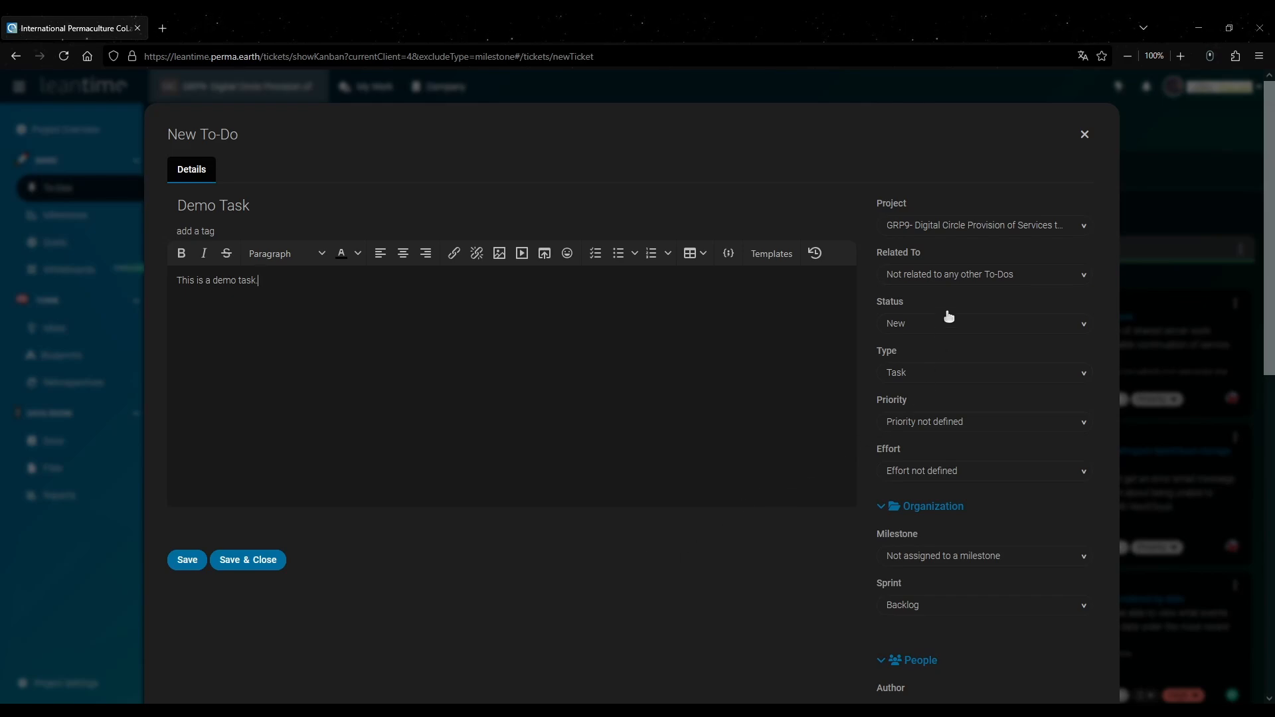
pyautogui.moveTo(955, 332)
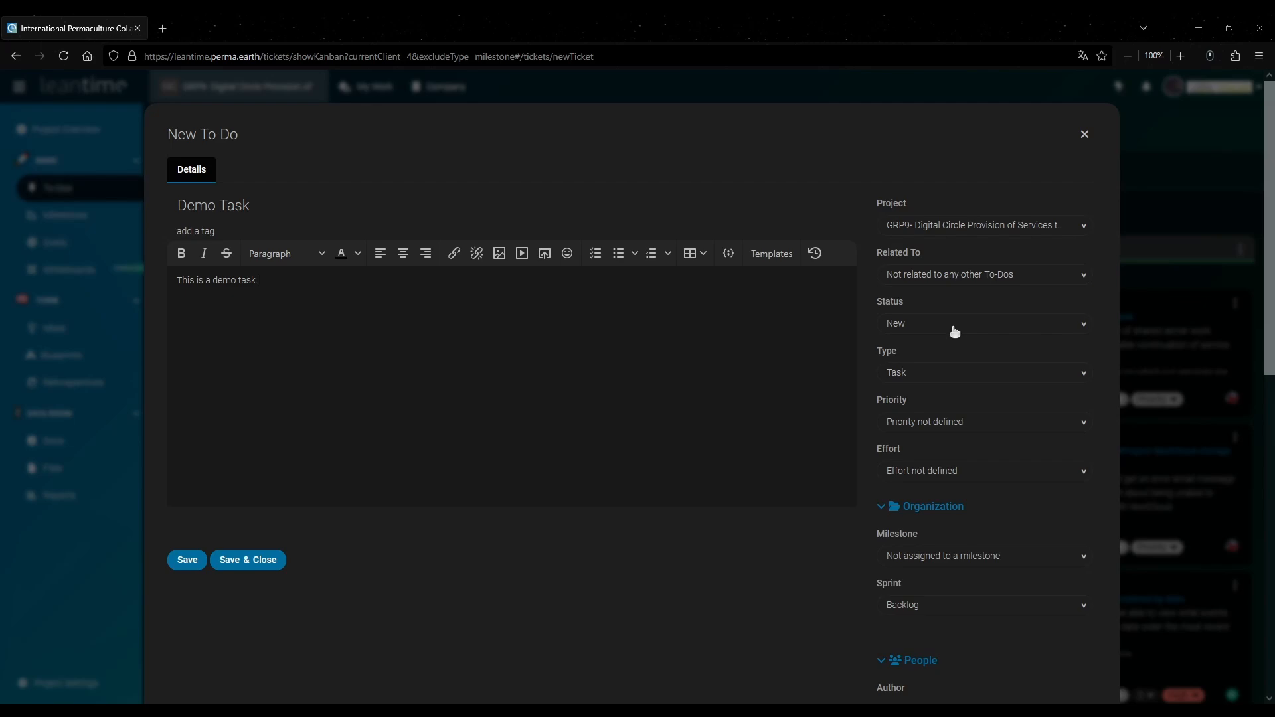
pyautogui.moveTo(973, 429)
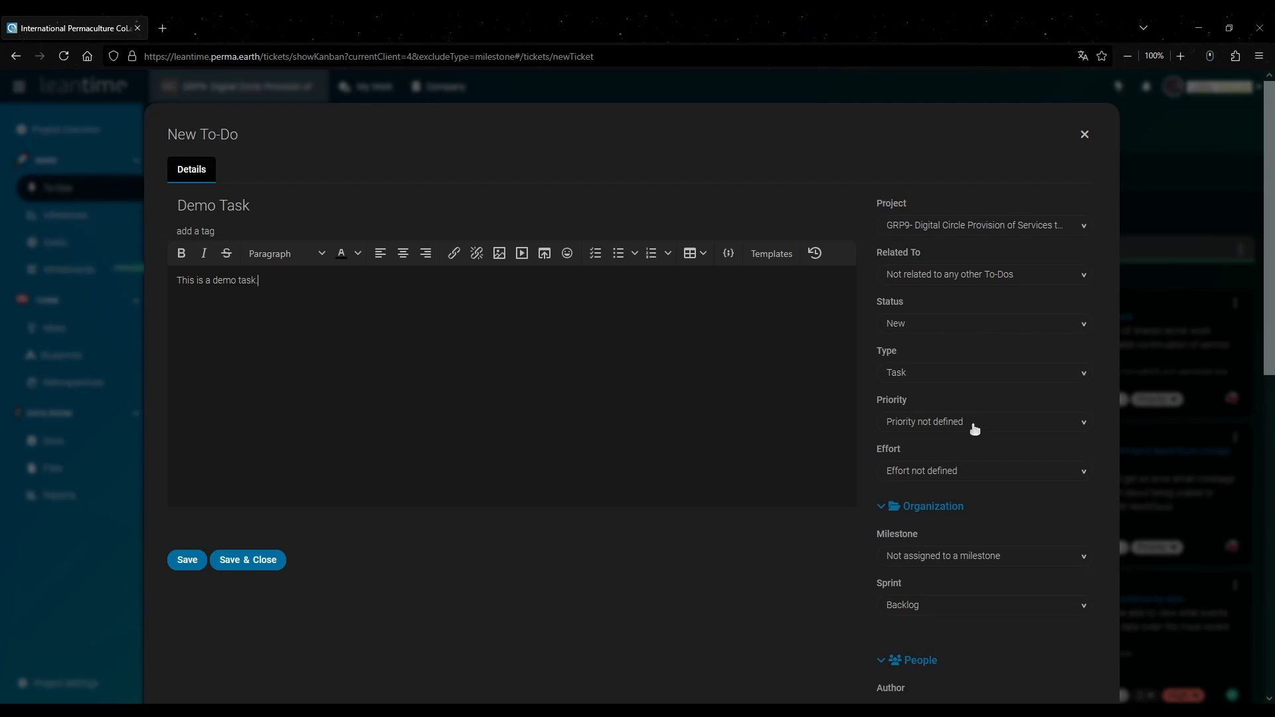
# Set priority High, effort S and due date 21.02.2025, then save and close the task.
pyautogui.click(980, 421)
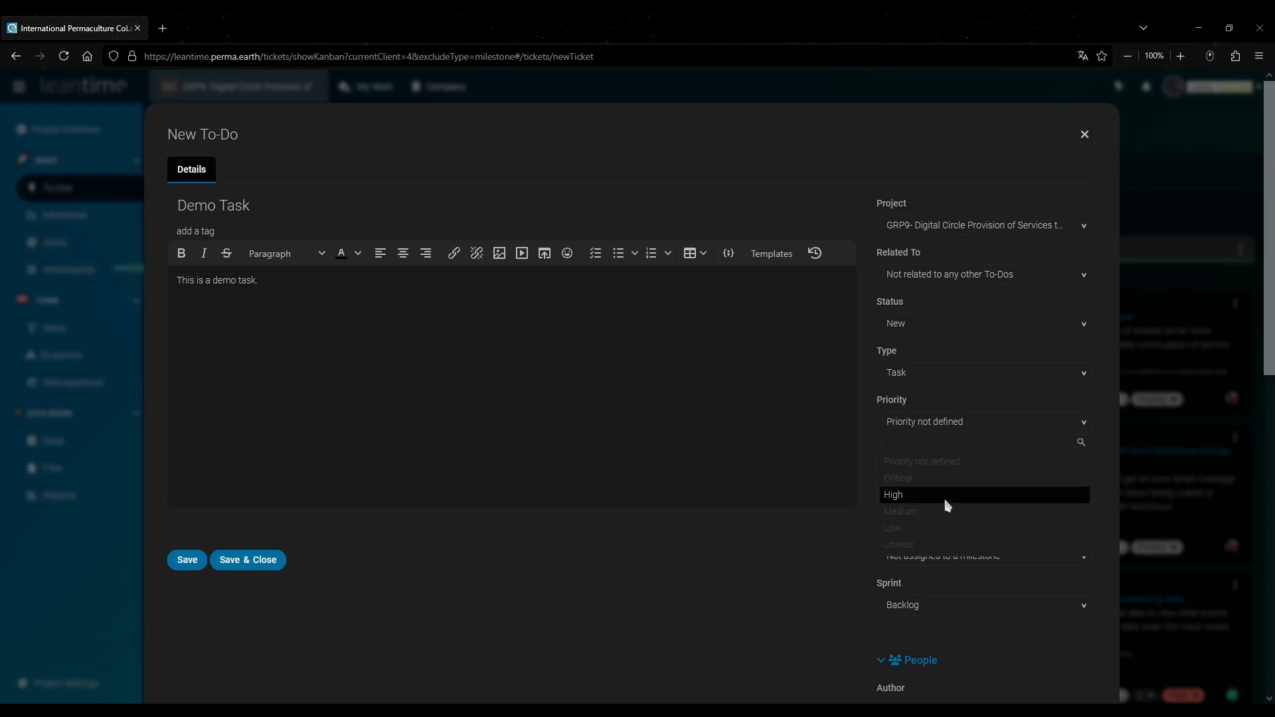
pyautogui.click(893, 494)
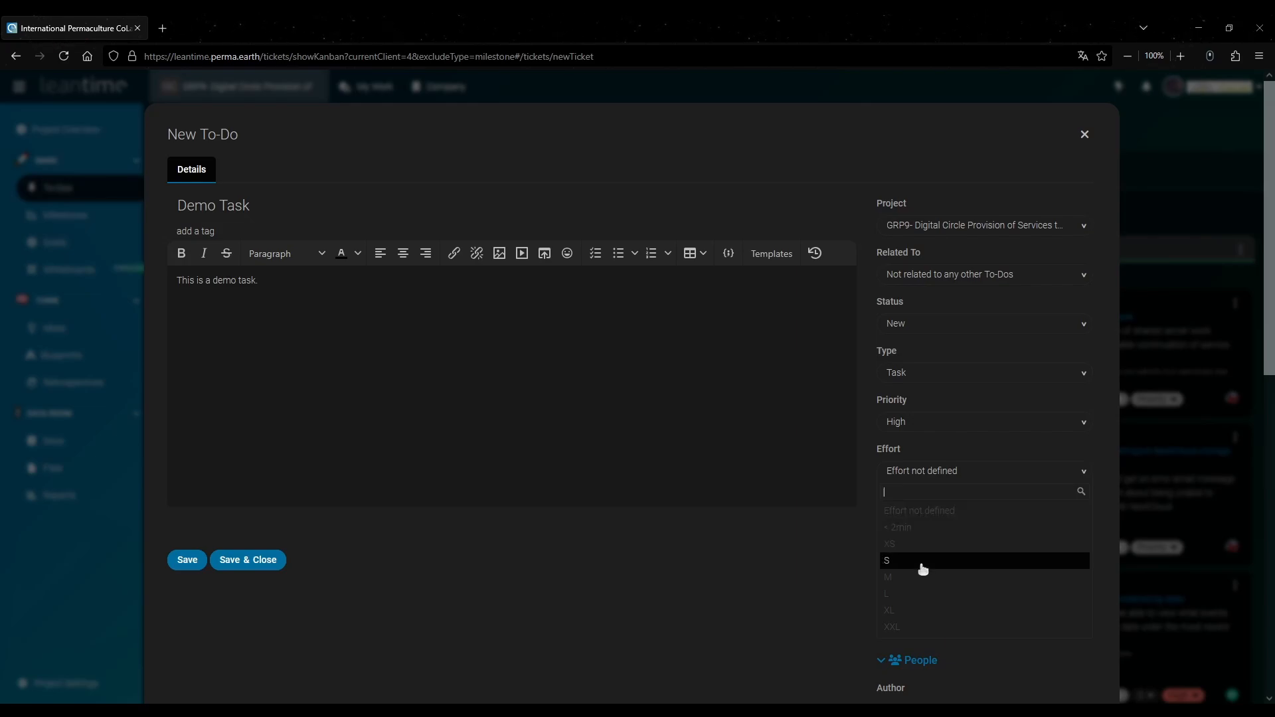
pyautogui.click(887, 560)
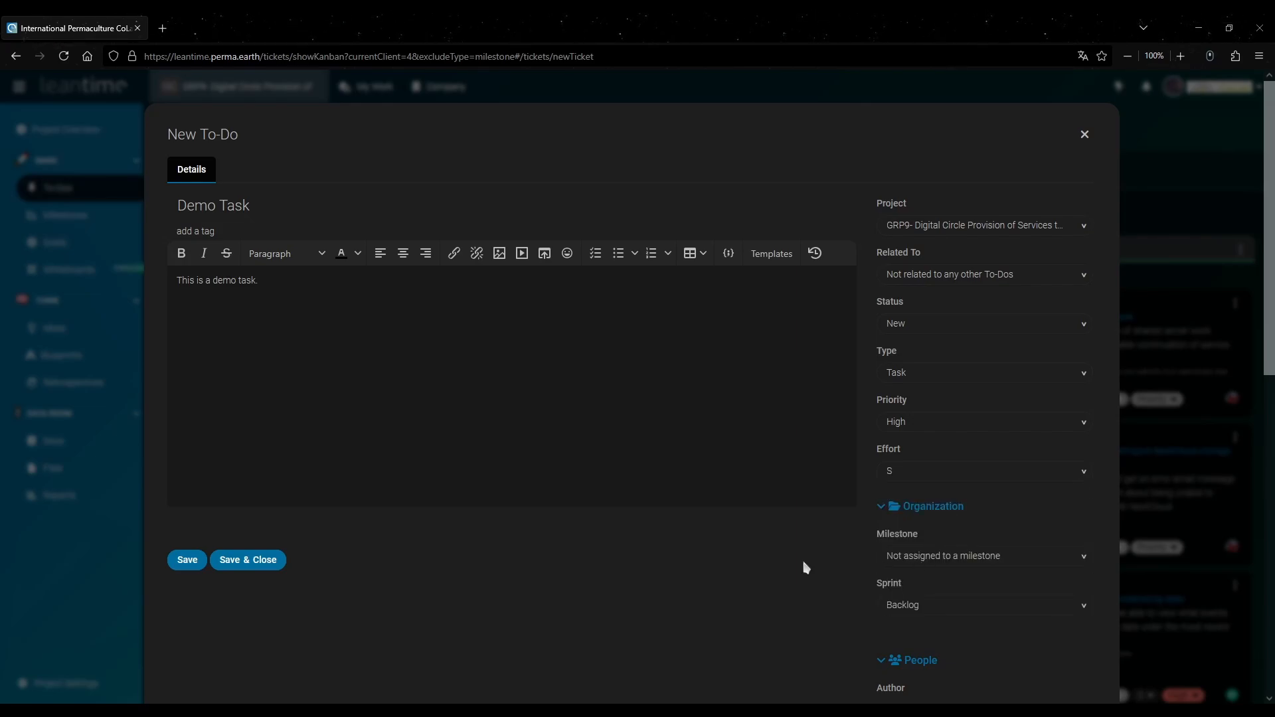
pyautogui.scroll(-3)
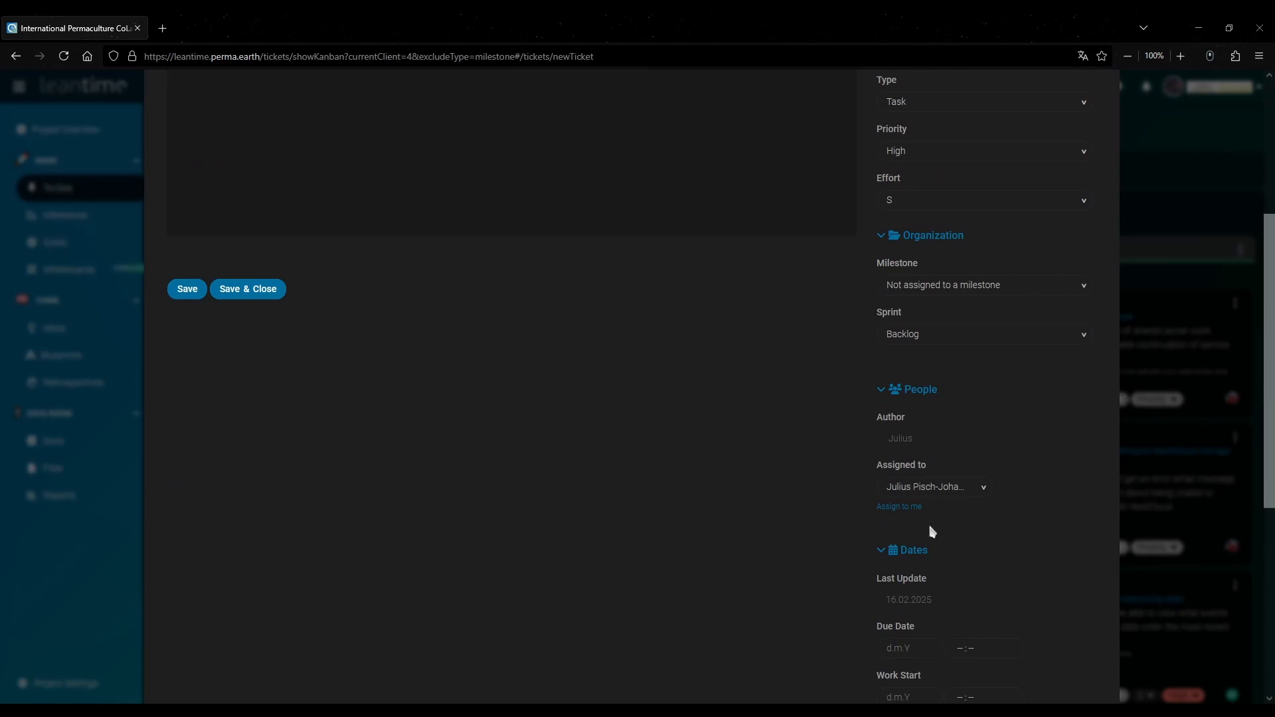
pyautogui.click(932, 486)
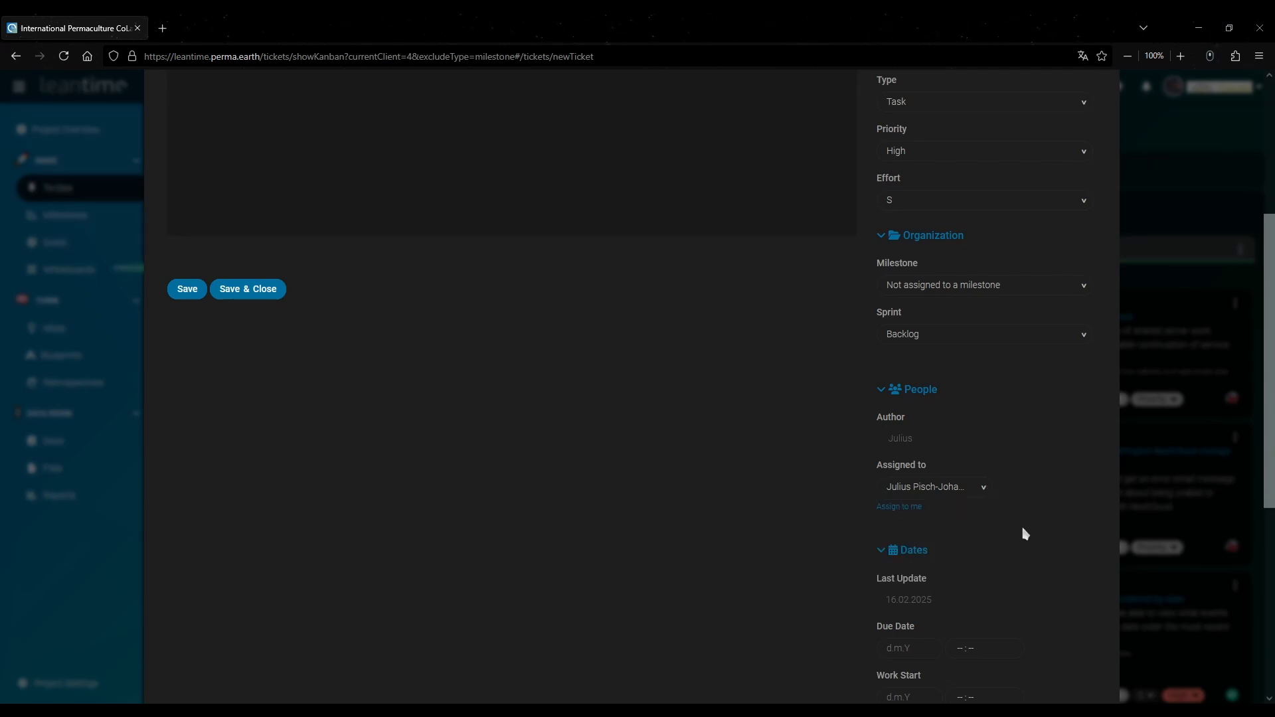
pyautogui.scroll(-3)
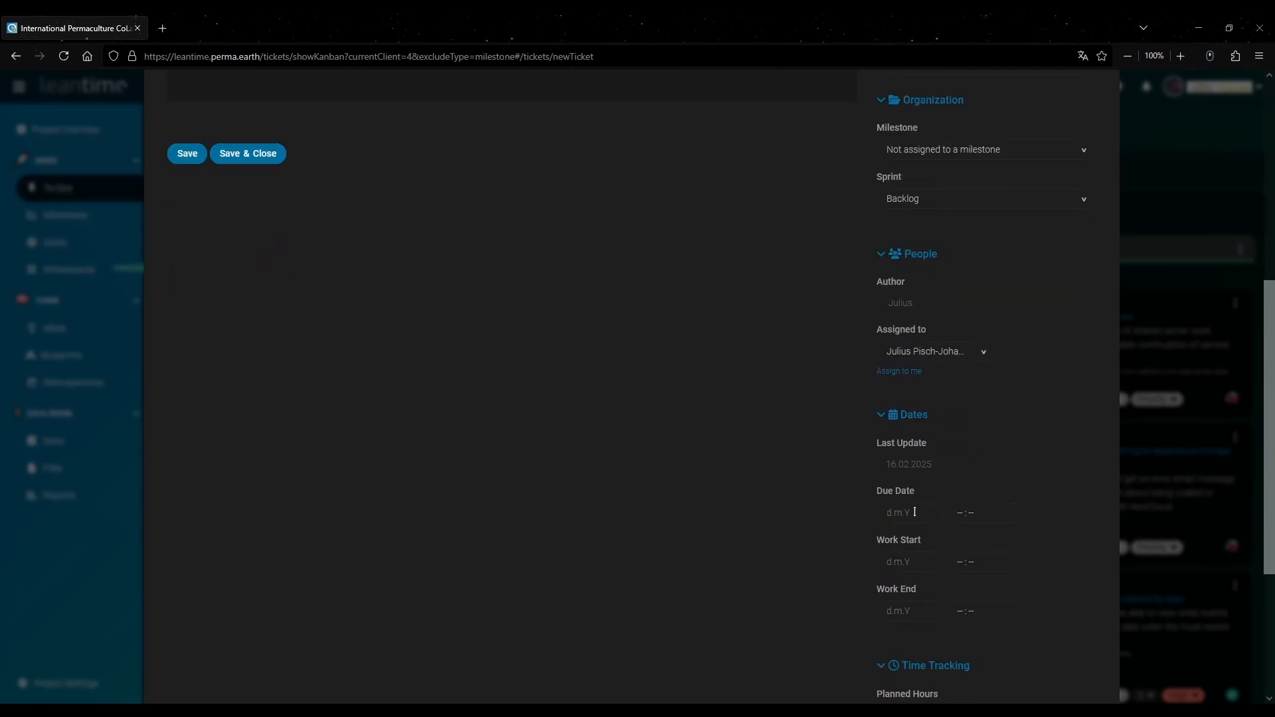
pyautogui.click(909, 512)
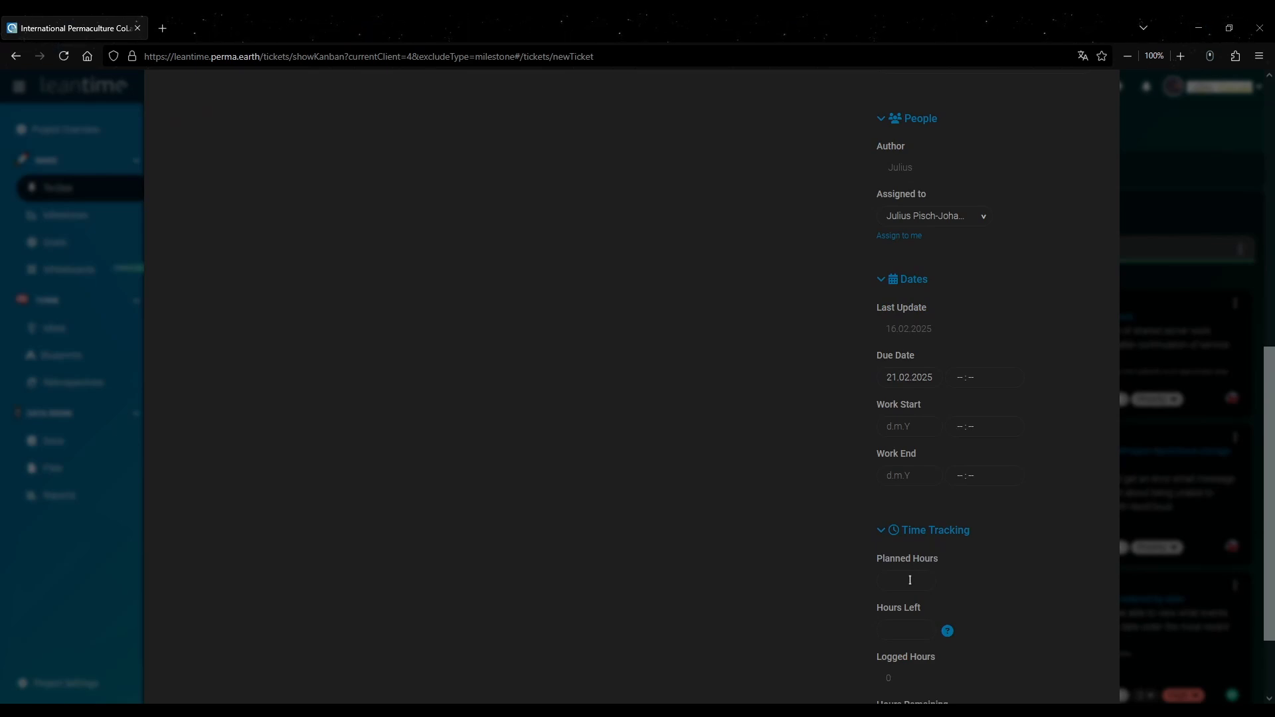
pyautogui.write('2')
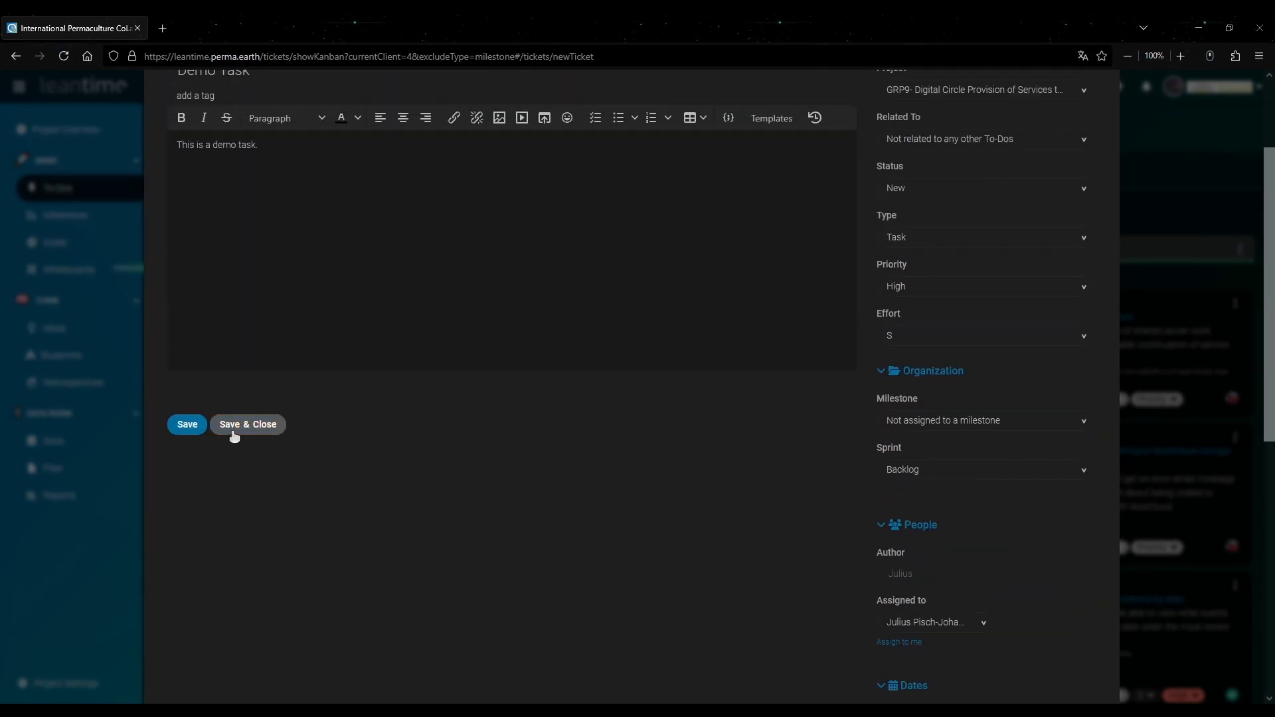
pyautogui.click(247, 424)
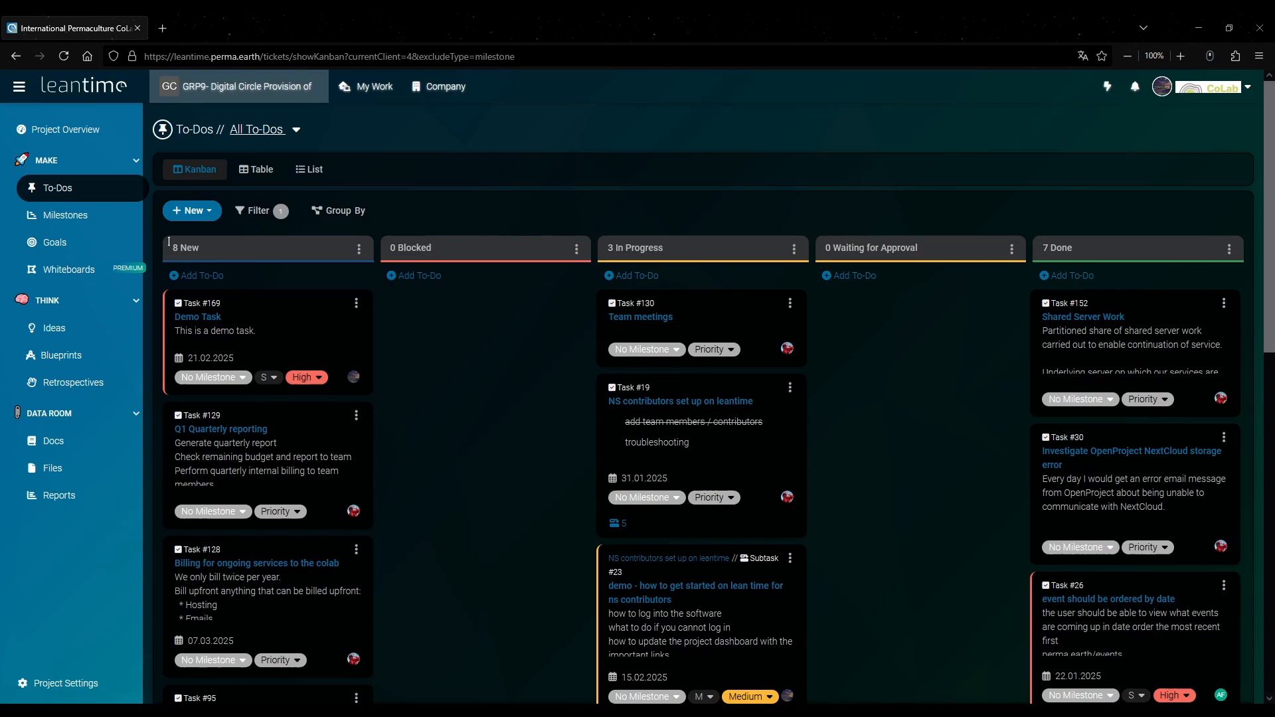
pyautogui.moveTo(152, 244)
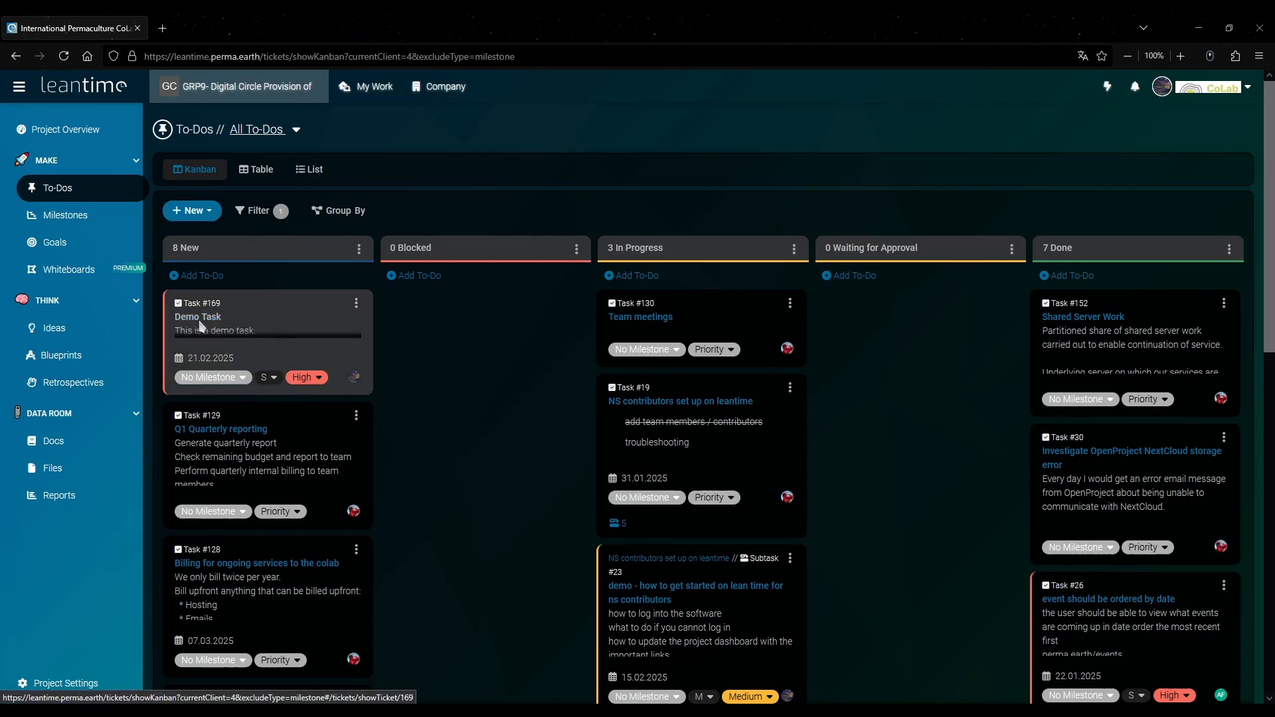
# Add a subtask named 'Demo Subtask' to Demo Task and save it.
pyautogui.click(198, 316)
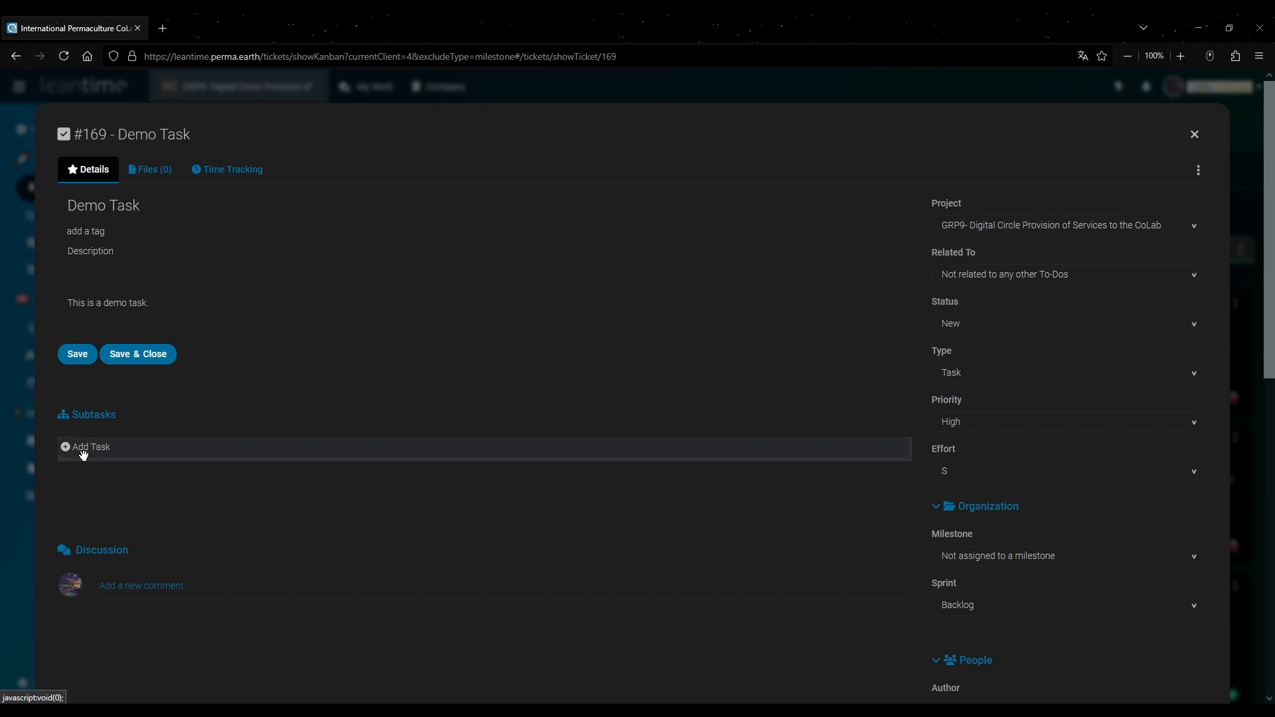
pyautogui.click(85, 447)
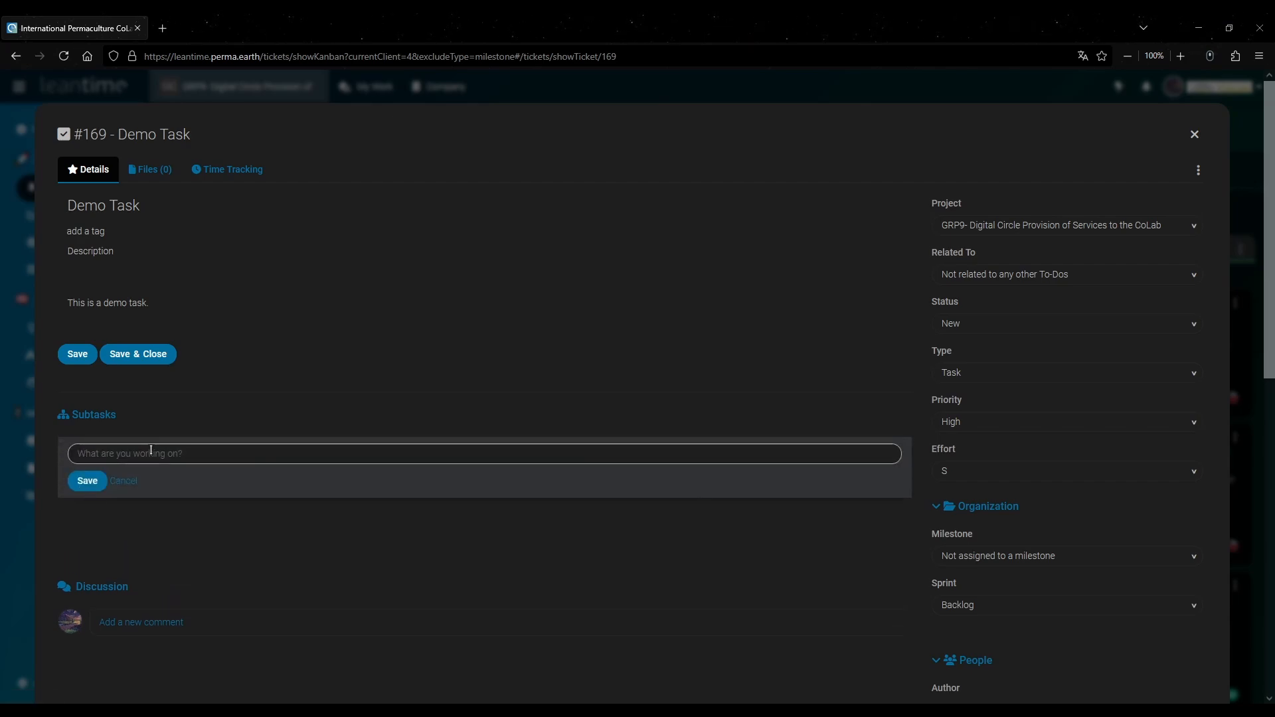
pyautogui.write('Demo Subtask')
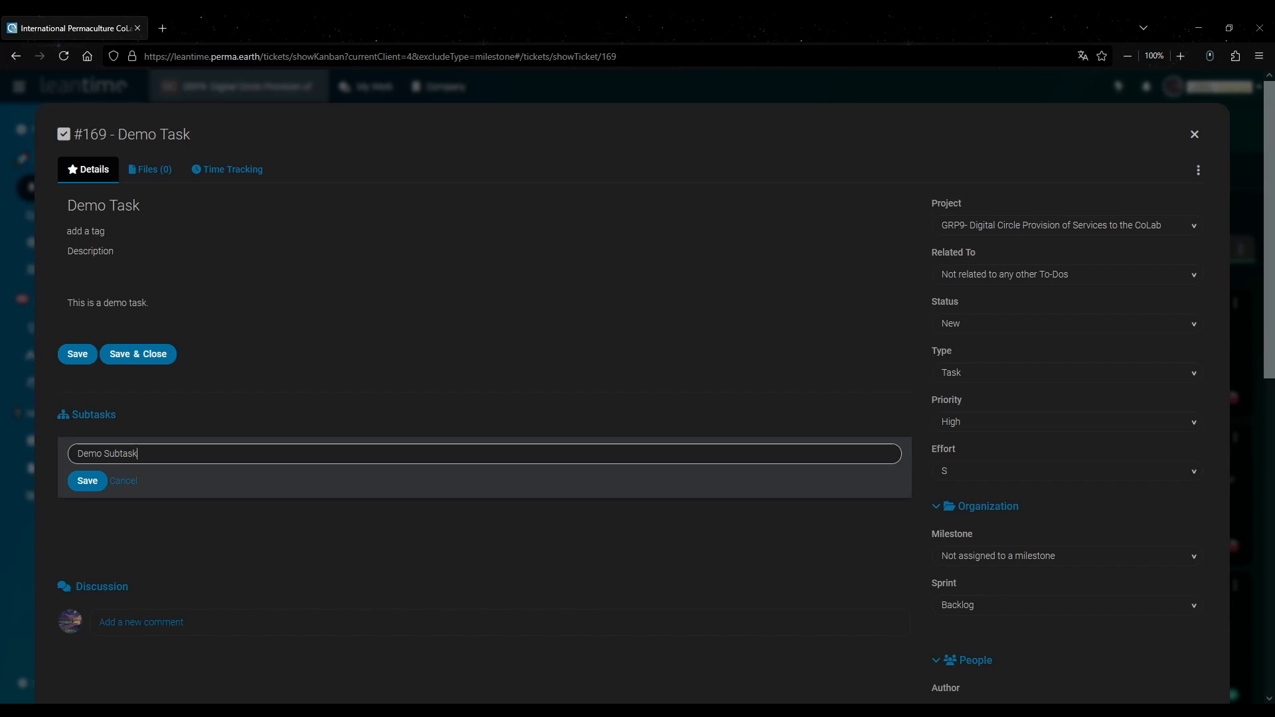
pyautogui.click(87, 481)
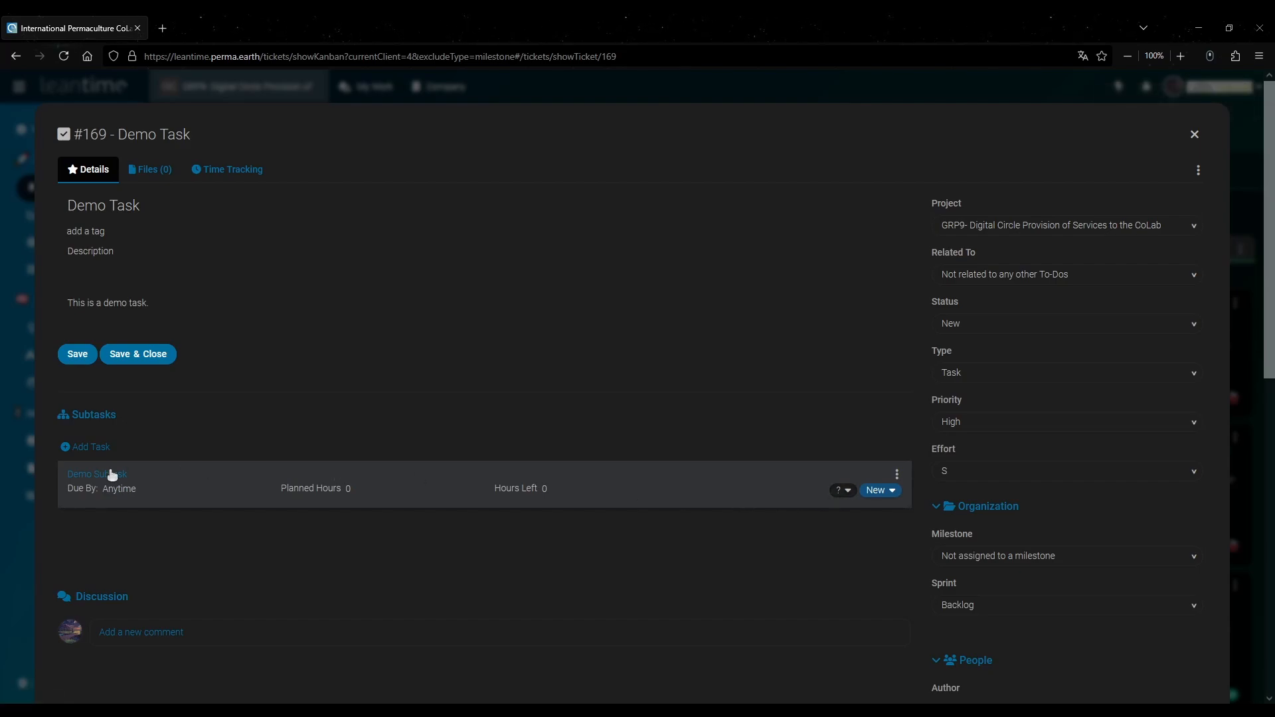
# Set Demo Subtask's effort to XS and planned hours to 1, then save.
pyautogui.click(96, 474)
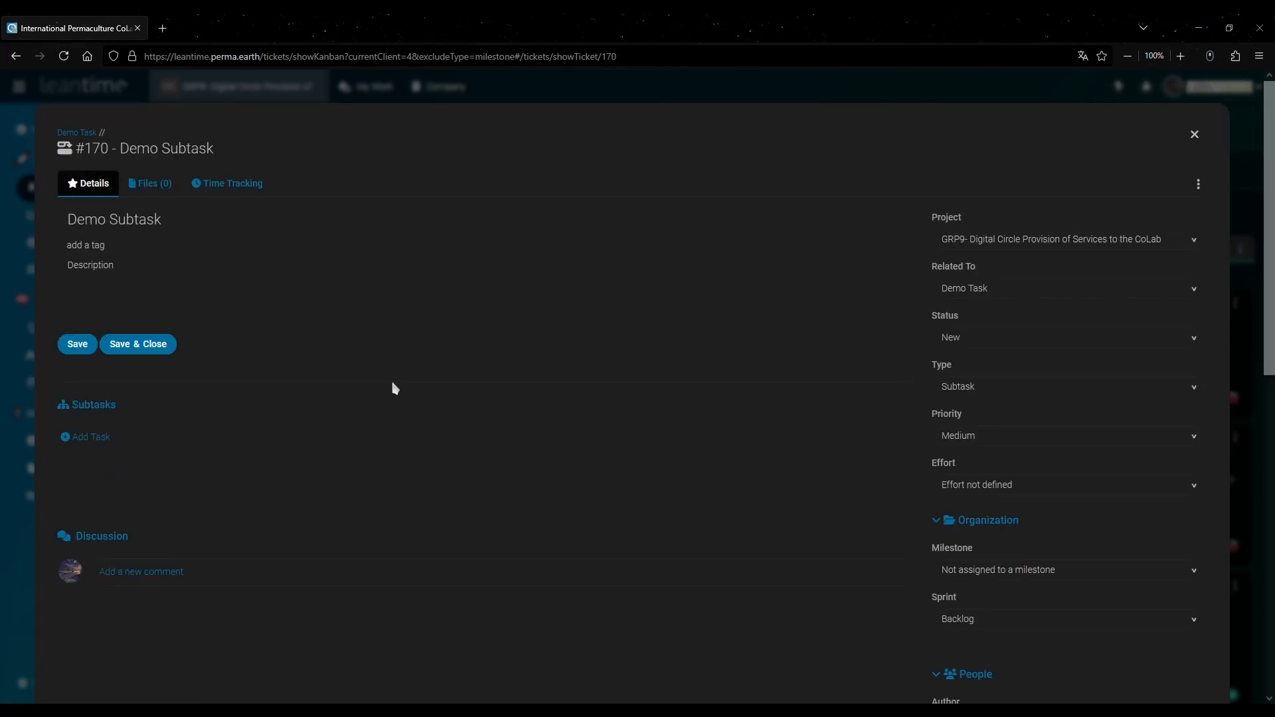
pyautogui.moveTo(521, 394)
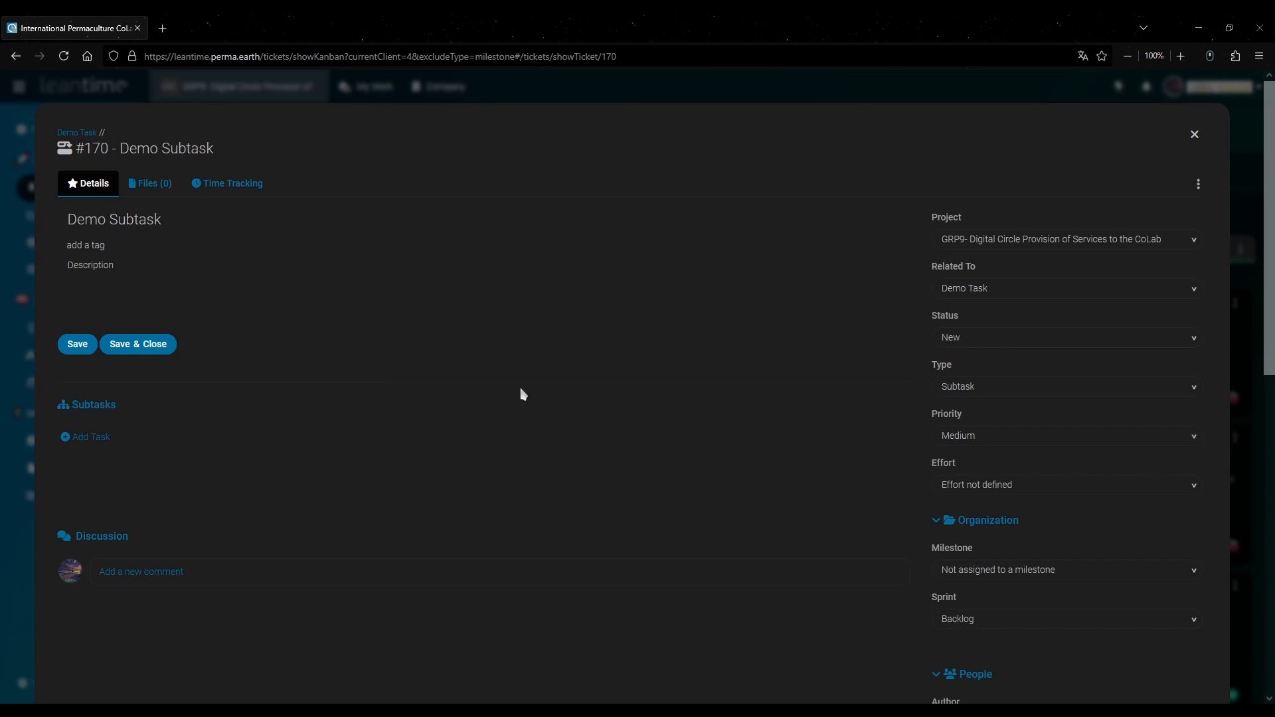
pyautogui.moveTo(923, 390)
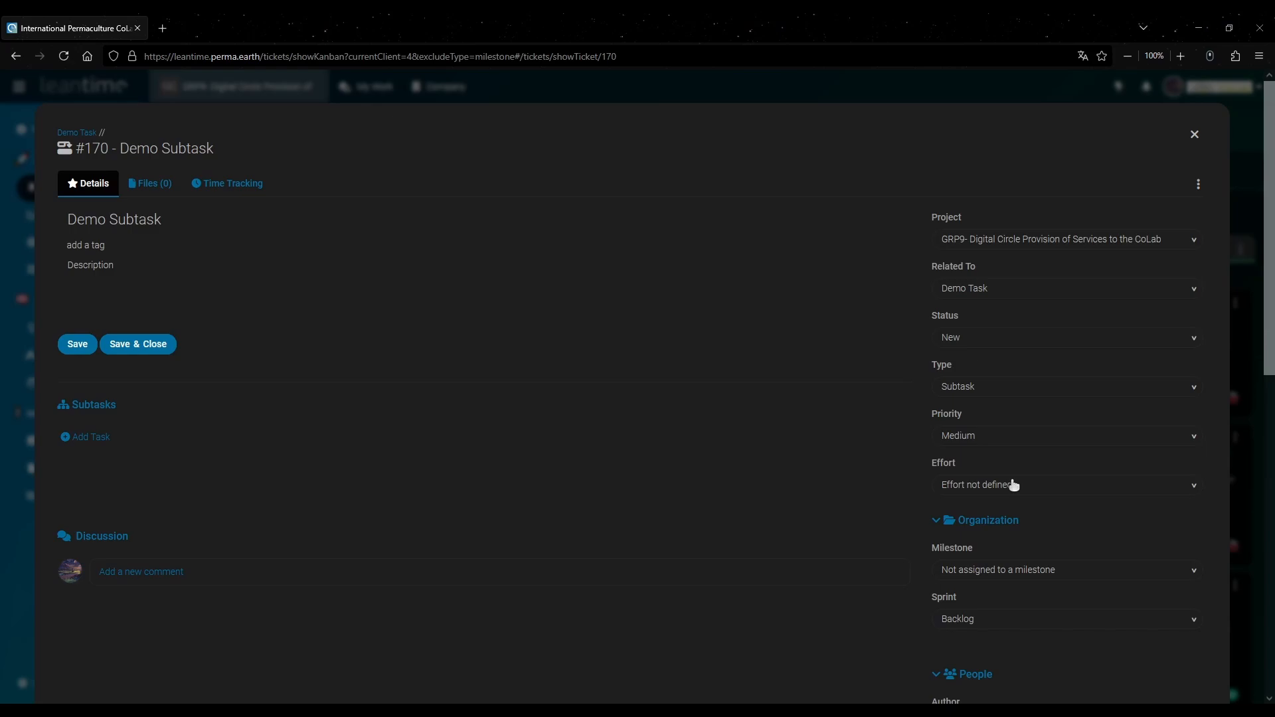
pyautogui.click(1067, 485)
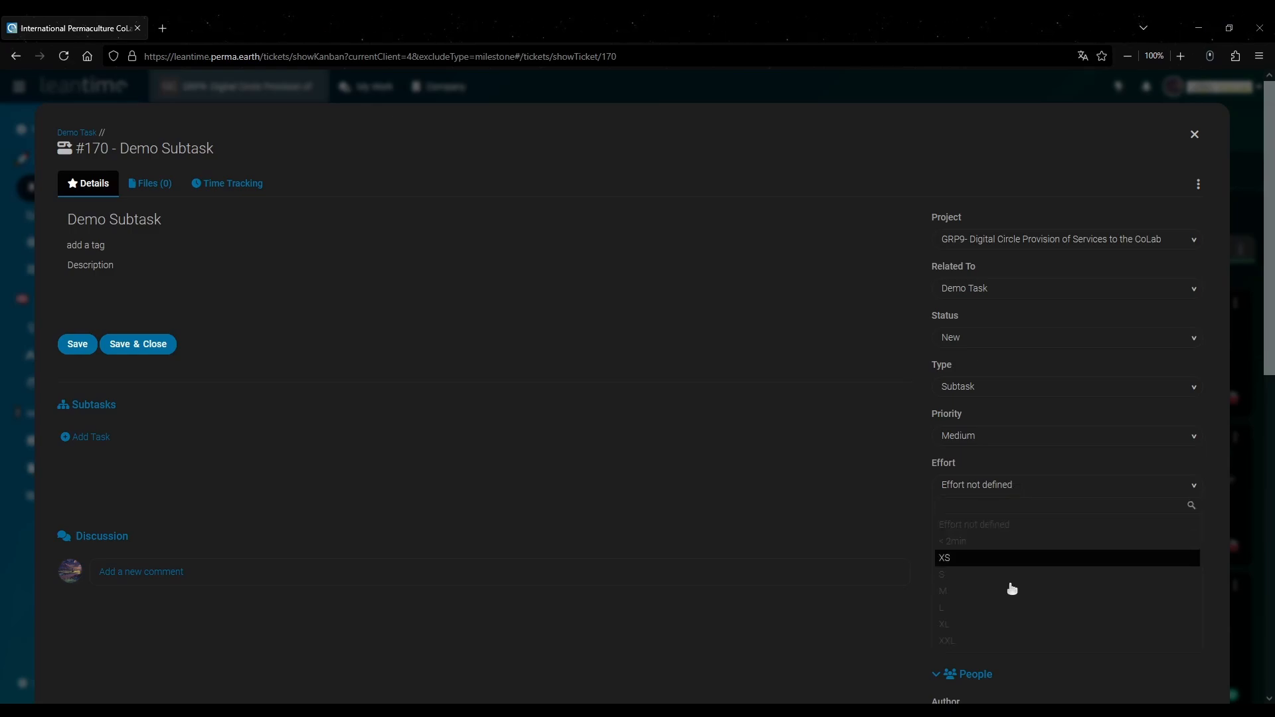
pyautogui.click(945, 558)
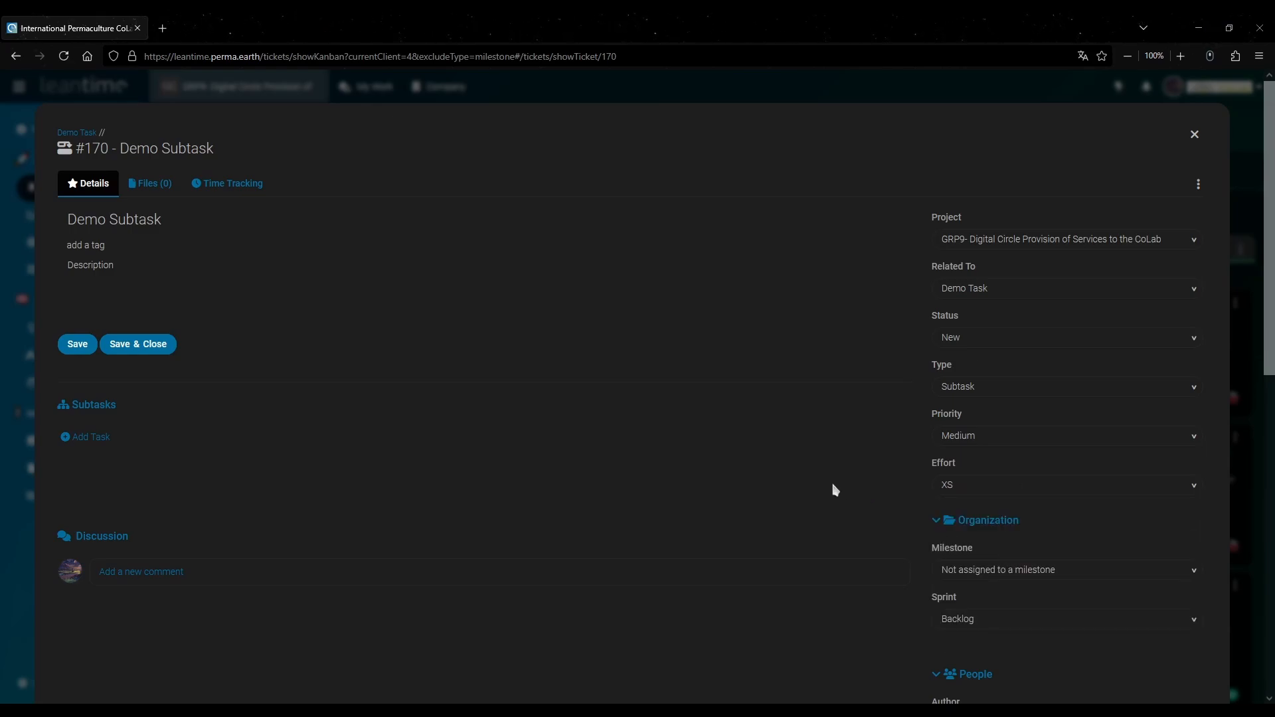
pyautogui.scroll(-3)
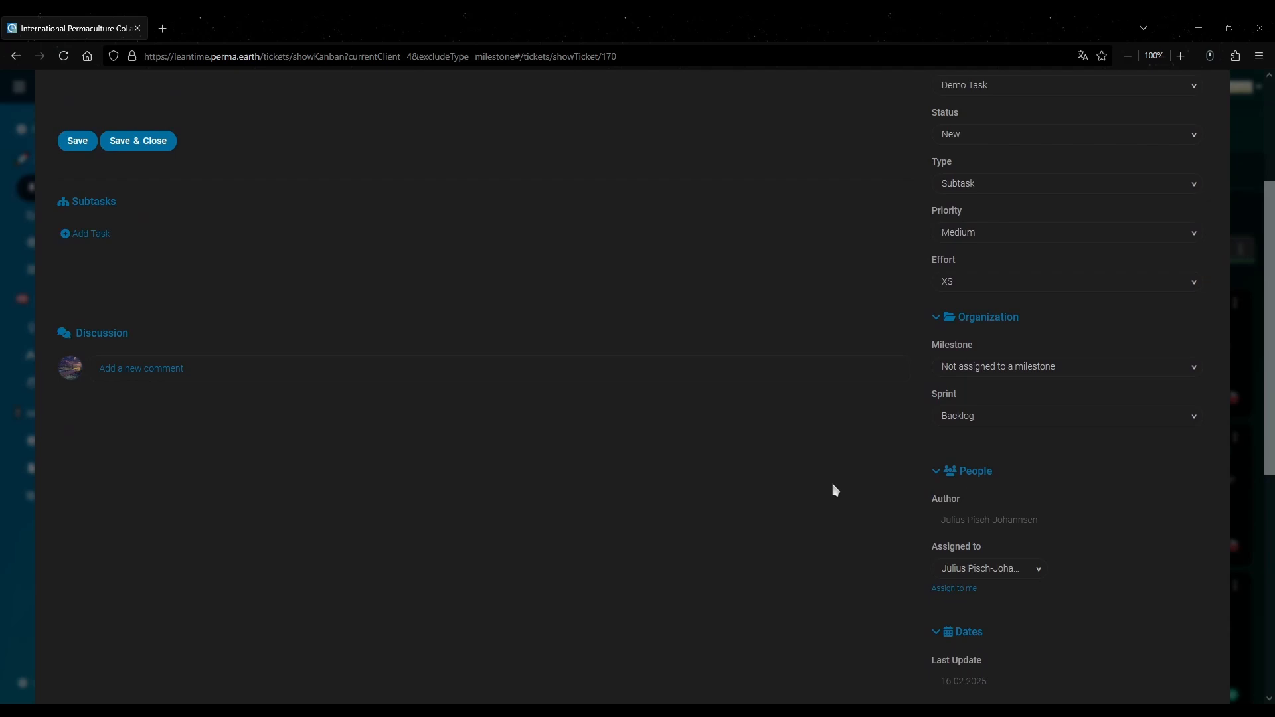
pyautogui.scroll(-3)
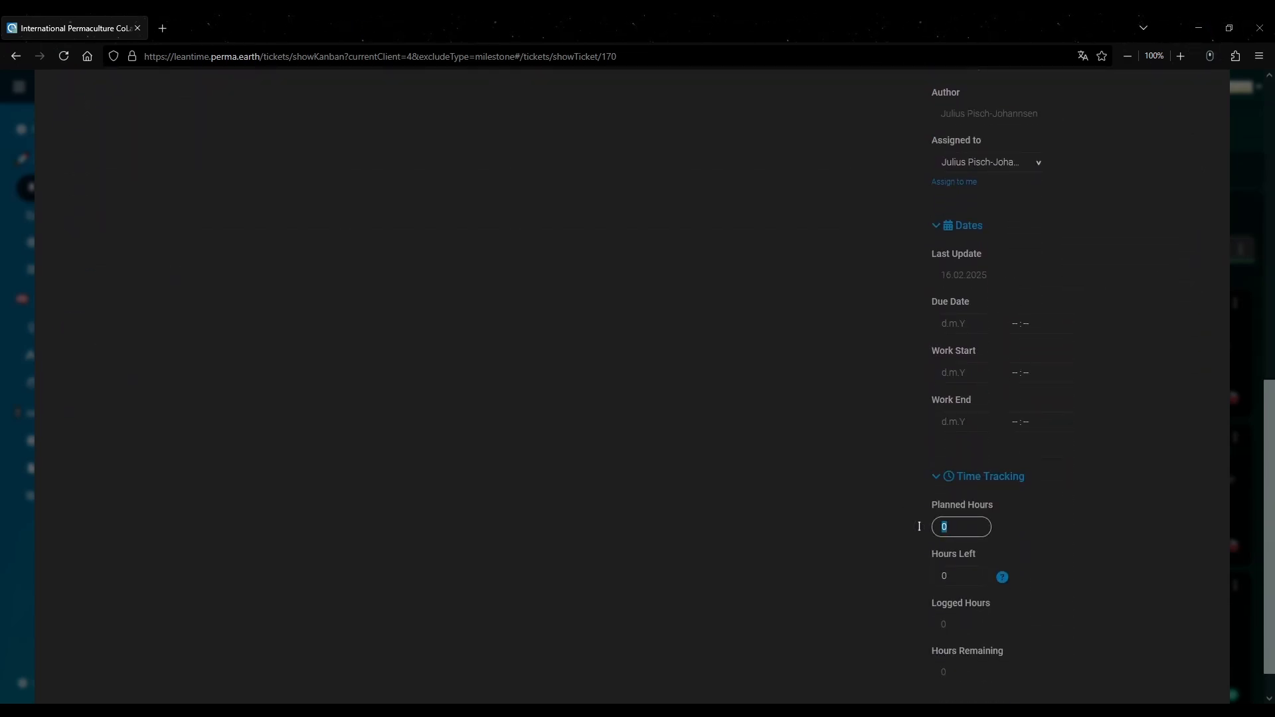
pyautogui.write('1')
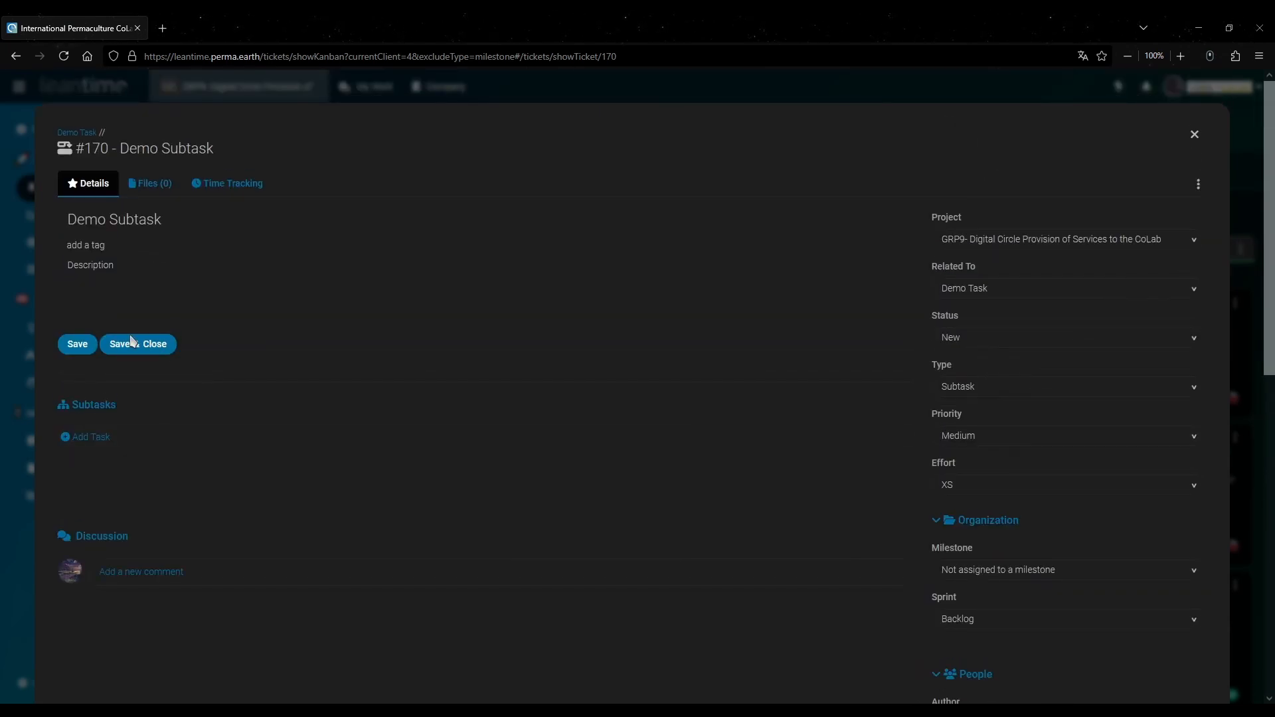
pyautogui.click(137, 343)
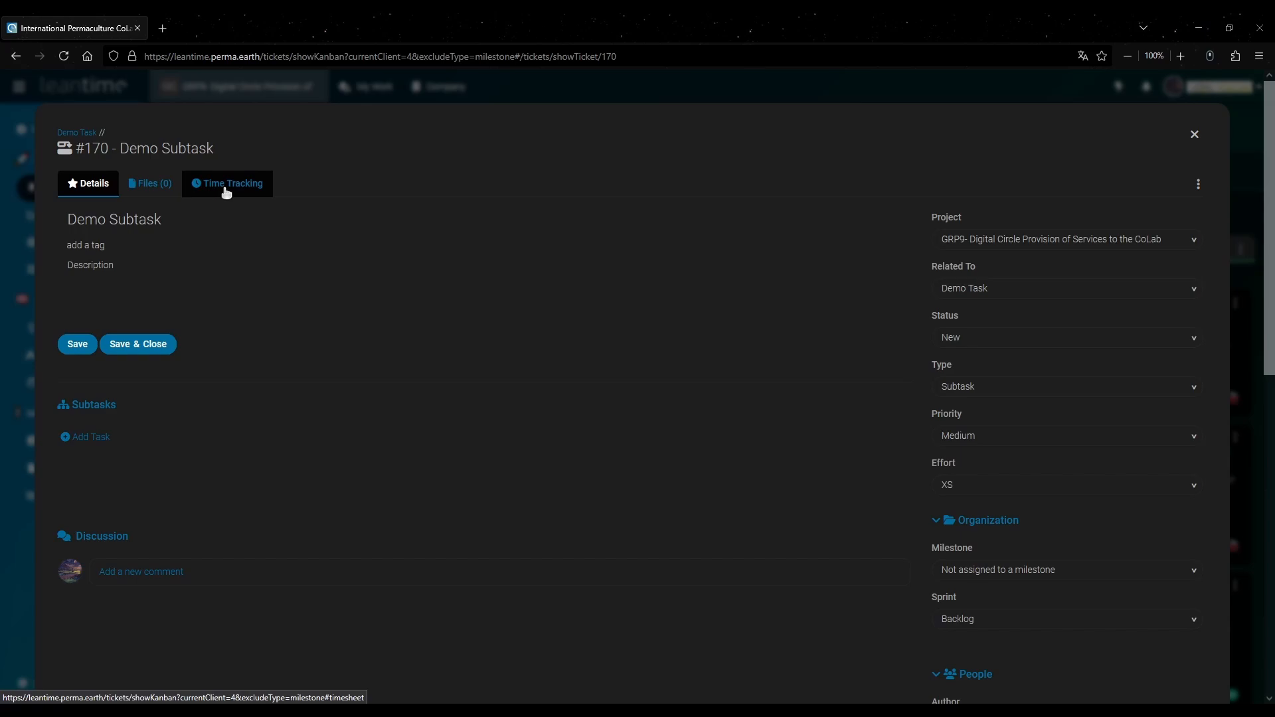
# Log 0.5 hours of work on Demo Subtask in Time Tracking, then return to Details.
pyautogui.click(233, 184)
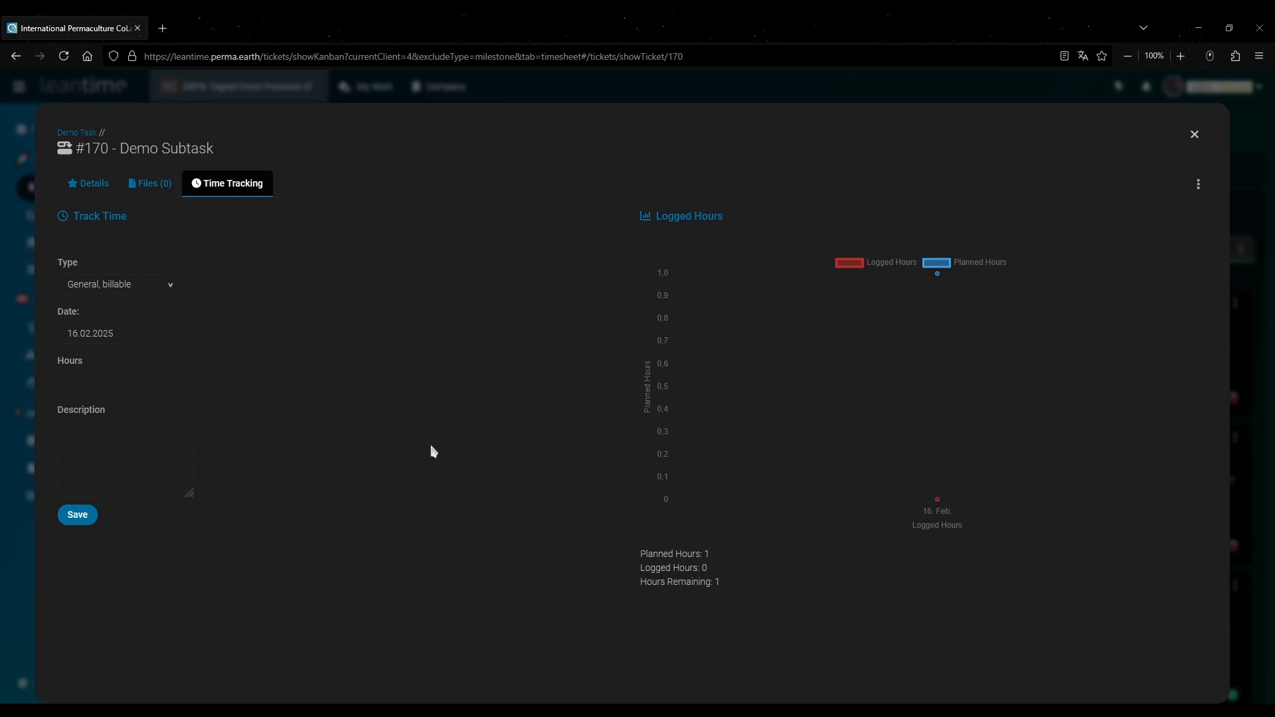
pyautogui.click(86, 383)
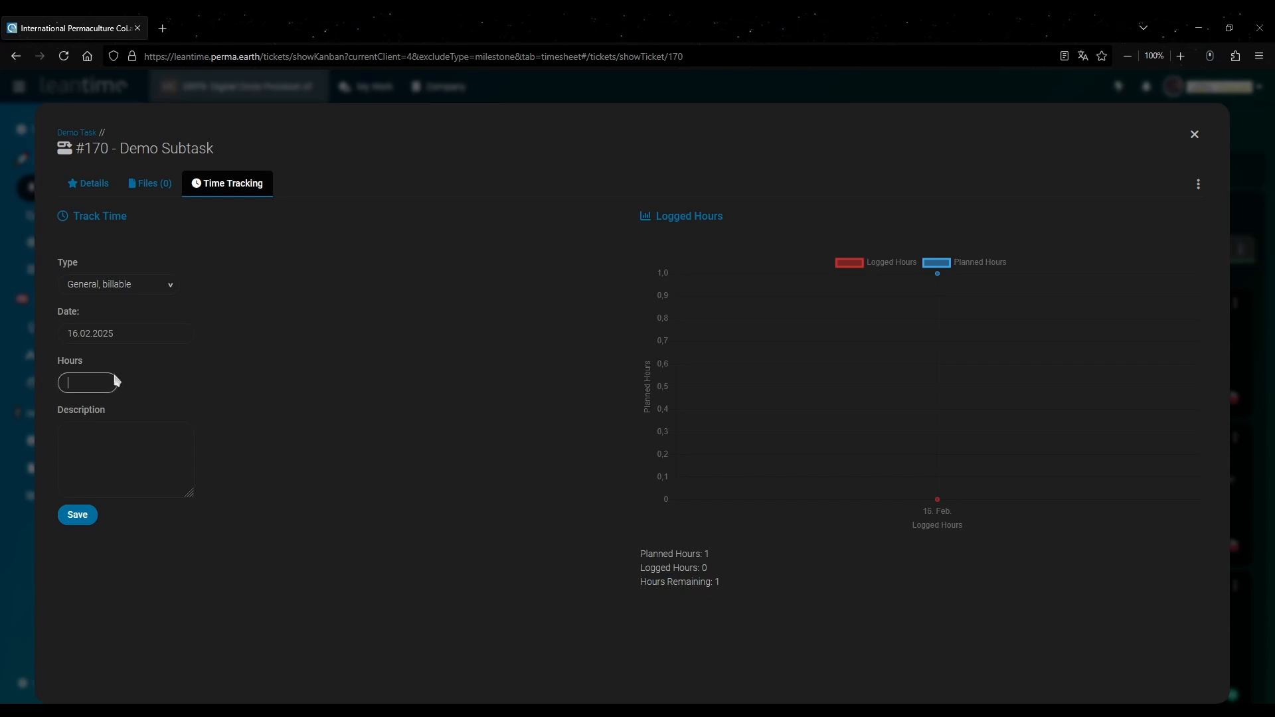
pyautogui.write('0')
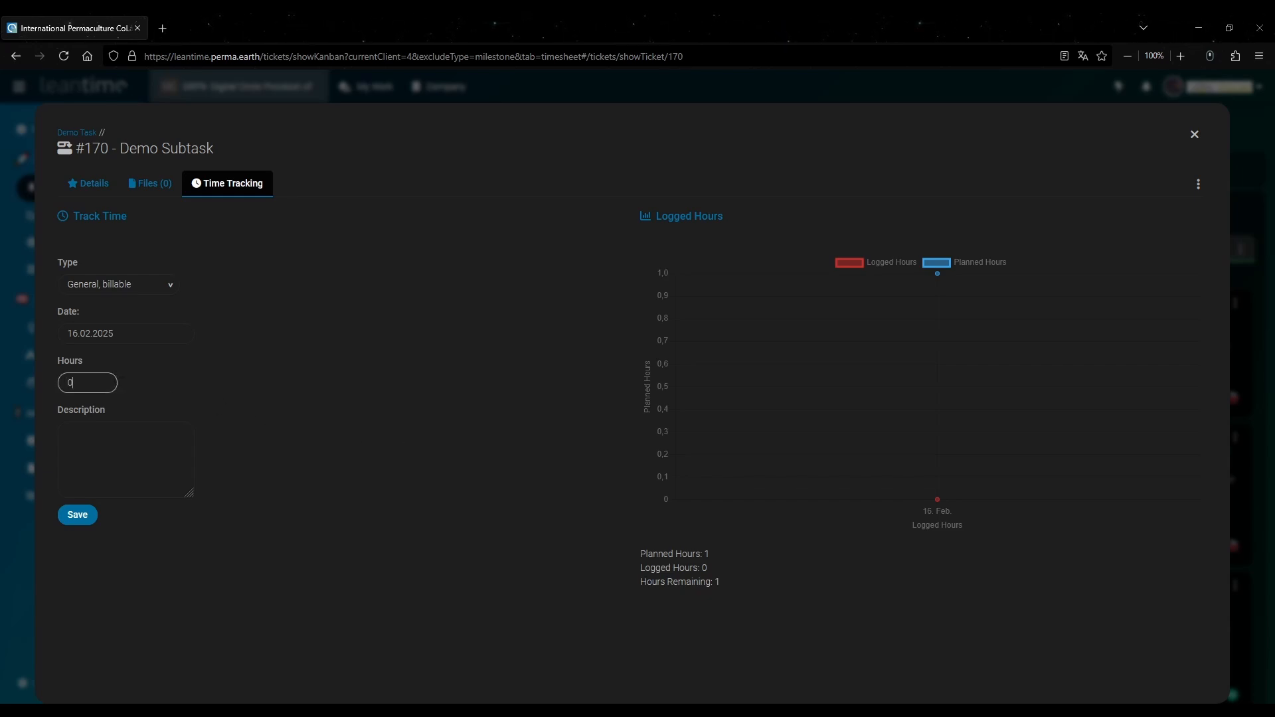
pyautogui.write('.5')
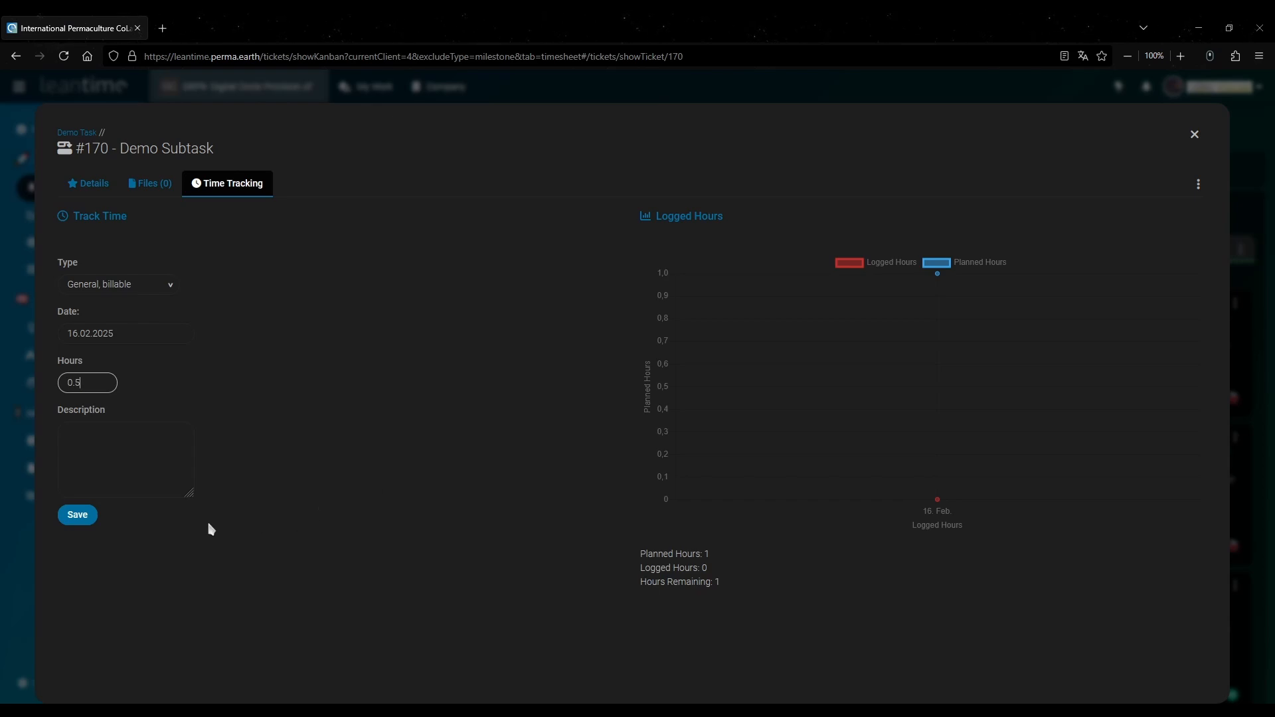
pyautogui.click(77, 515)
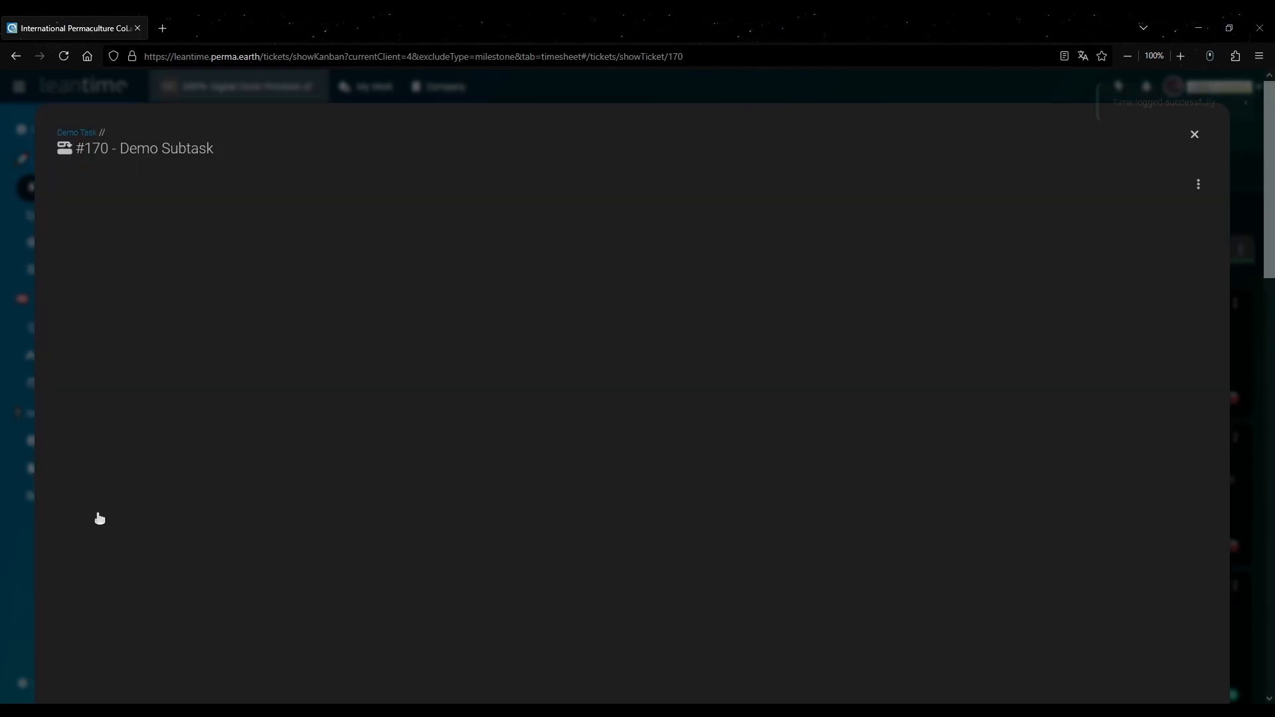
pyautogui.click(77, 514)
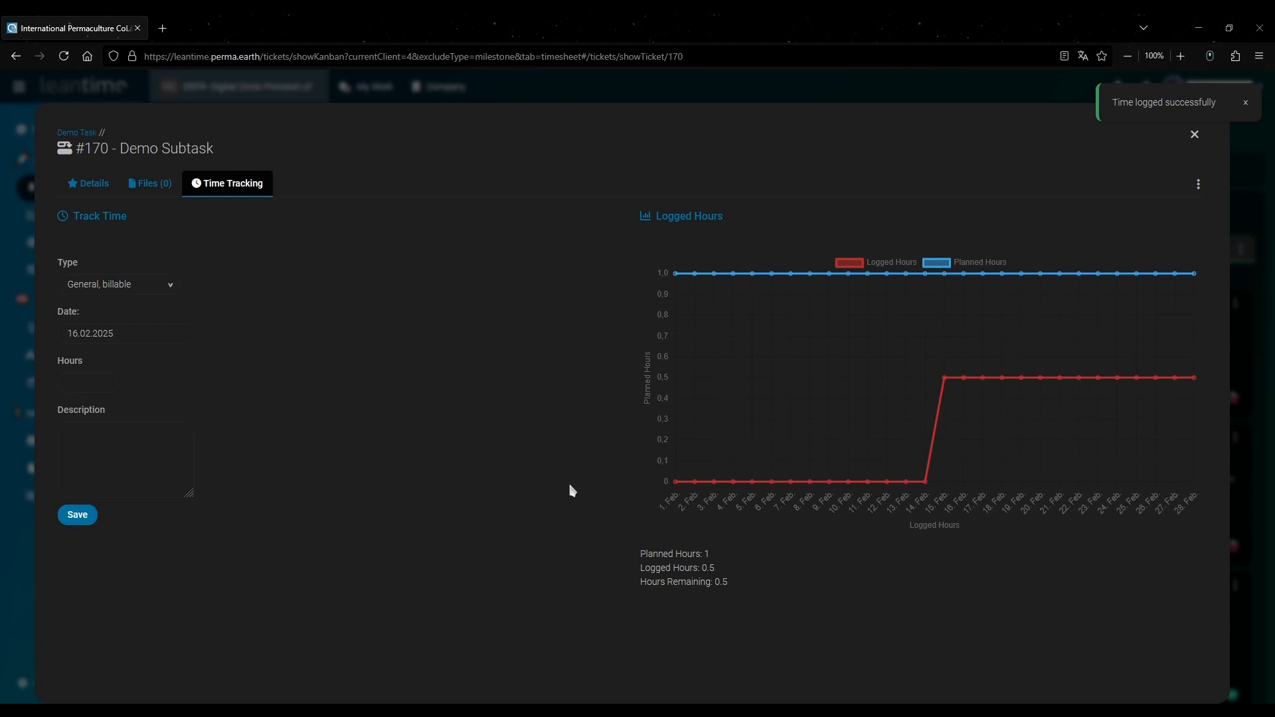
pyautogui.moveTo(927, 530)
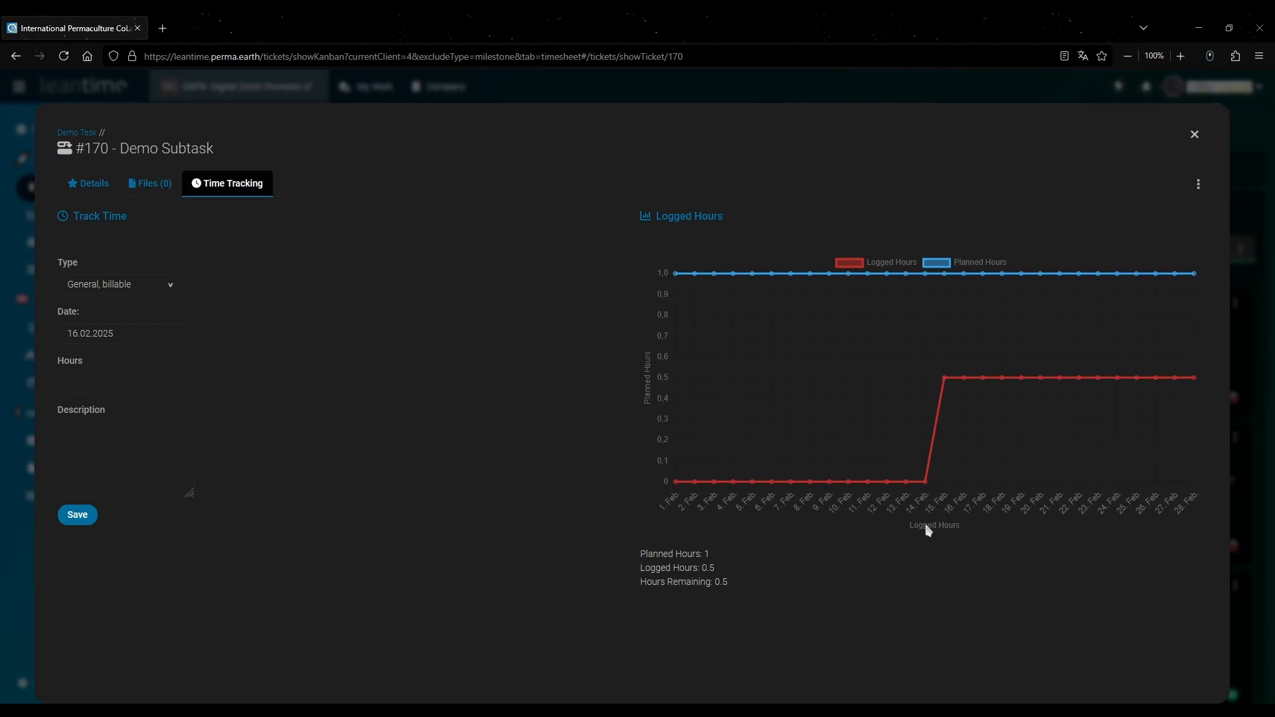
pyautogui.moveTo(542, 458)
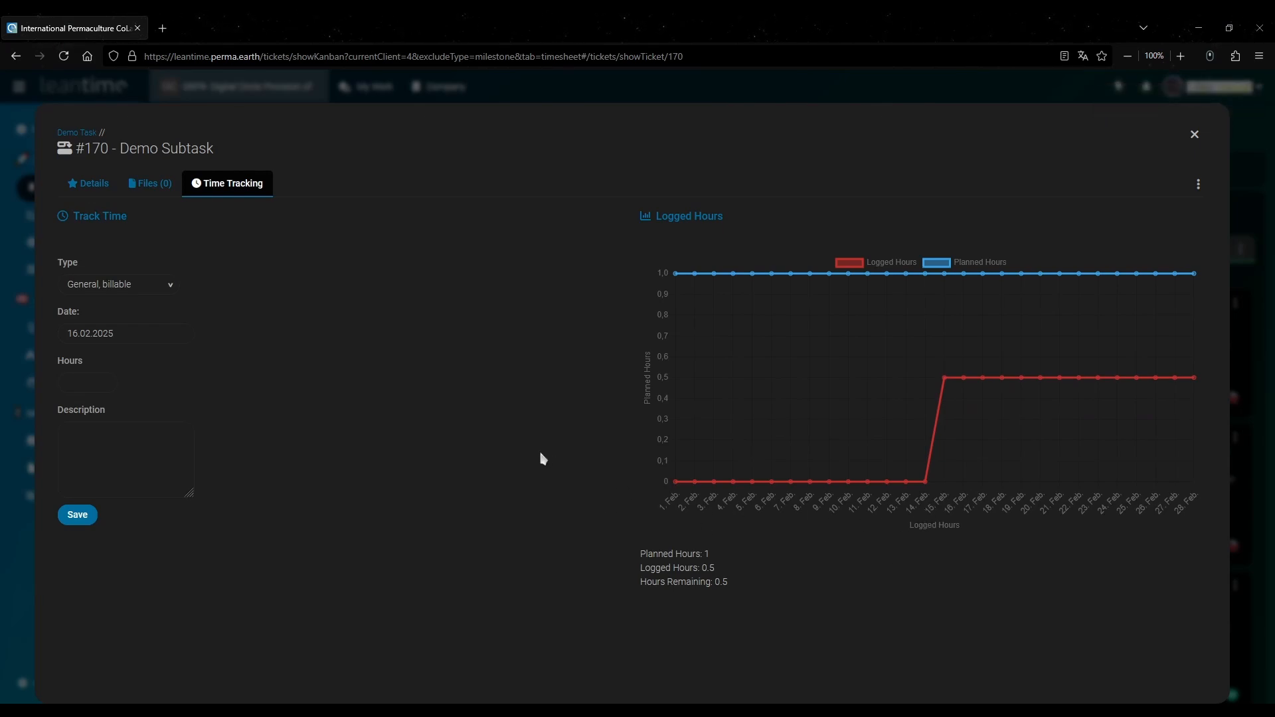
pyautogui.moveTo(528, 446)
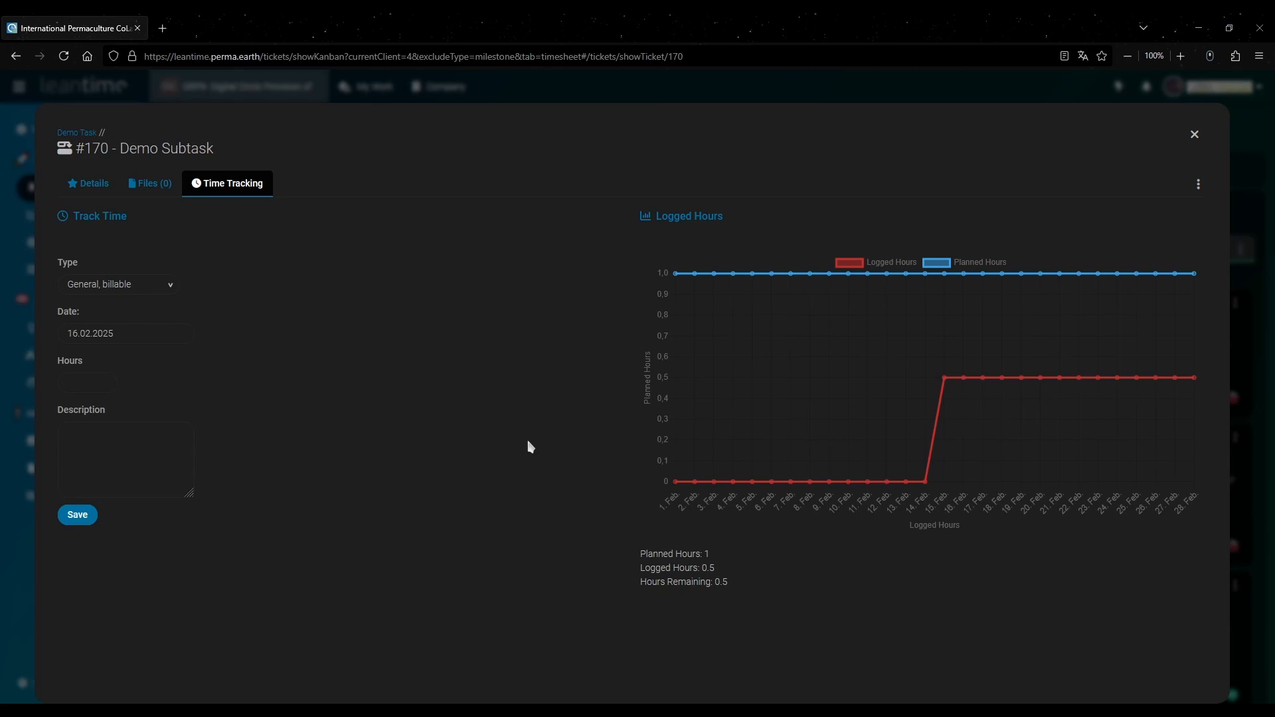
pyautogui.click(87, 183)
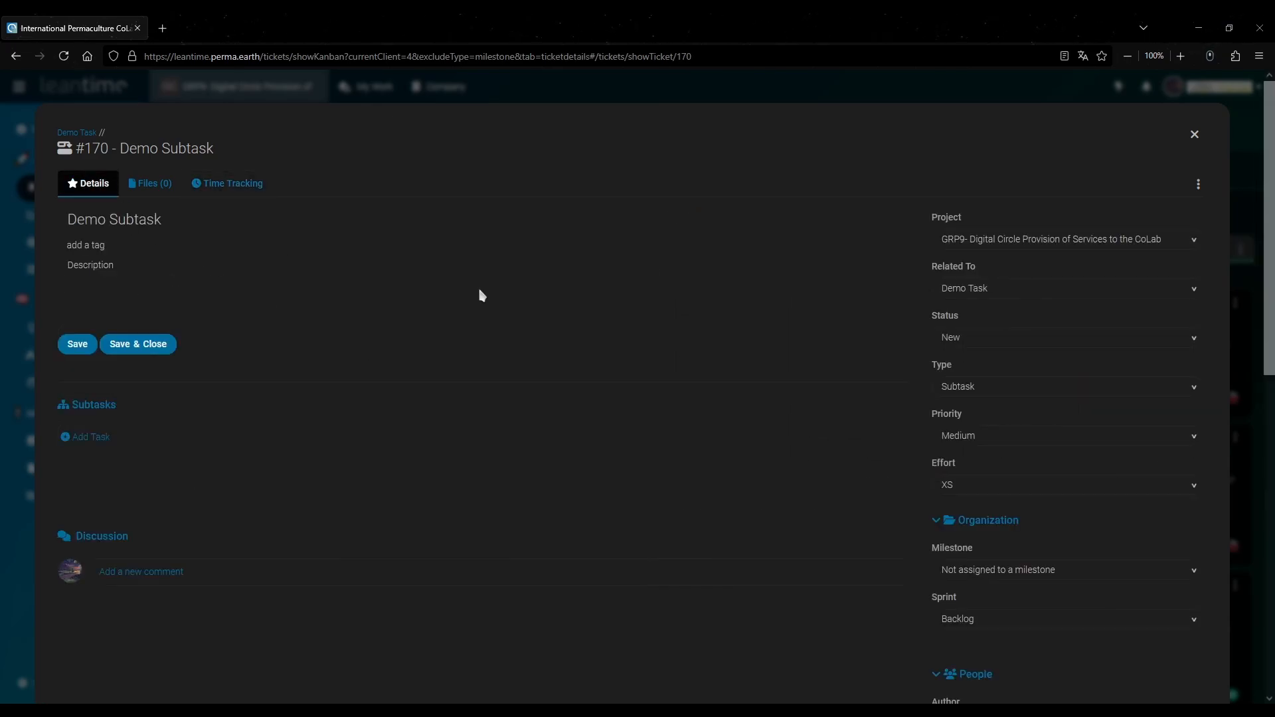
pyautogui.moveTo(1056, 425)
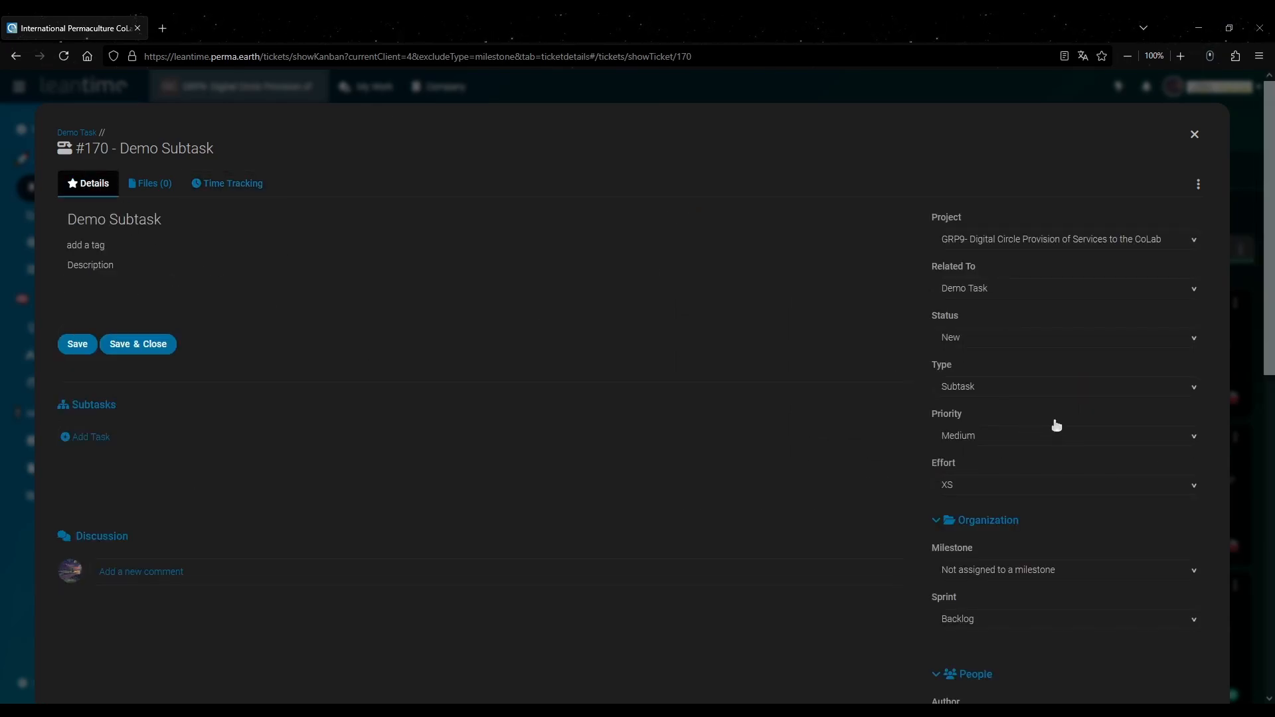
# Set Demo Subtask's status to Done, save and close it, then head to Milestones.
pyautogui.click(1065, 336)
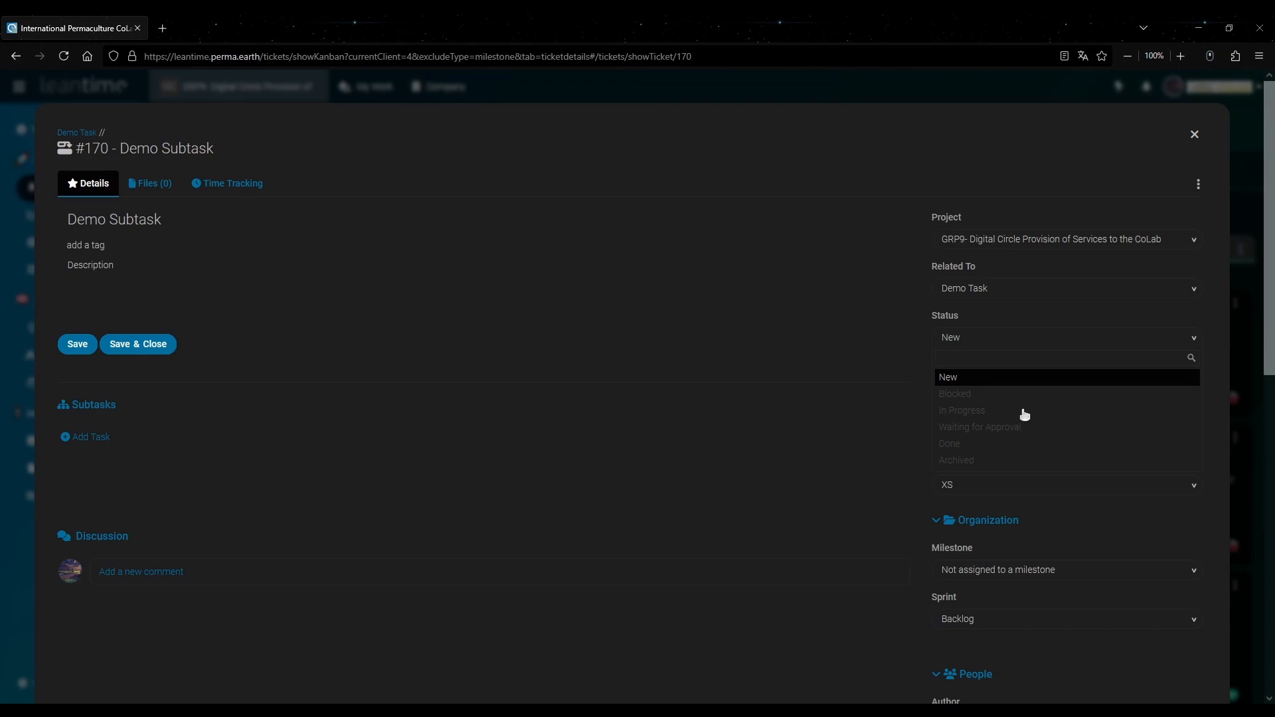
pyautogui.click(948, 444)
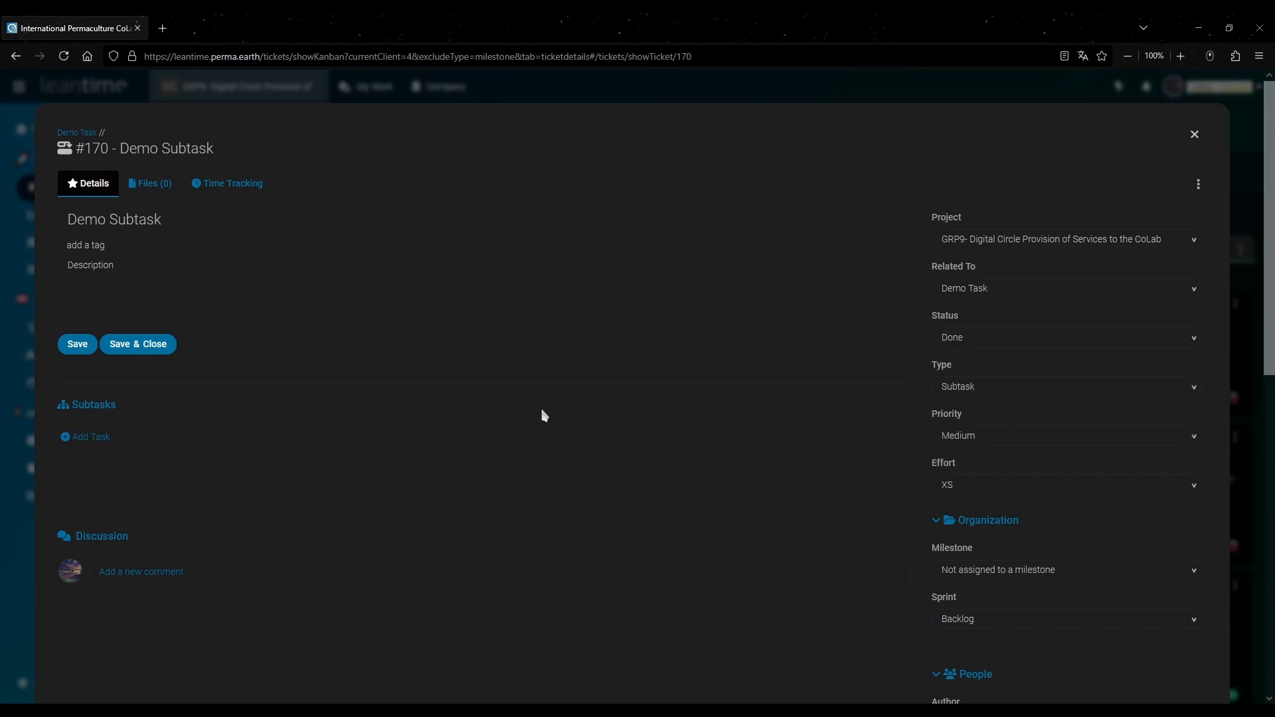
pyautogui.click(136, 344)
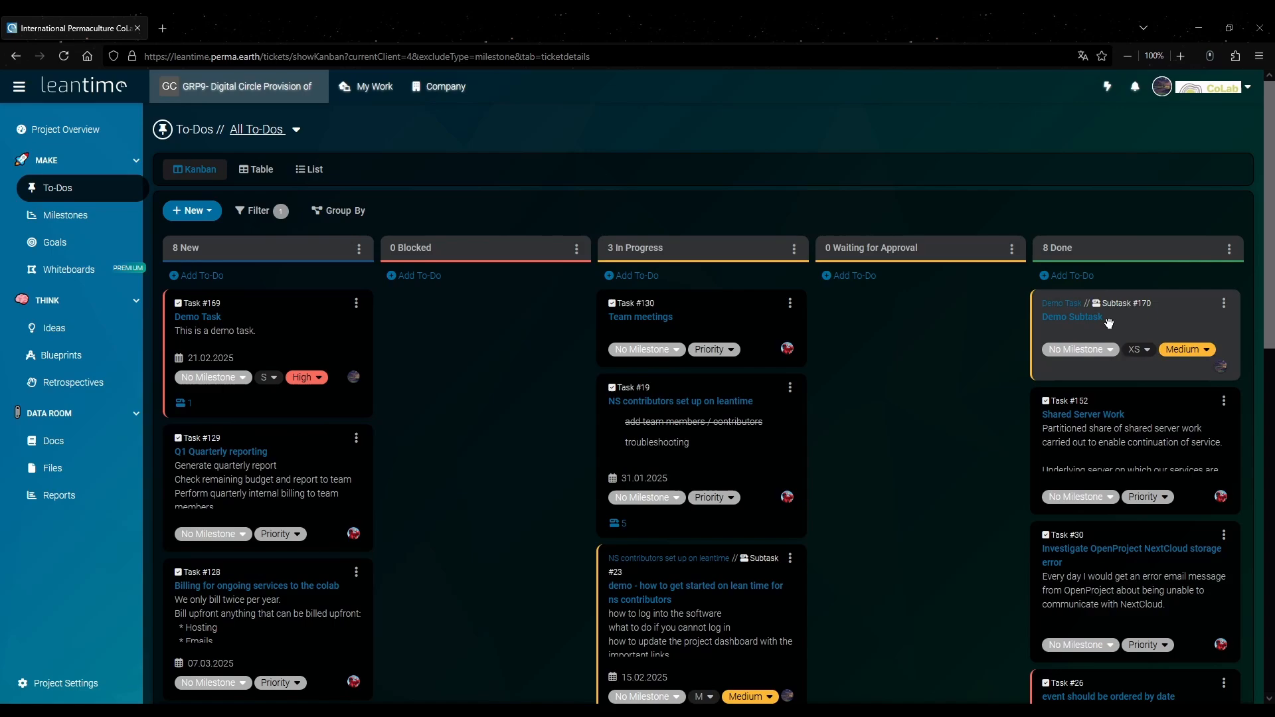
pyautogui.moveTo(942, 378)
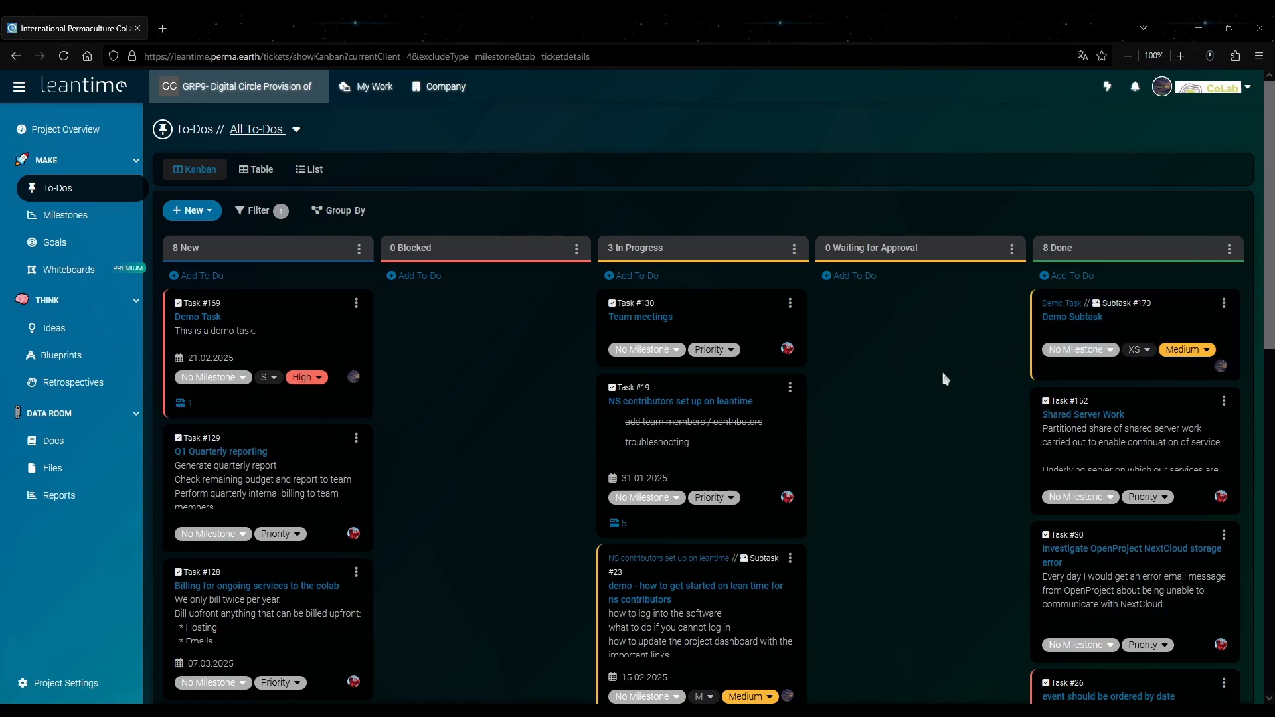
pyautogui.moveTo(64, 215)
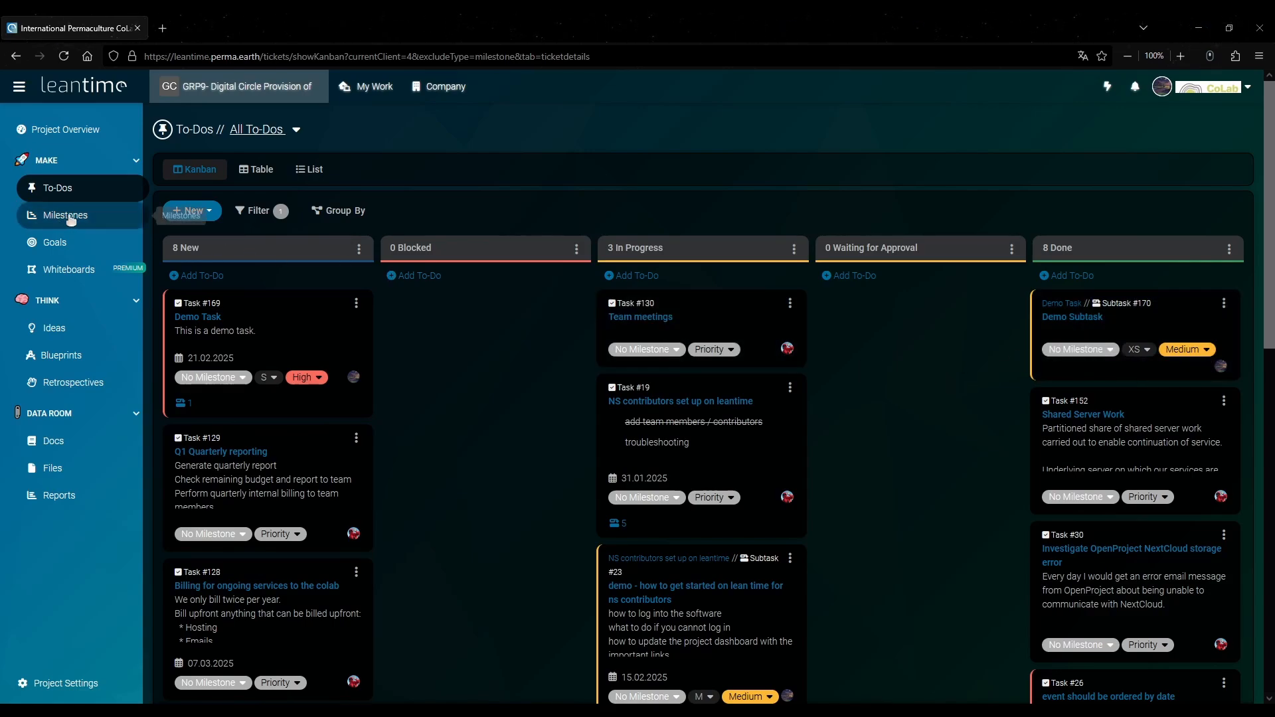
pyautogui.moveTo(66, 215)
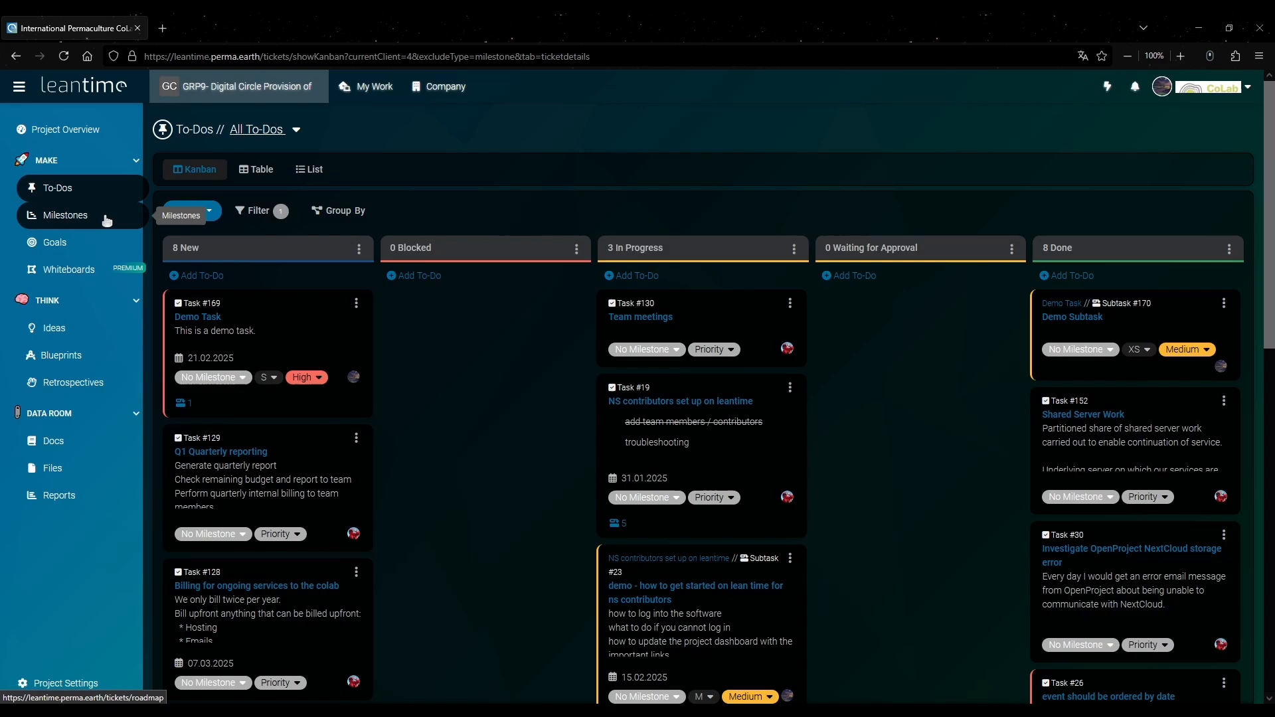
pyautogui.click(65, 215)
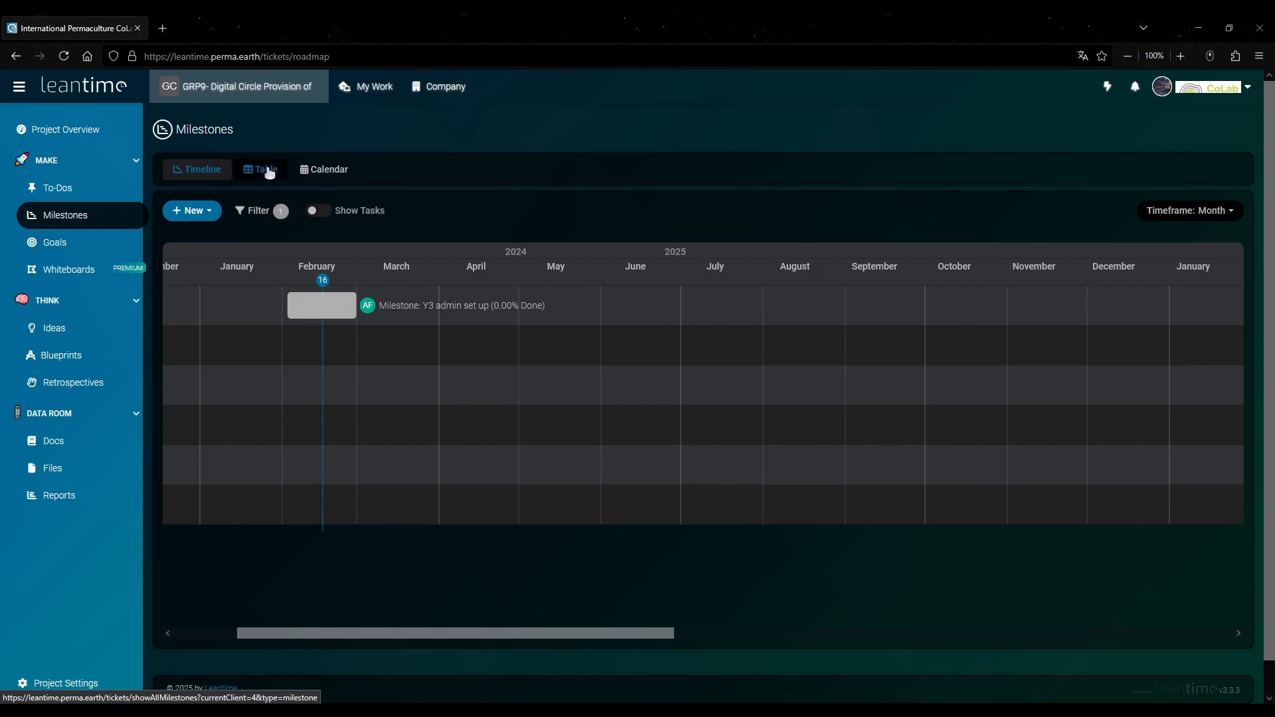
# Review the Y3 admin set up milestone in Table and Calendar layouts, back to Timeline, New menu open.
pyautogui.click(262, 169)
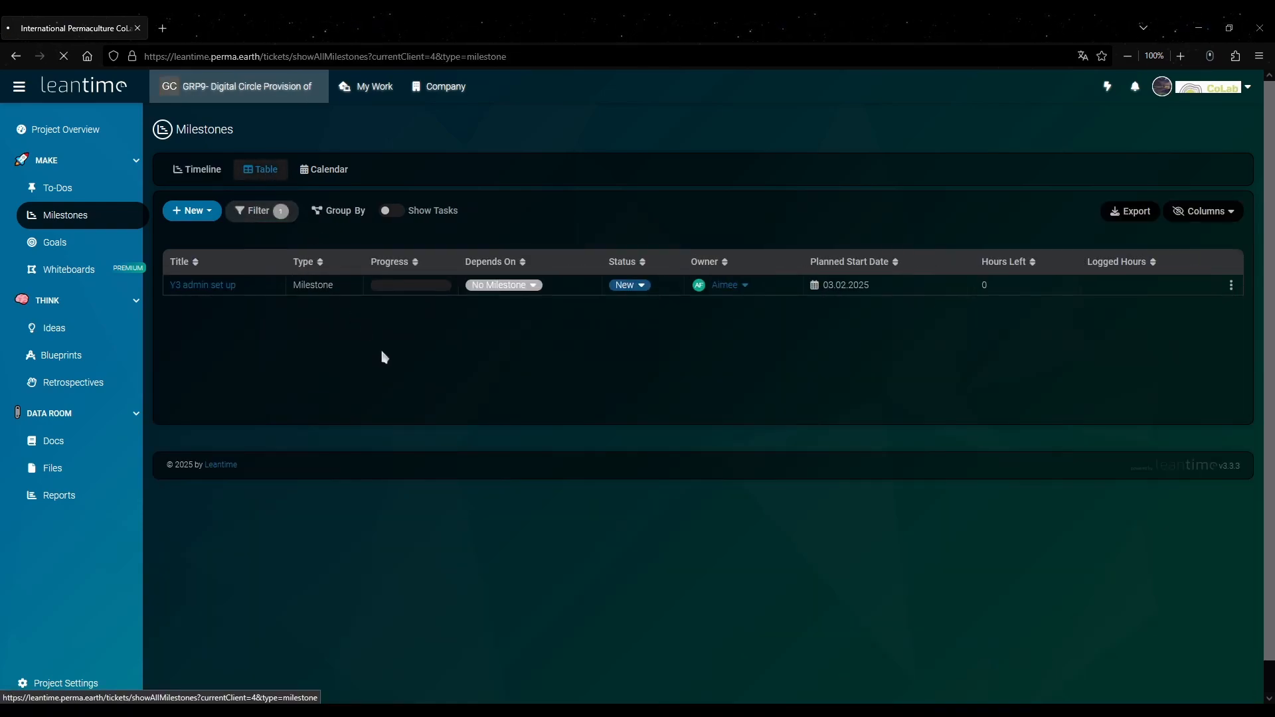
pyautogui.click(324, 168)
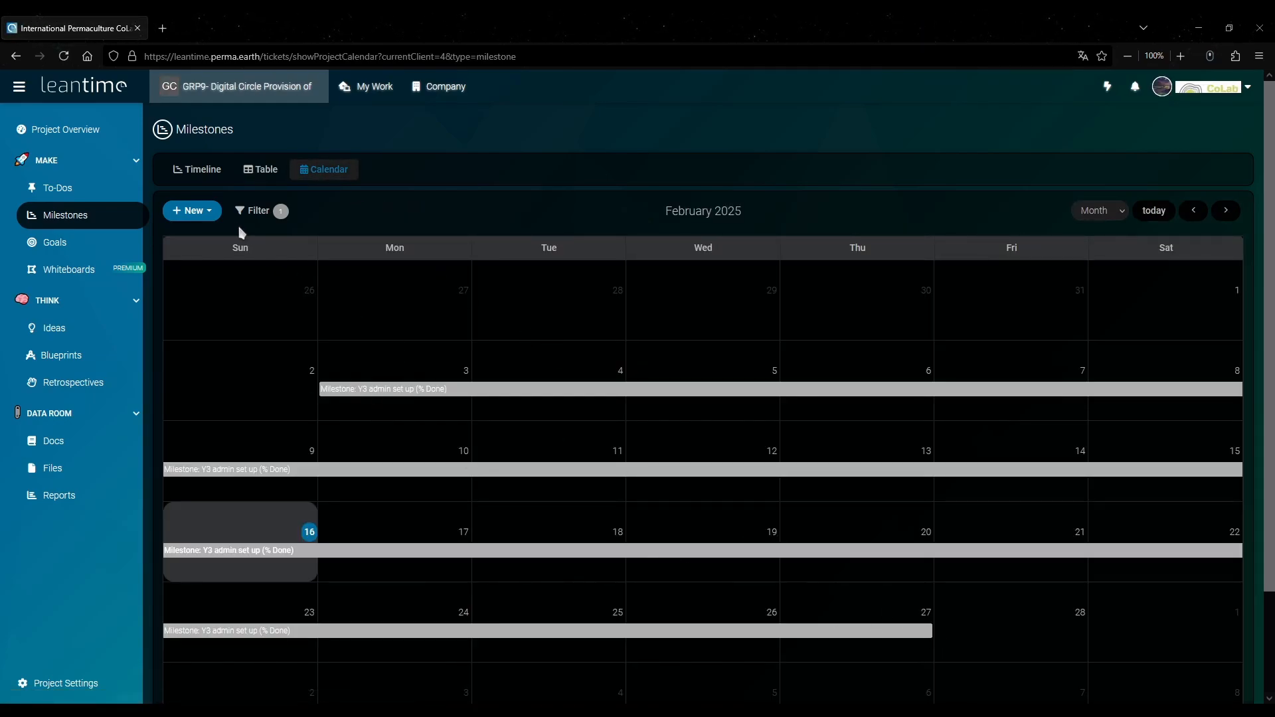
pyautogui.click(202, 169)
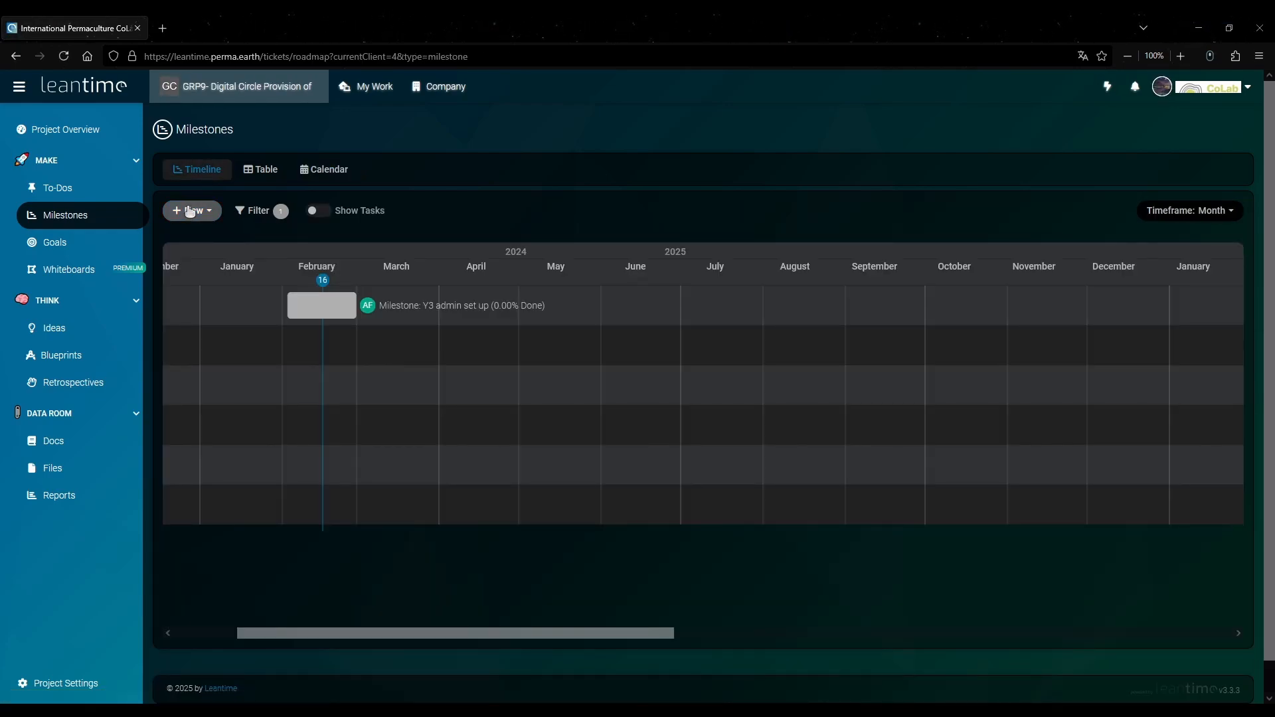
pyautogui.click(191, 211)
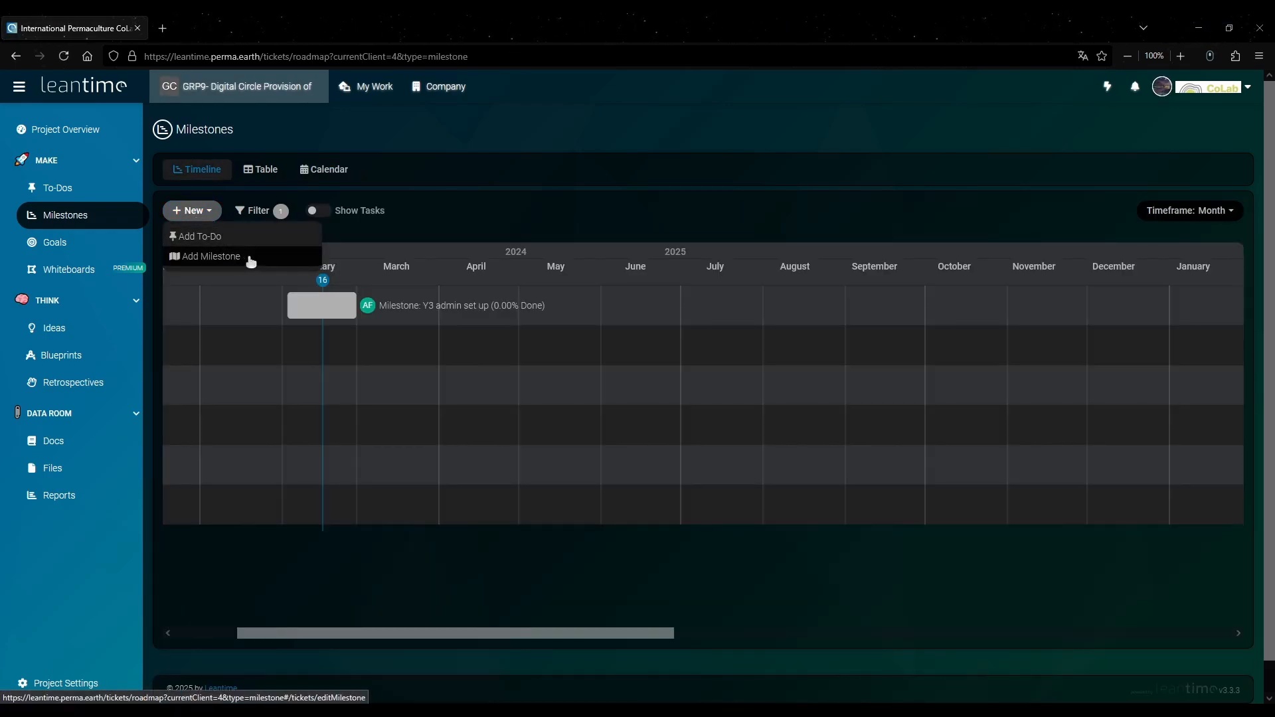
# Add a milestone titled 'Demo Milestone' with an owner and orange colour.
pyautogui.click(213, 257)
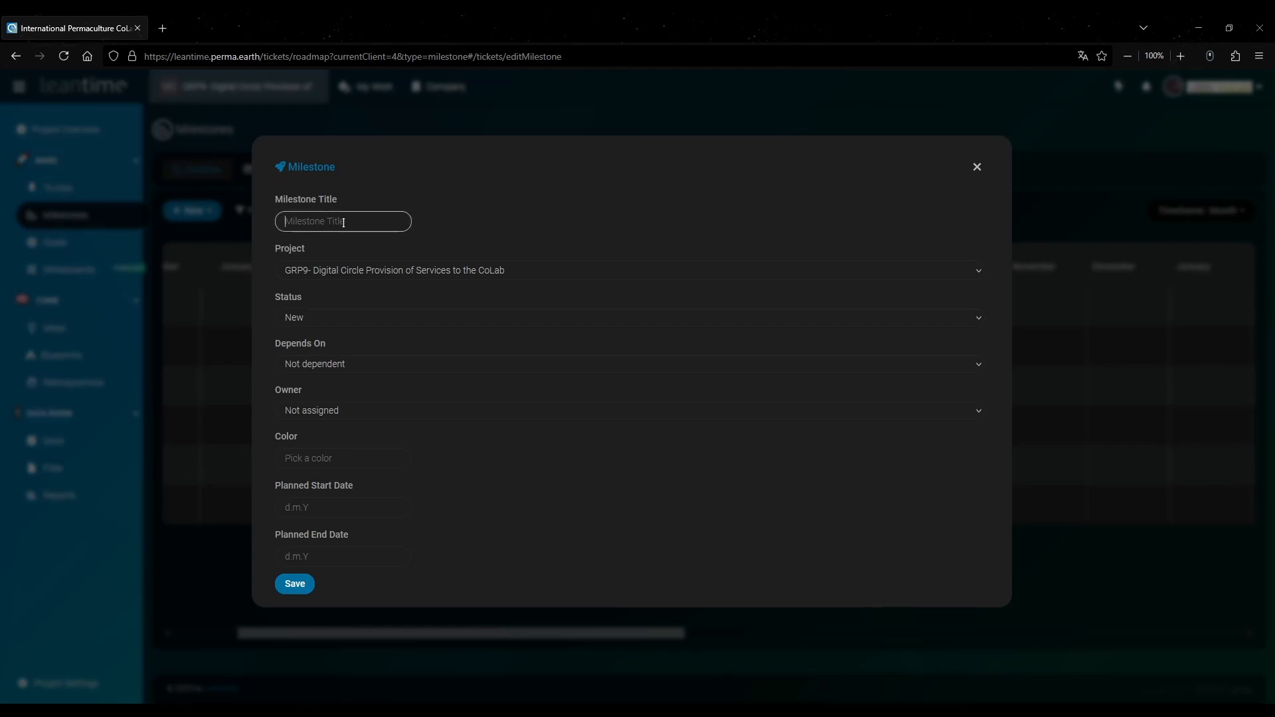
pyautogui.write('Demo')
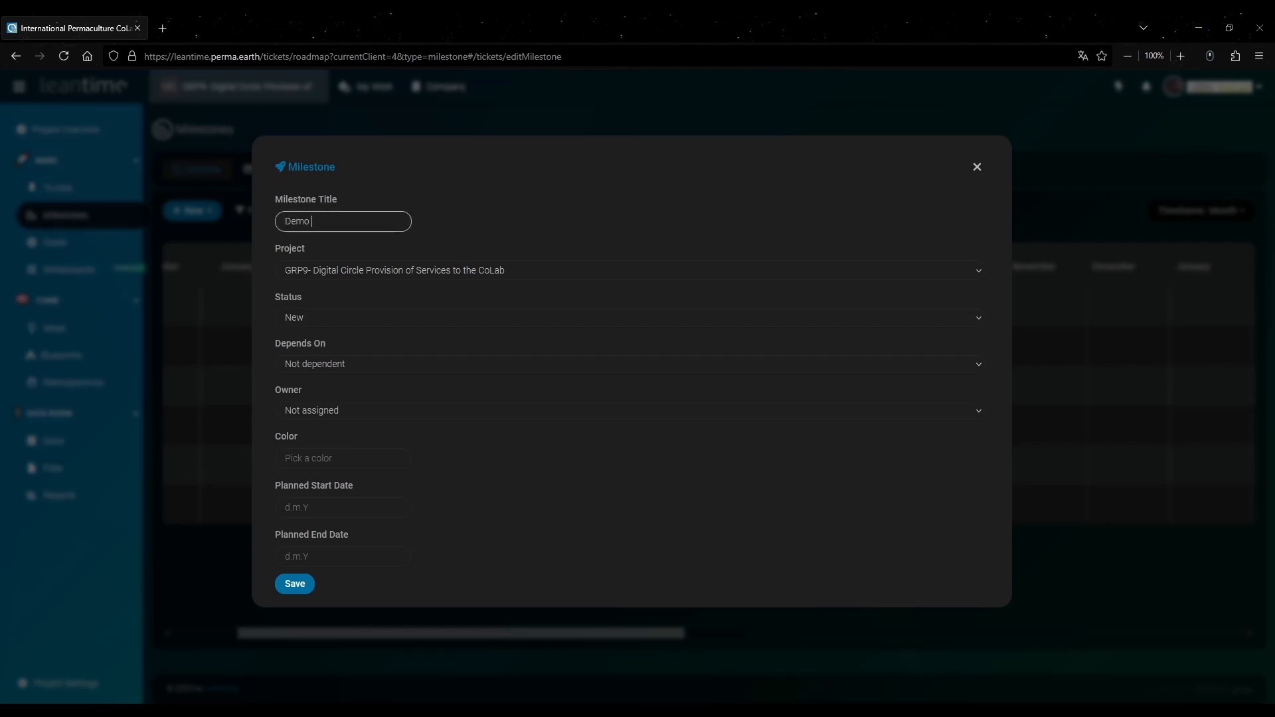
pyautogui.write('Milestone')
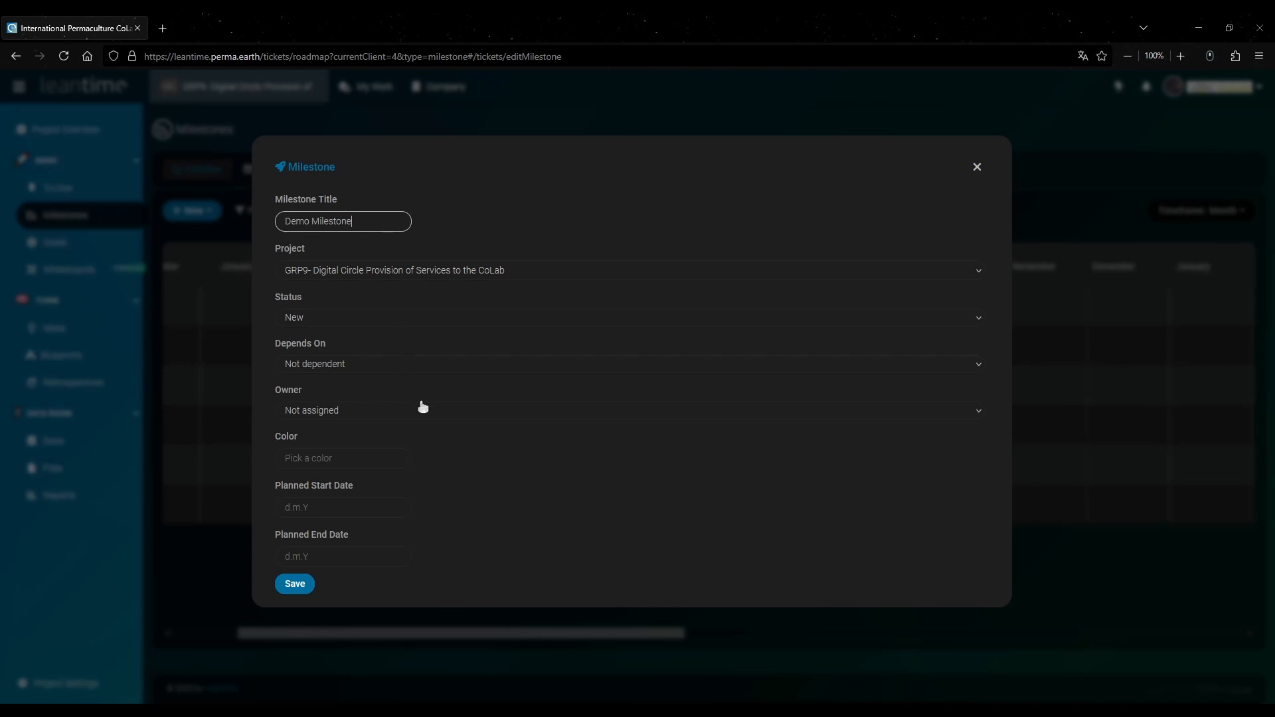
pyautogui.moveTo(458, 424)
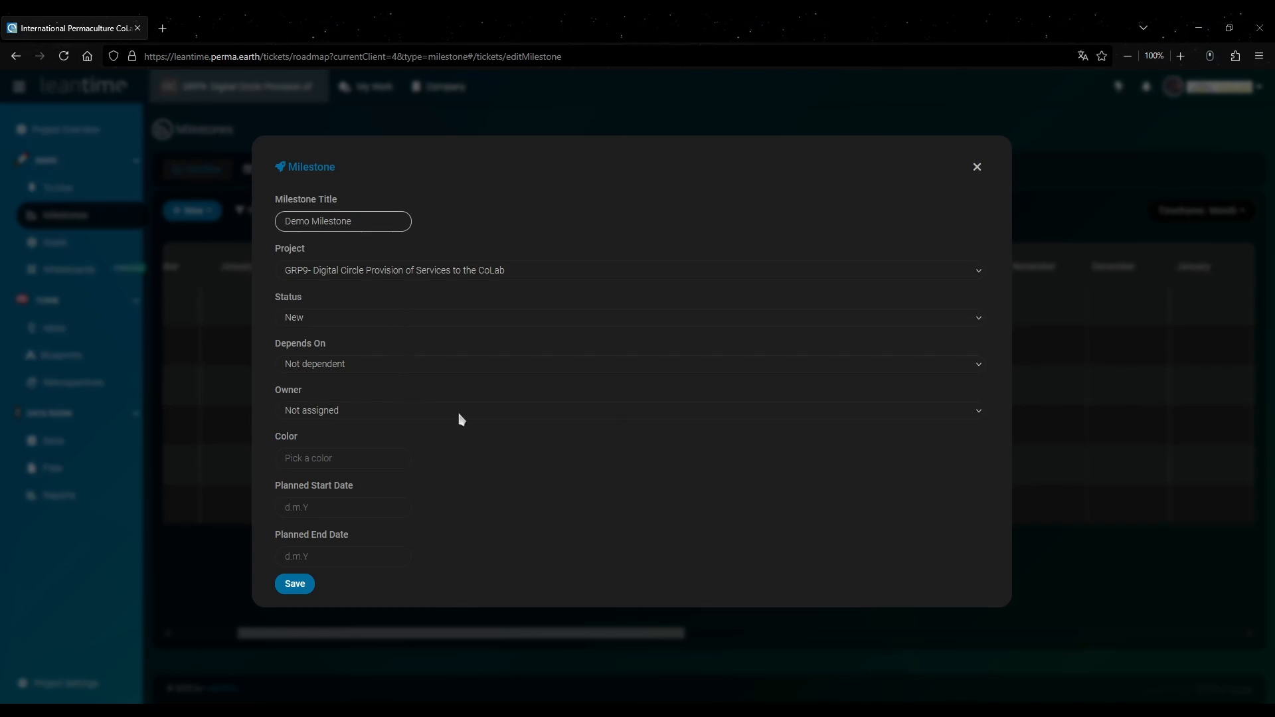
pyautogui.click(631, 410)
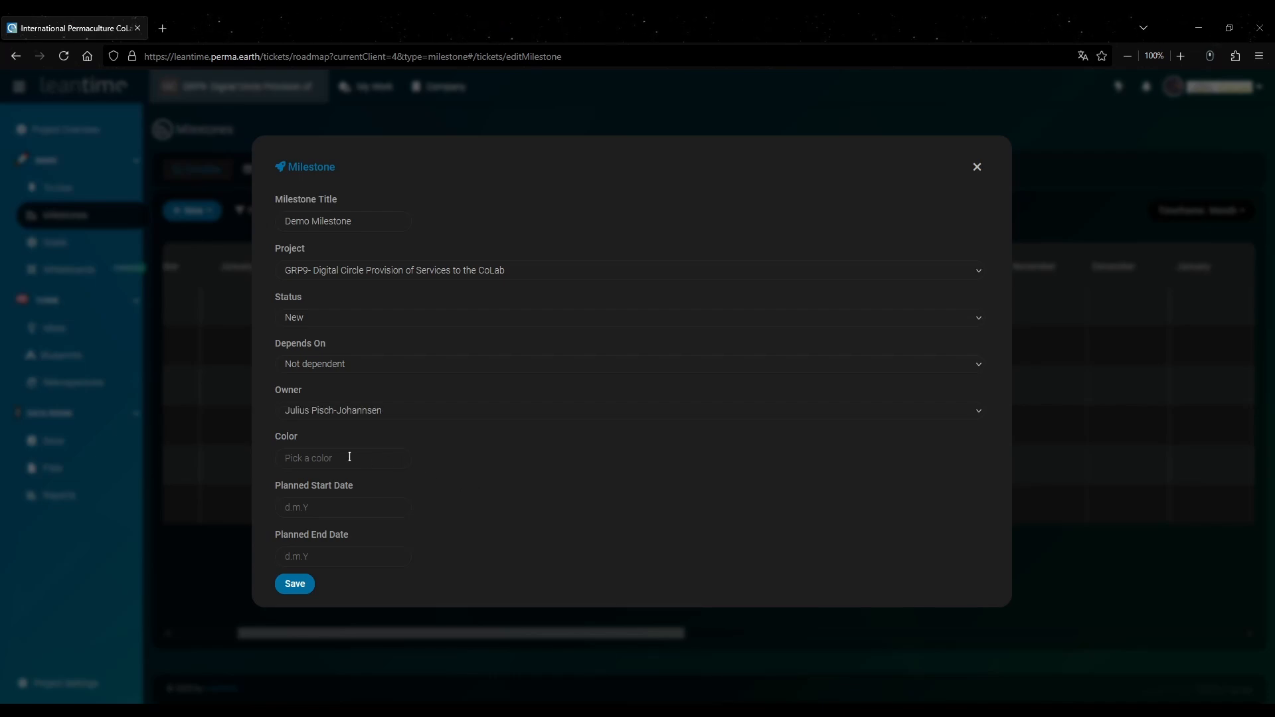
pyautogui.click(342, 457)
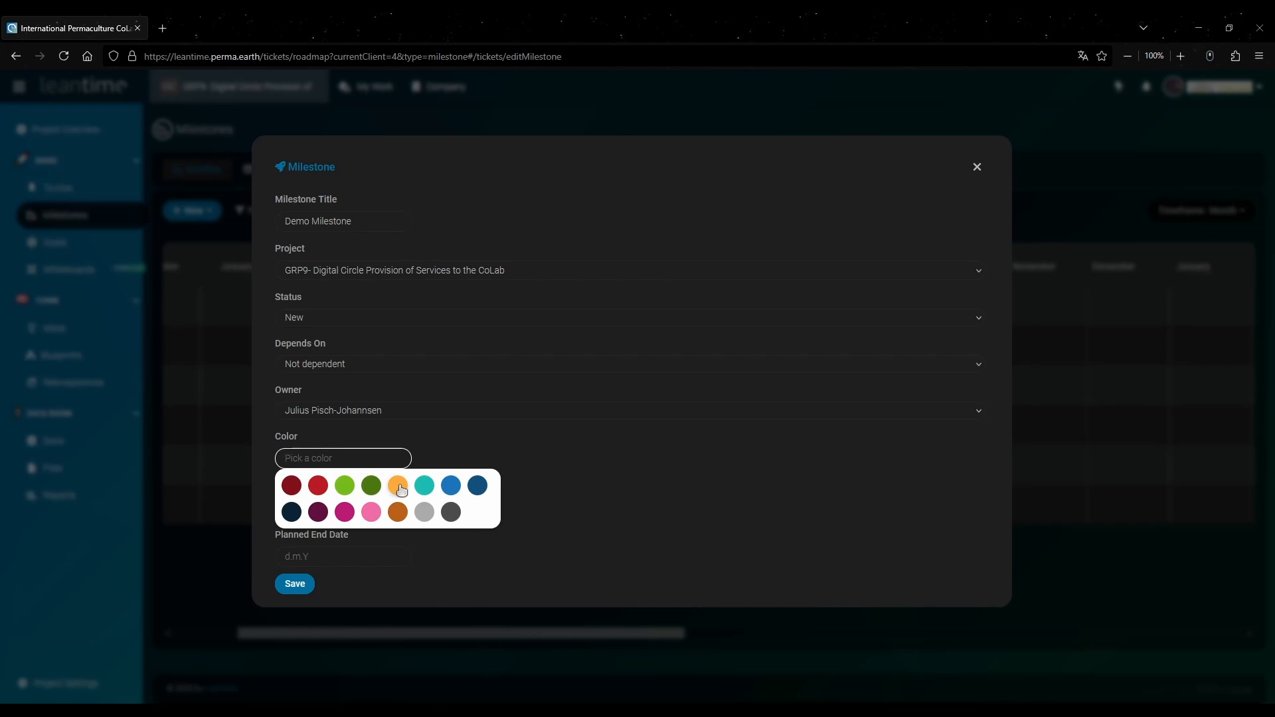
pyautogui.click(398, 486)
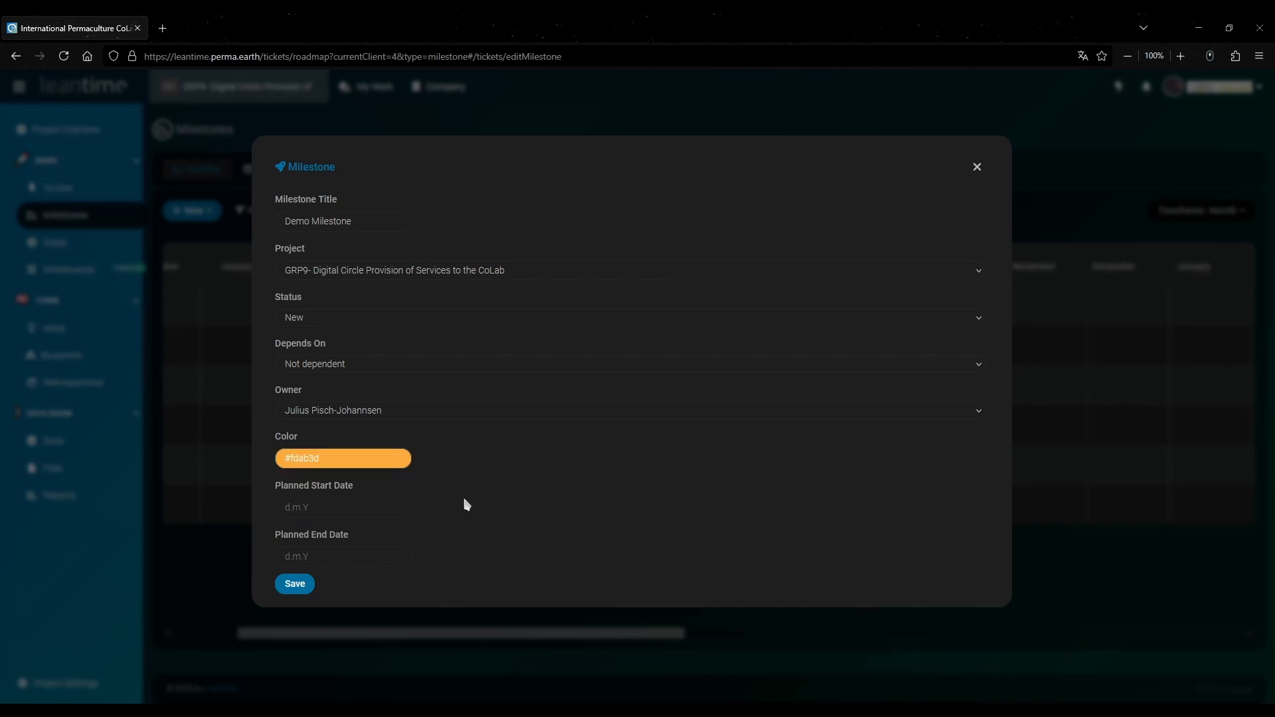
# Plan it from 17.02.2025 to 21.02.2025, save it and close the details.
pyautogui.click(341, 506)
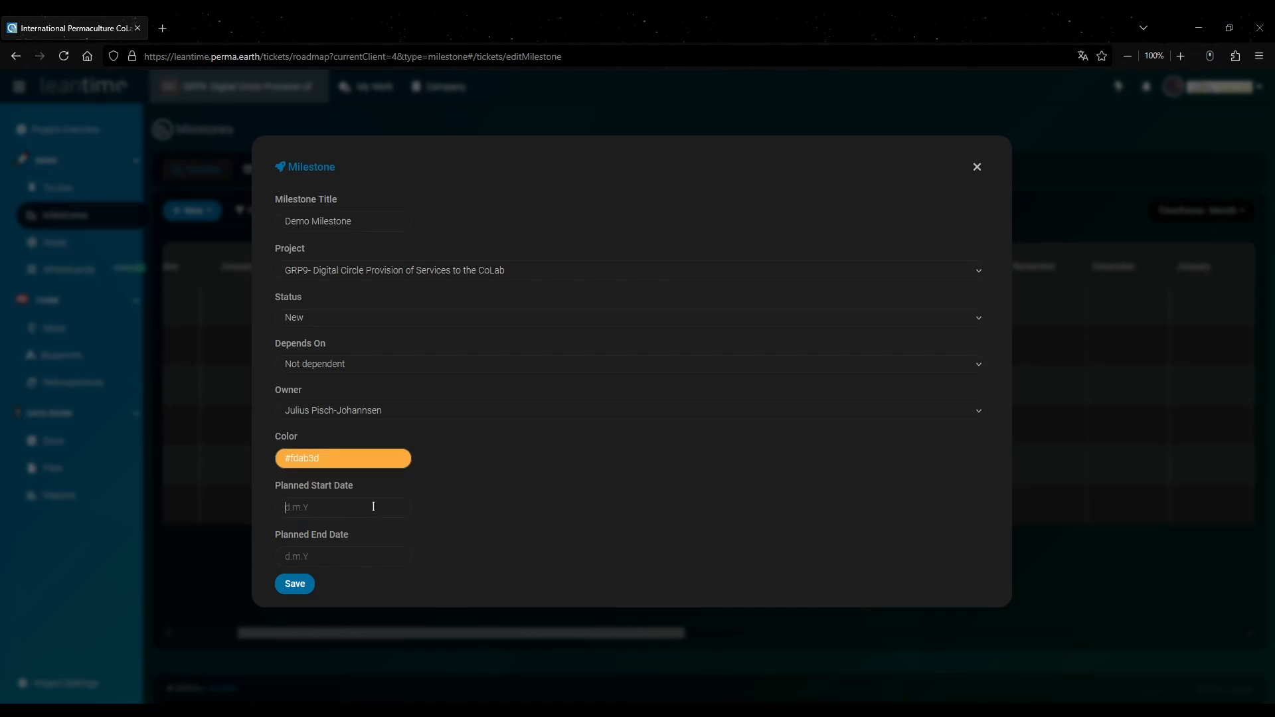
pyautogui.click(341, 506)
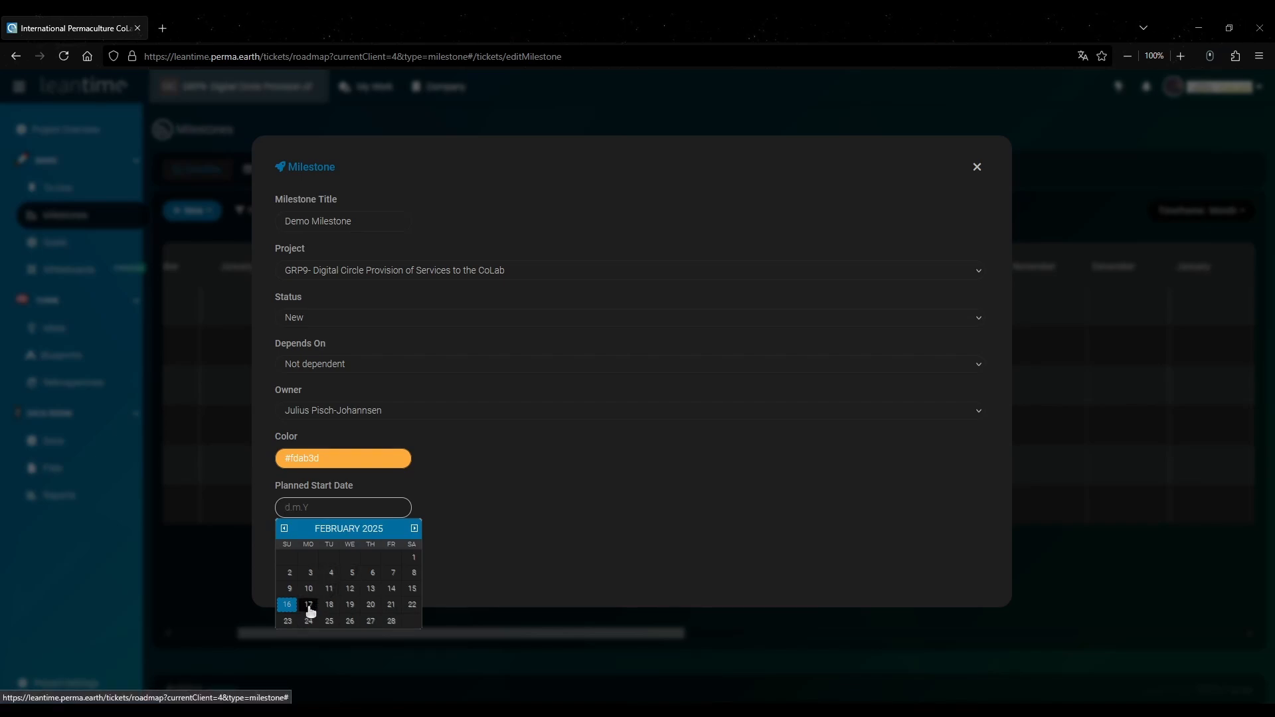
pyautogui.click(308, 604)
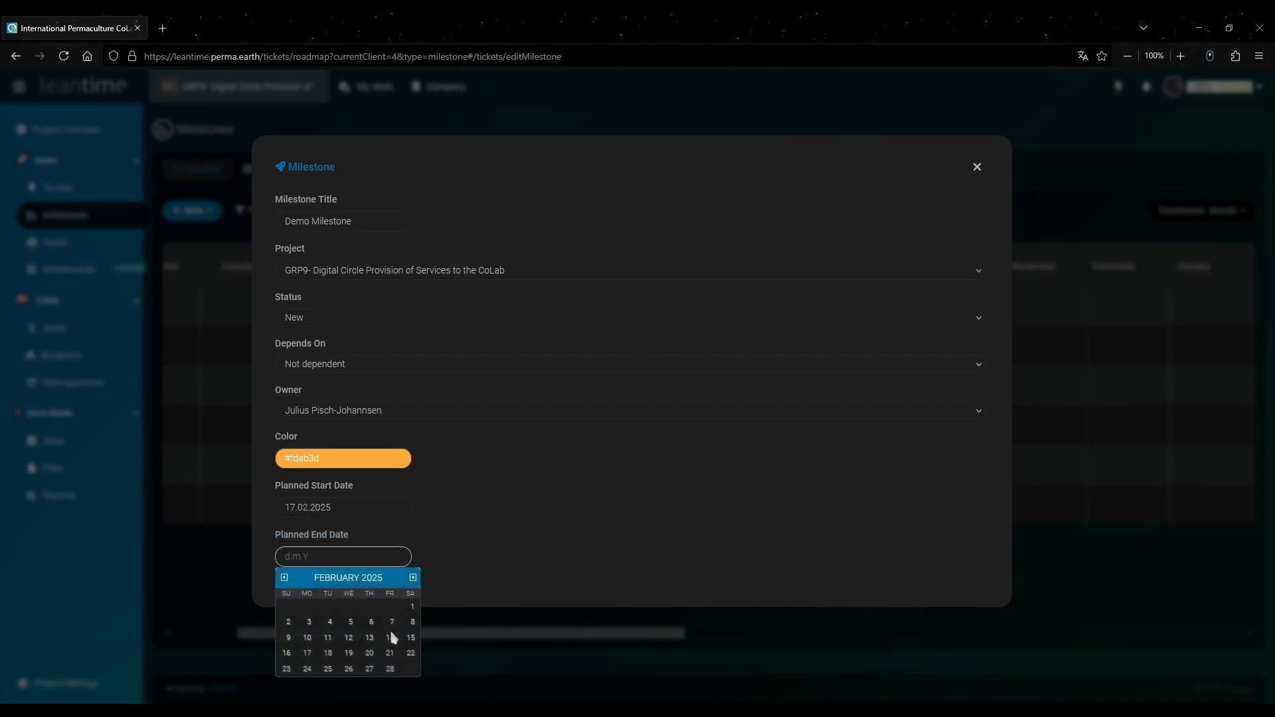
pyautogui.click(389, 637)
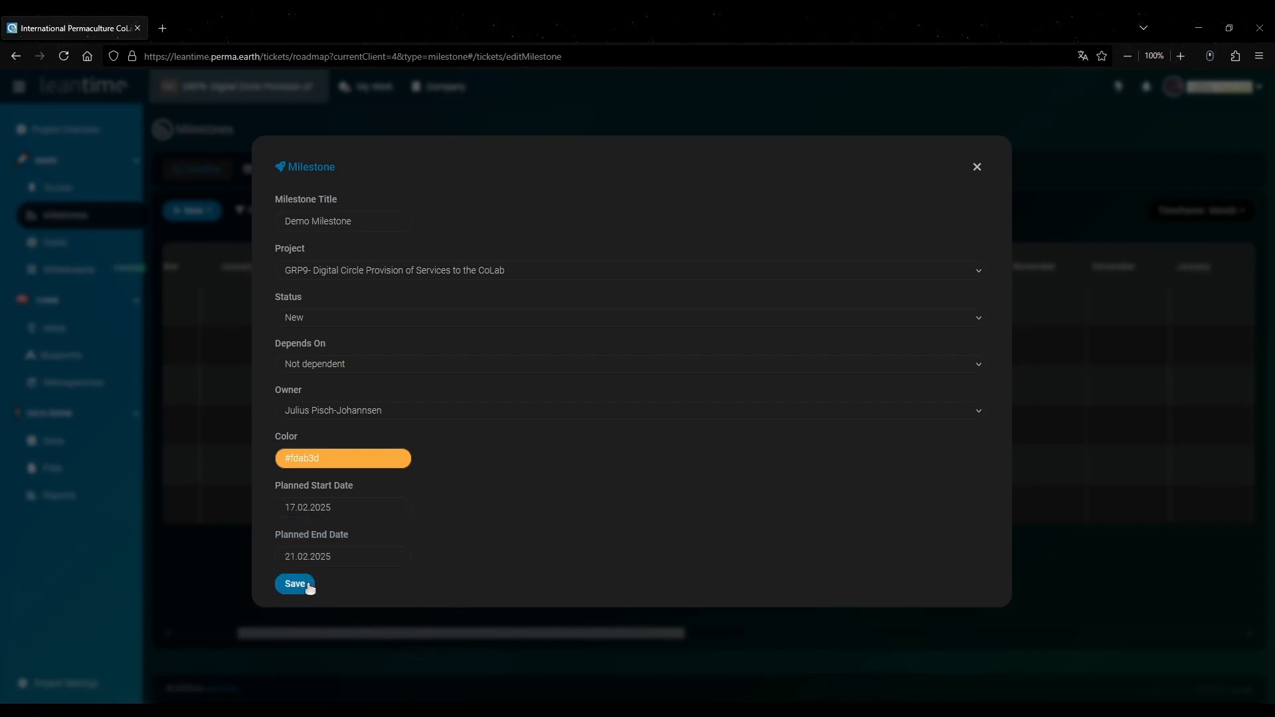
pyautogui.click(295, 585)
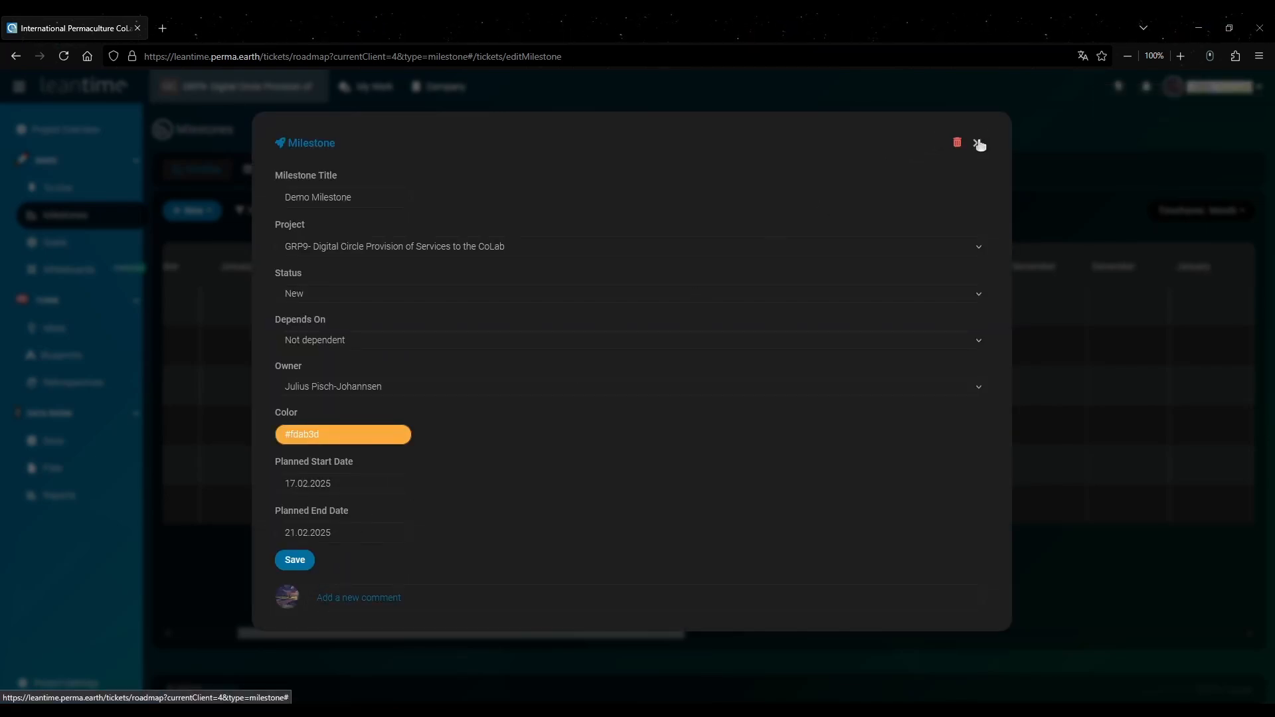
pyautogui.click(979, 143)
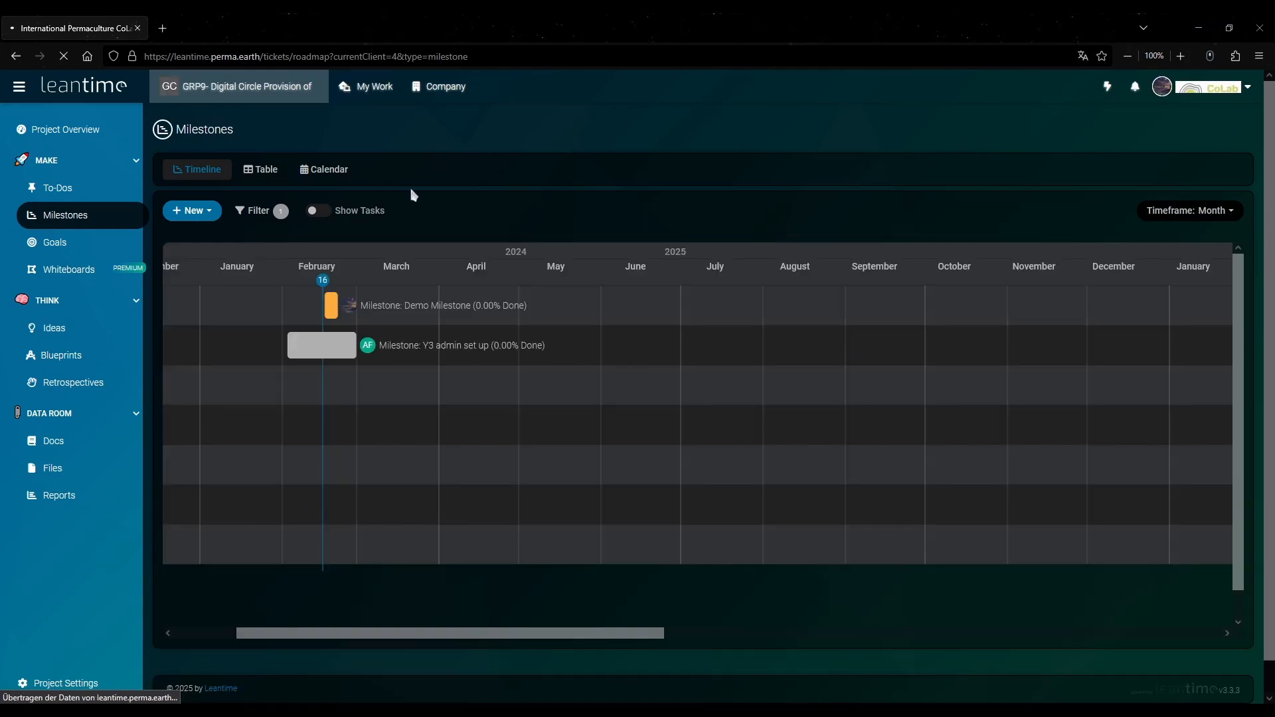
pyautogui.moveTo(57, 188)
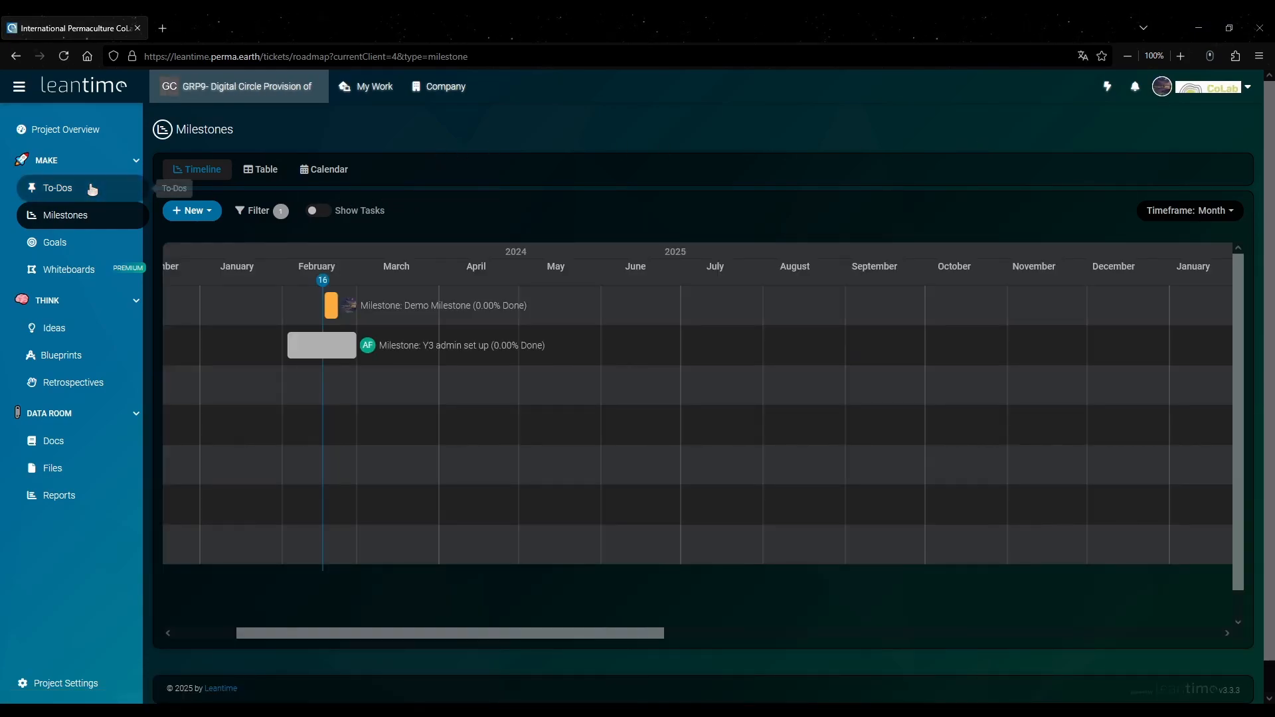
# From the to-do board, link Demo Task #169 to Demo Milestone.
pyautogui.click(57, 187)
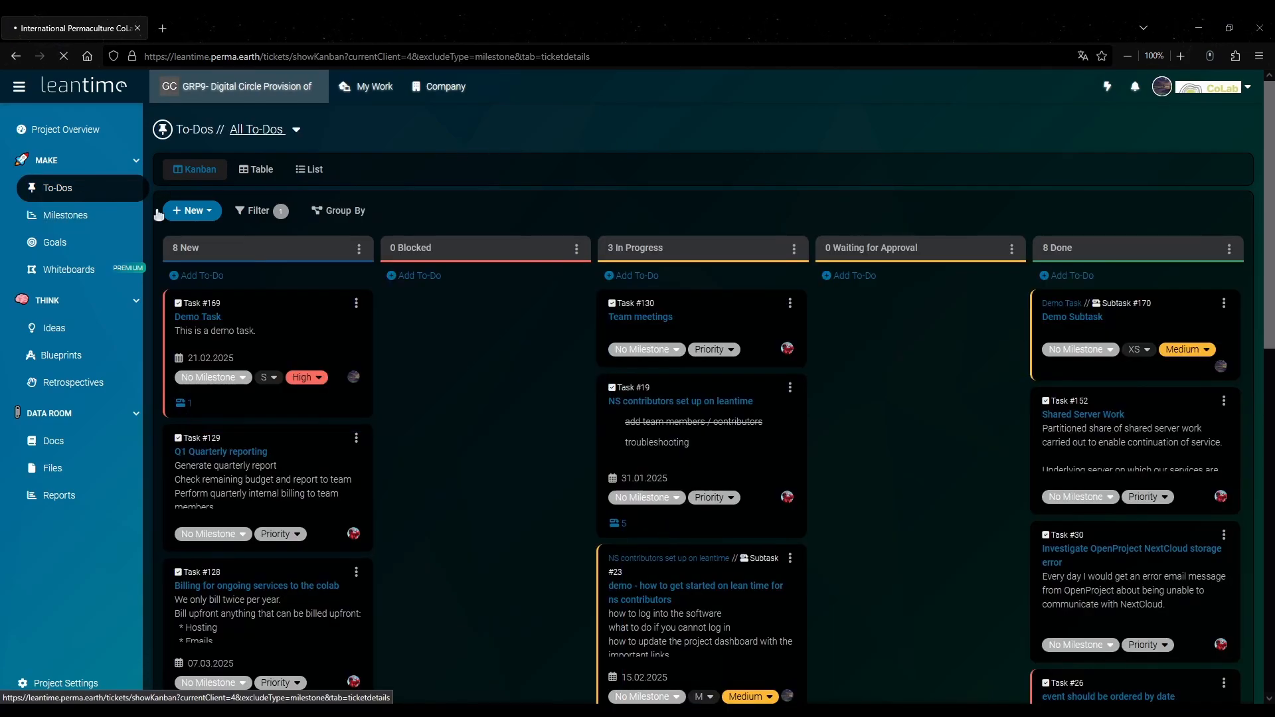
pyautogui.click(214, 317)
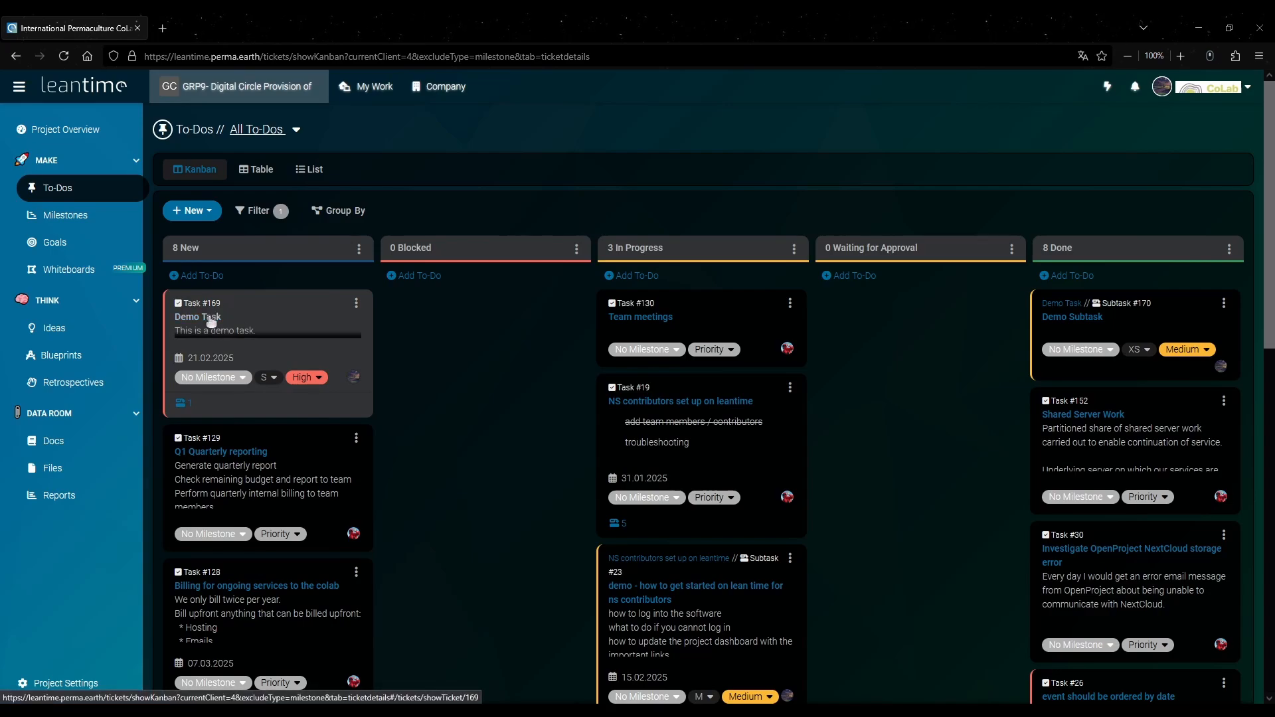
pyautogui.click(196, 317)
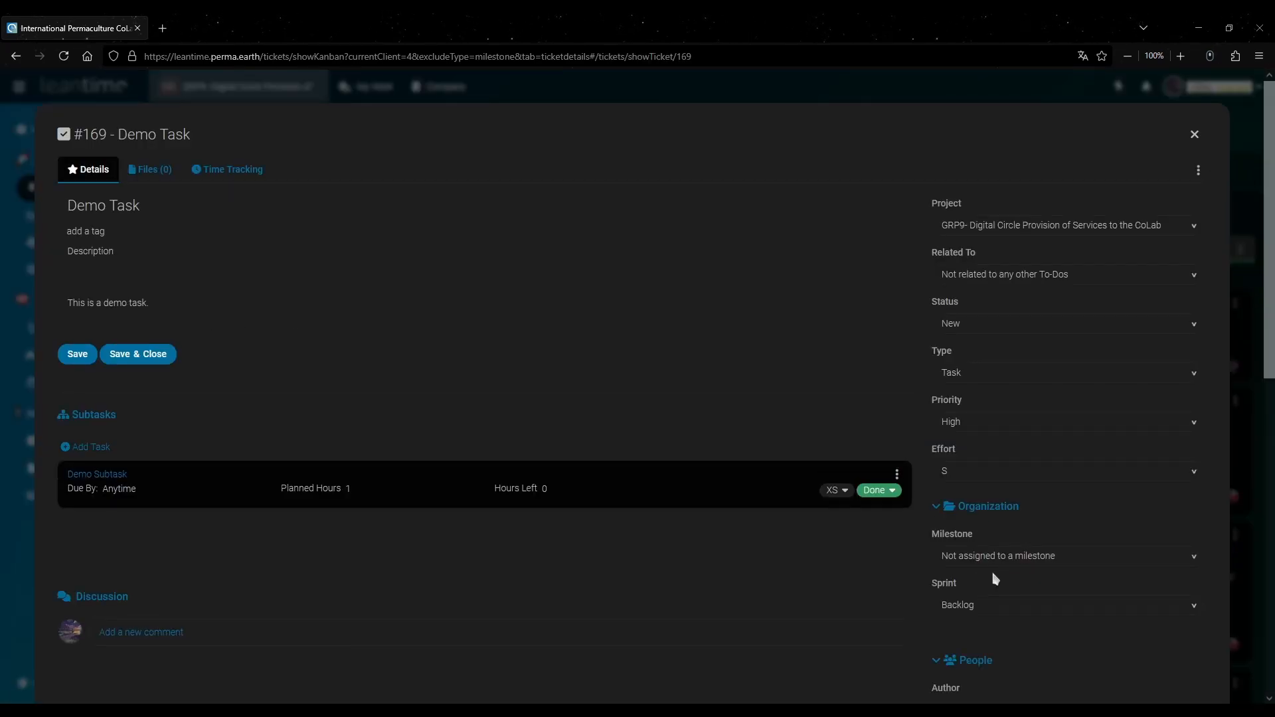
pyautogui.click(1066, 555)
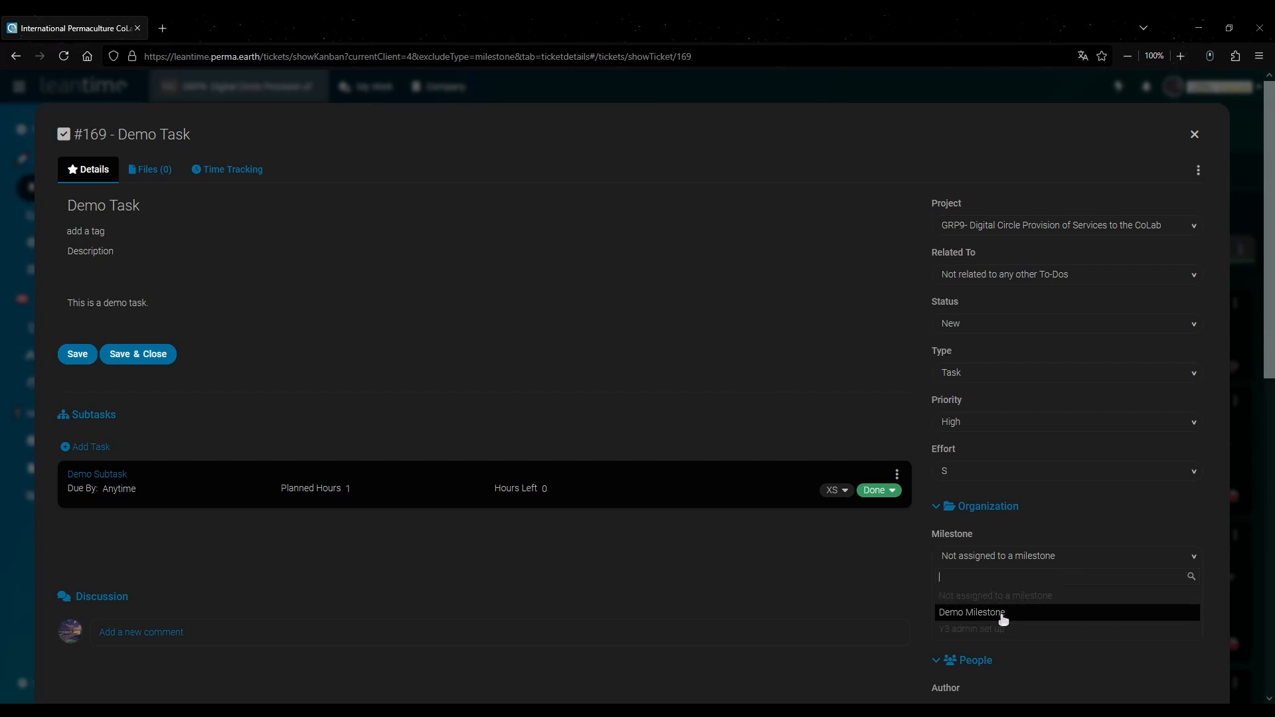
pyautogui.click(971, 612)
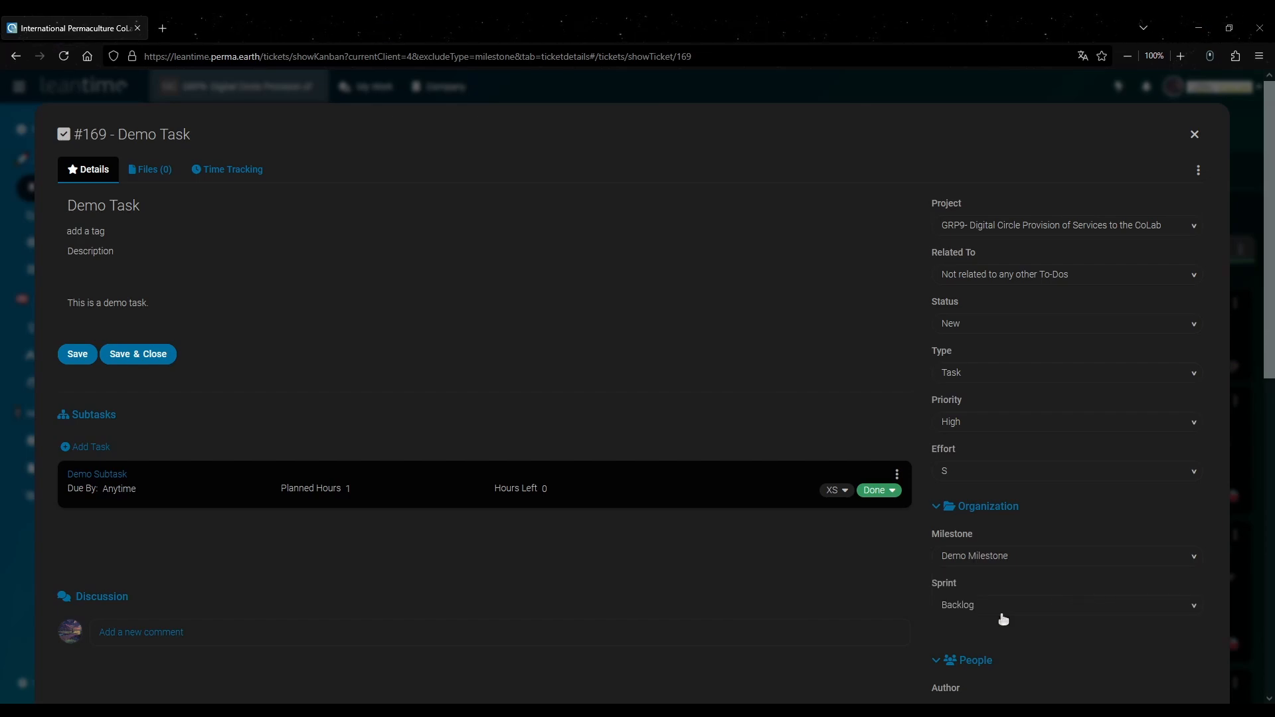
pyautogui.moveTo(404, 360)
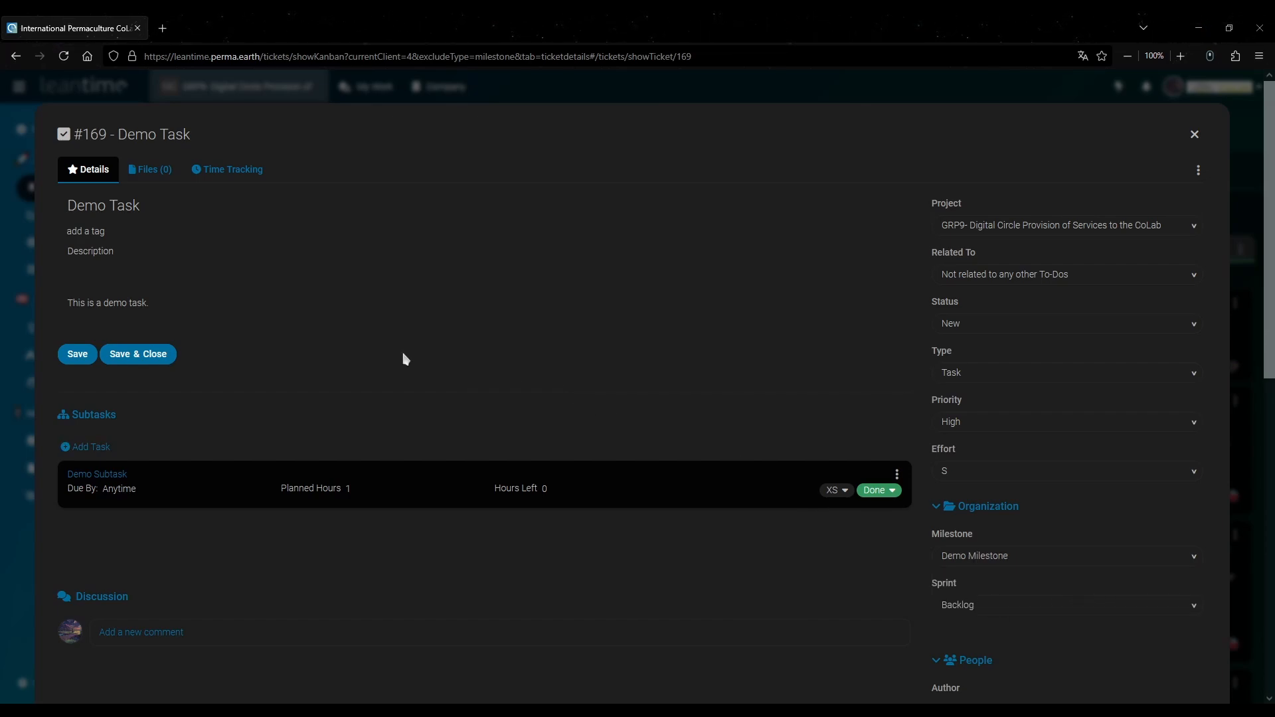
pyautogui.moveTo(332, 352)
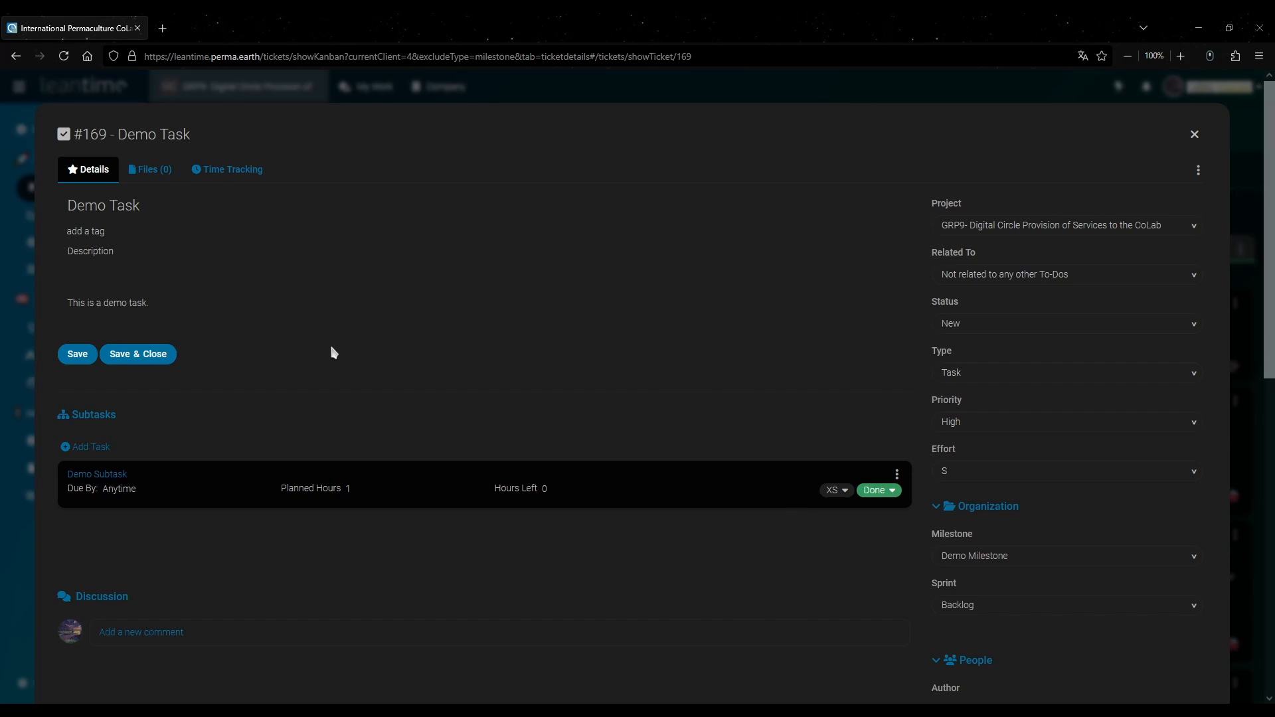
pyautogui.moveTo(1001, 326)
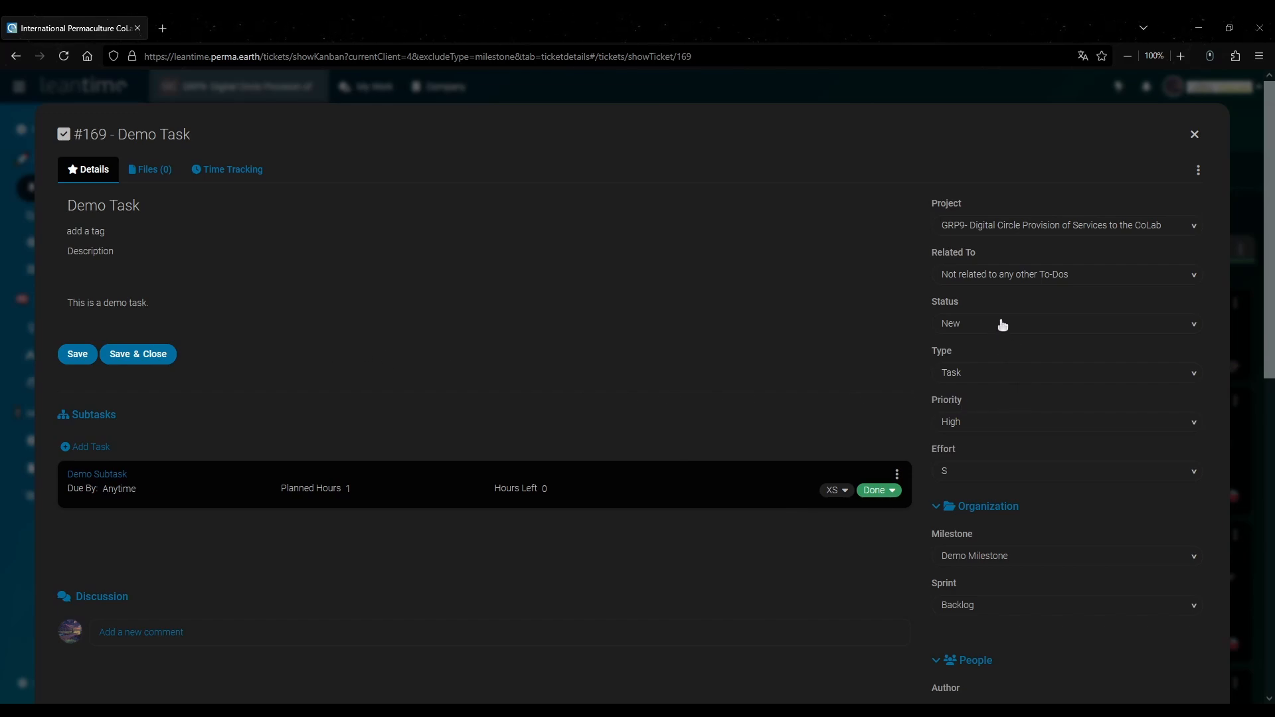
# Mark Demo Task as Done and save and close it.
pyautogui.click(1065, 324)
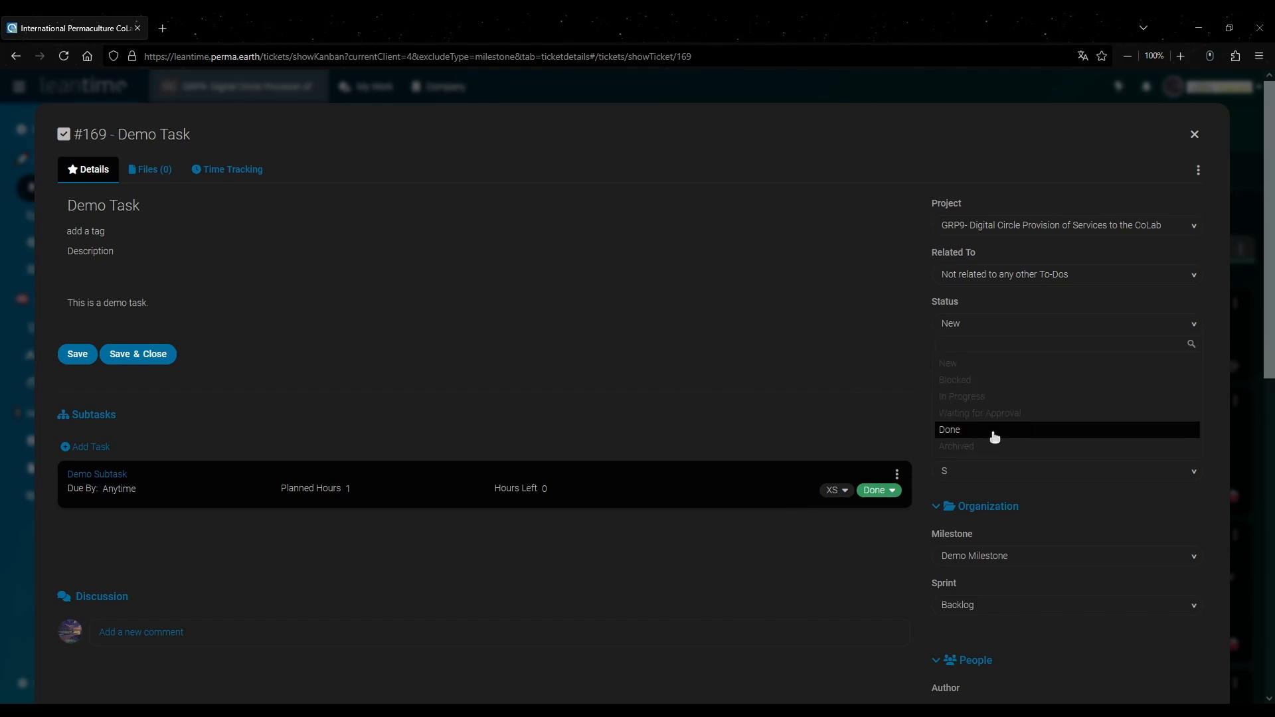
pyautogui.click(950, 429)
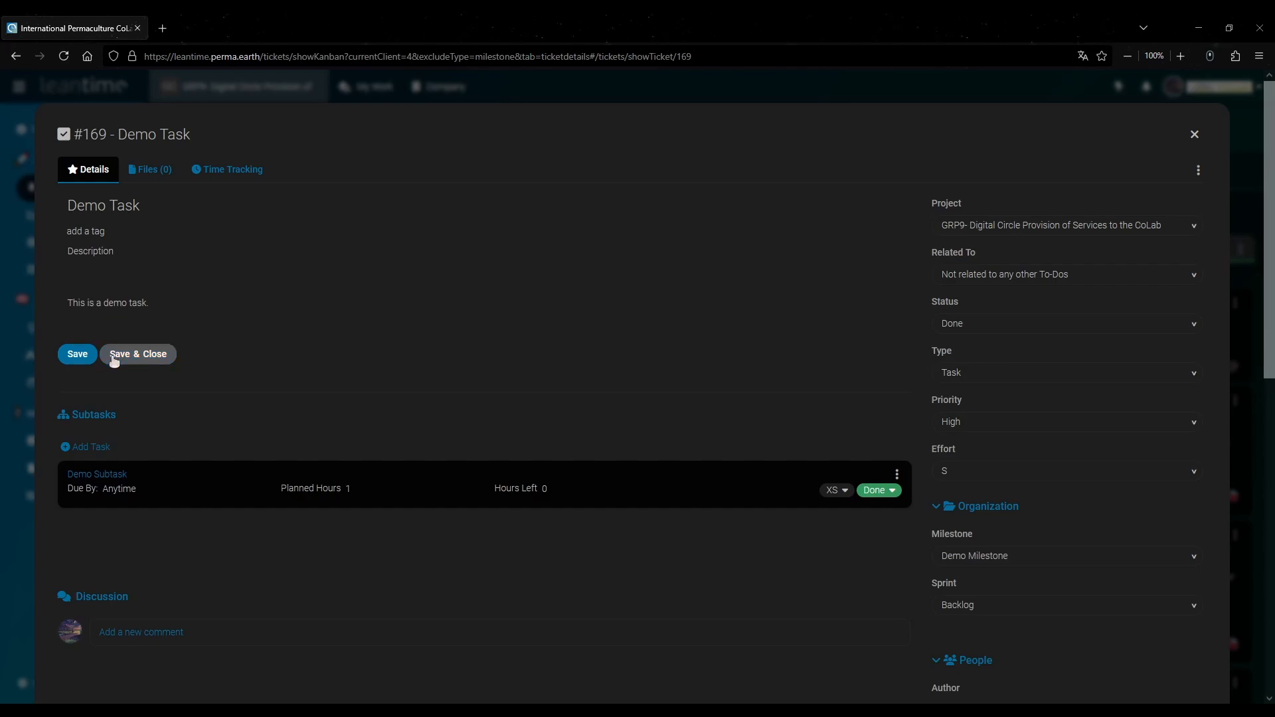
pyautogui.click(137, 353)
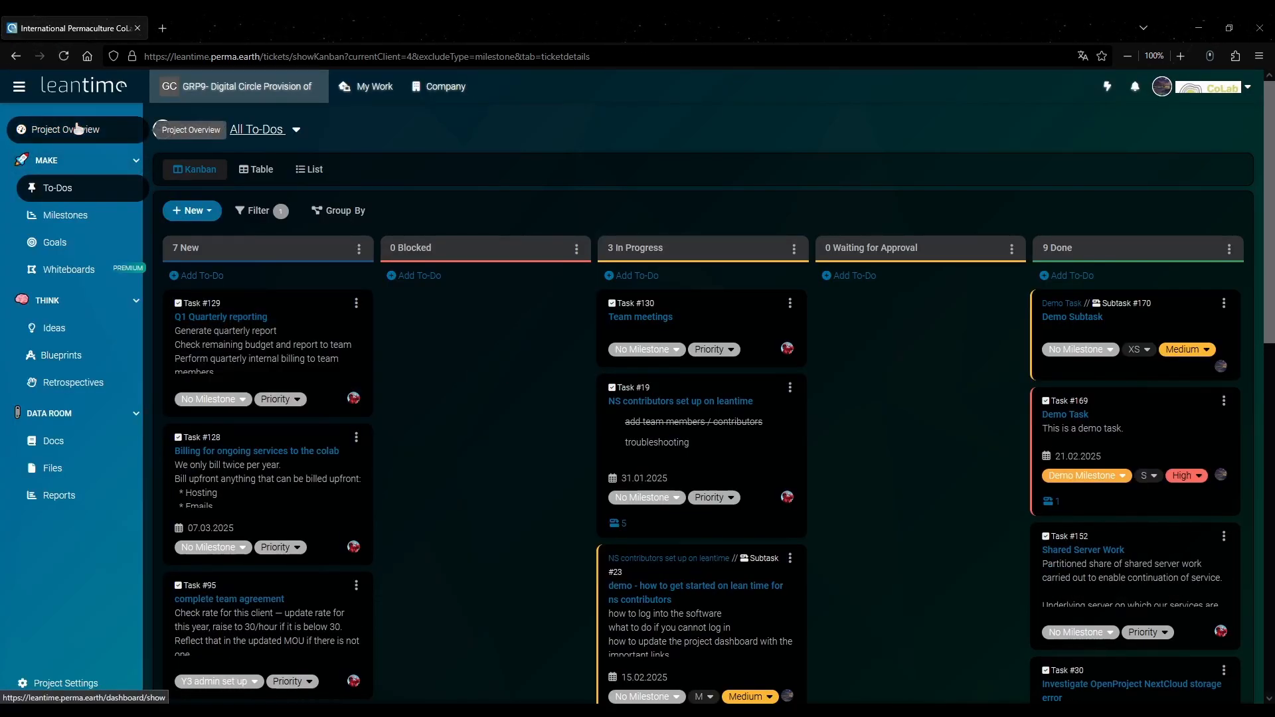
# Return to the GRP9 project dashboard showing Demo Milestone at 100% complete.
pyautogui.click(65, 129)
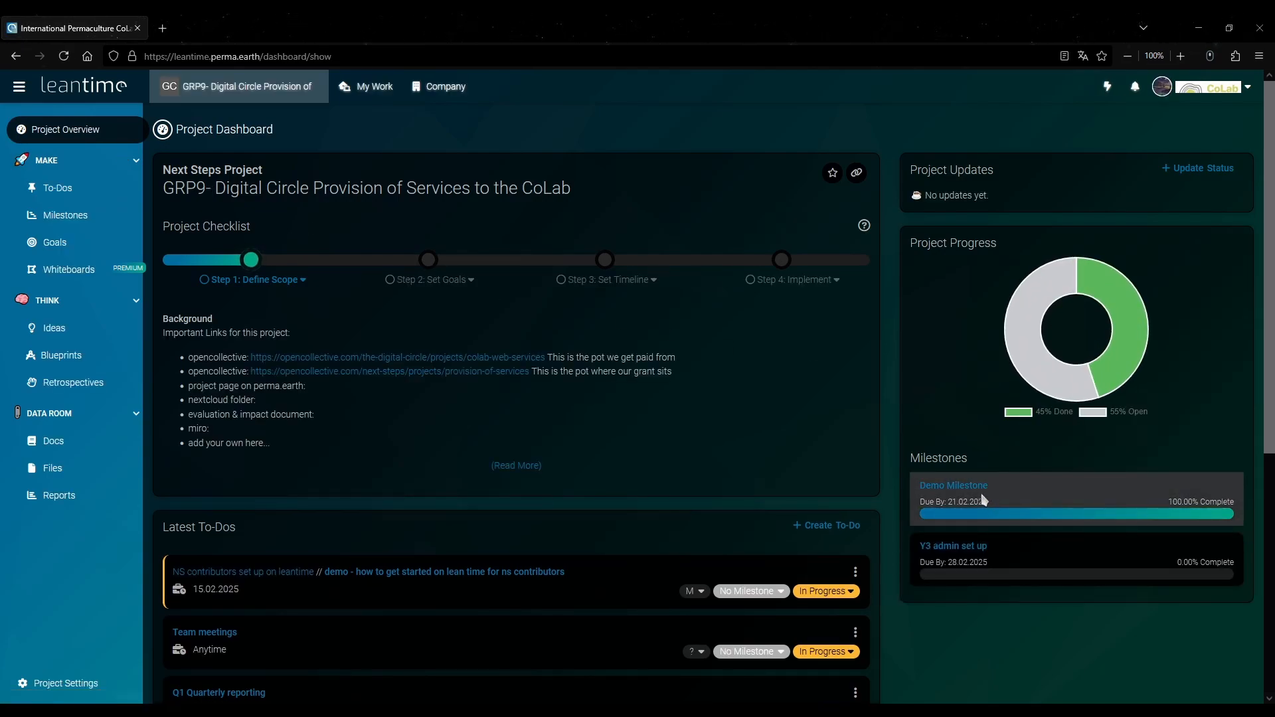
pyautogui.moveTo(931, 386)
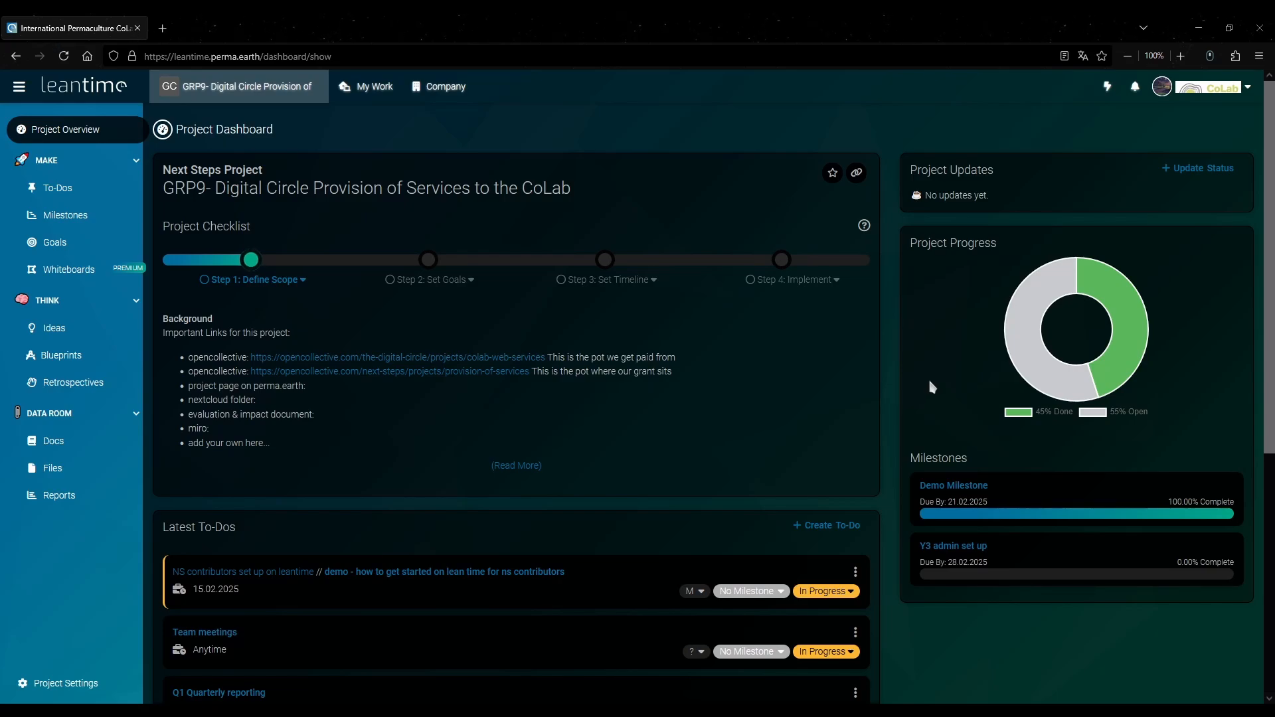
pyautogui.moveTo(937, 389)
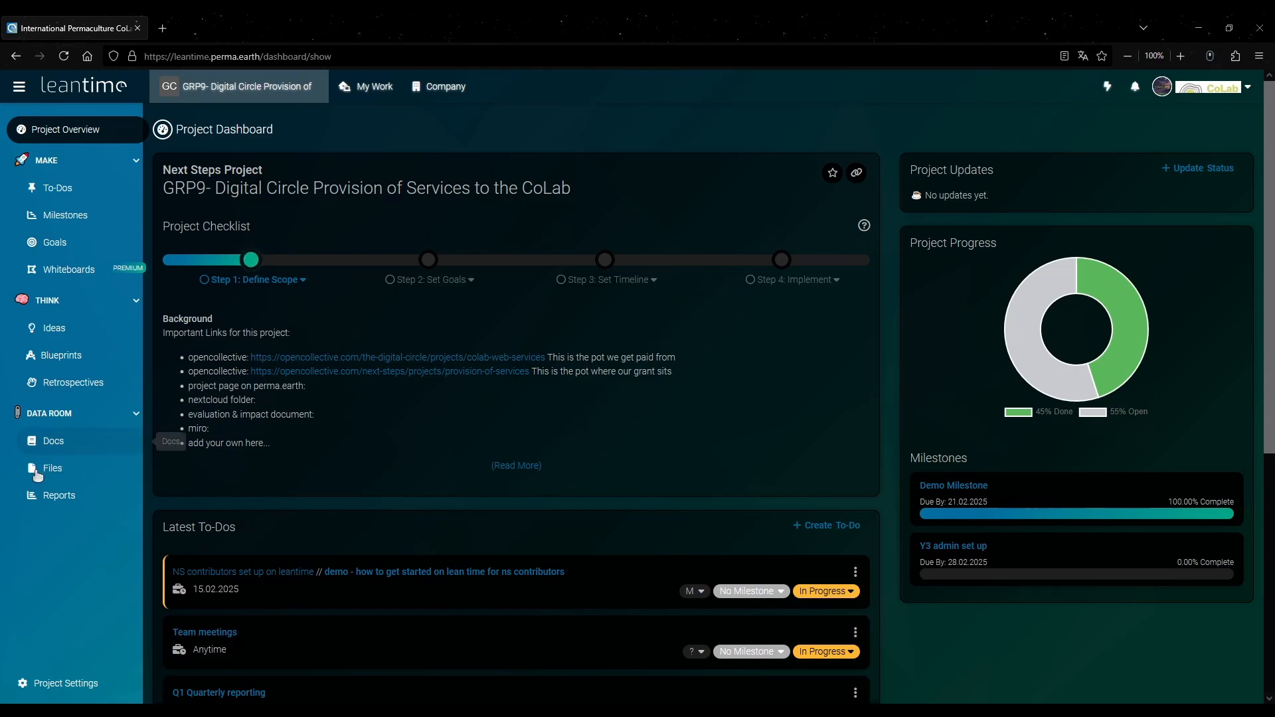
pyautogui.moveTo(59, 495)
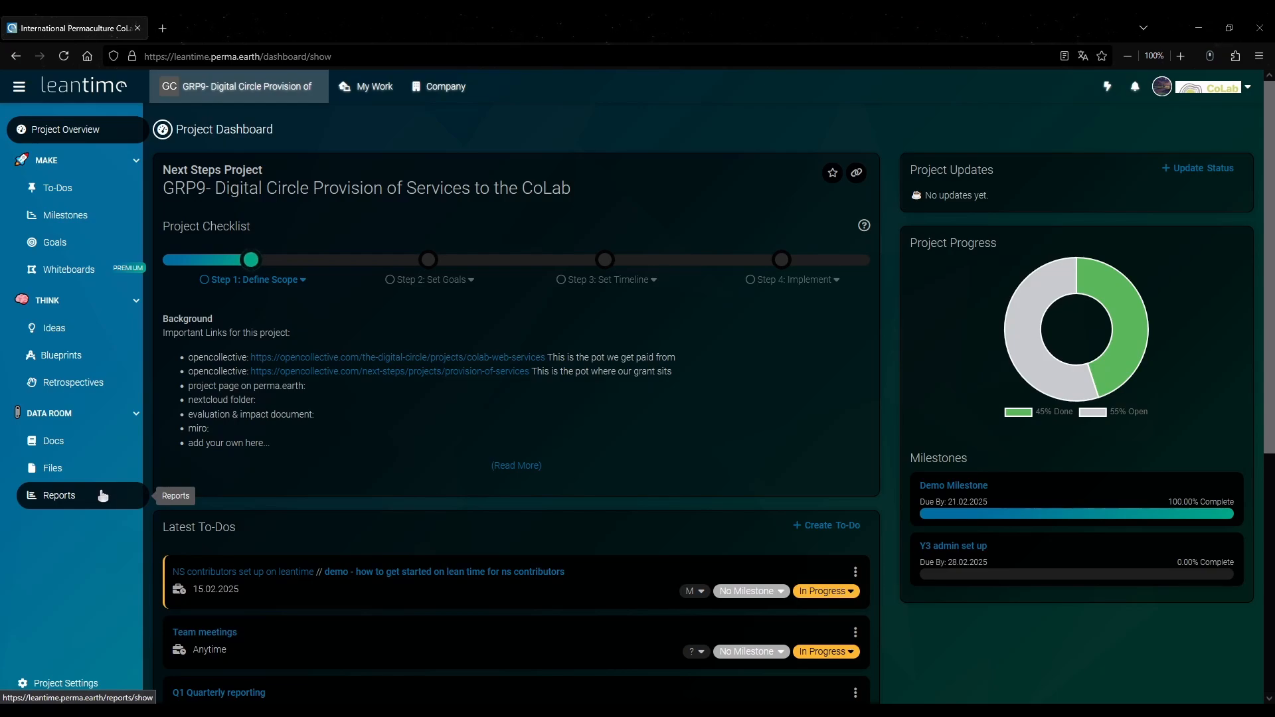
# View the project Reports page: hours summary, burndown and cumulative flow charts.
pyautogui.click(57, 495)
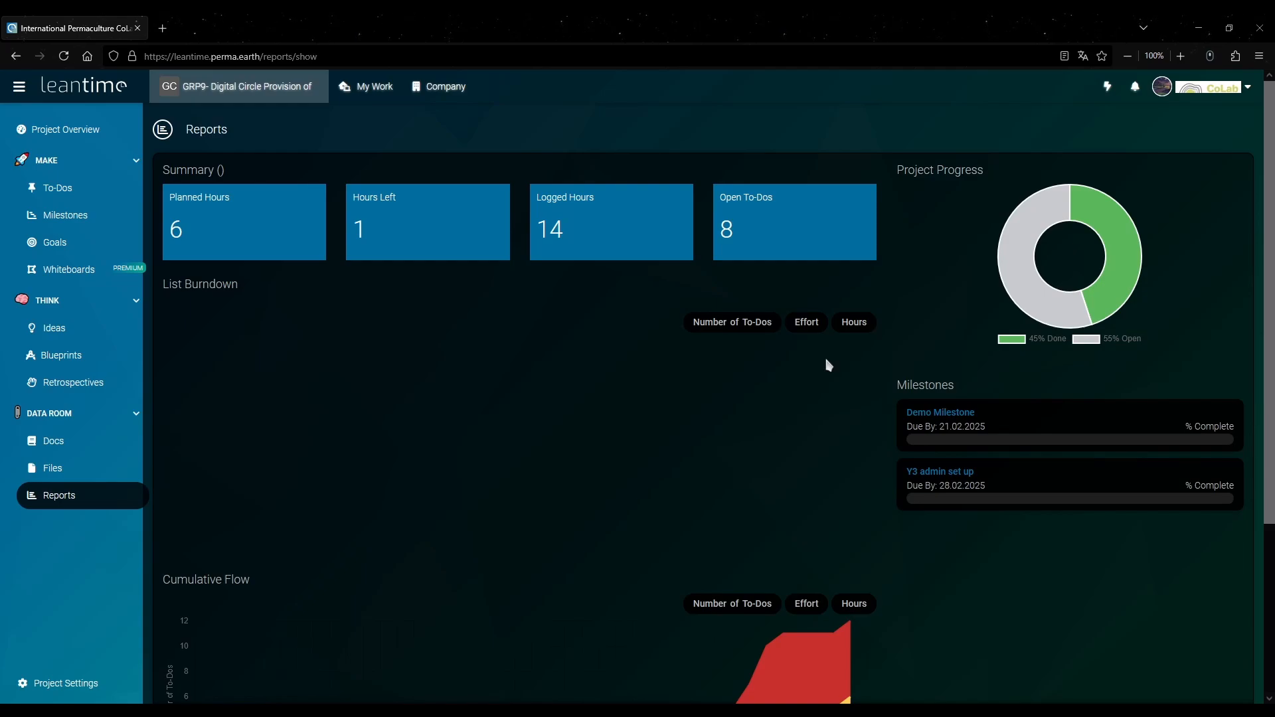
pyautogui.scroll(-3)
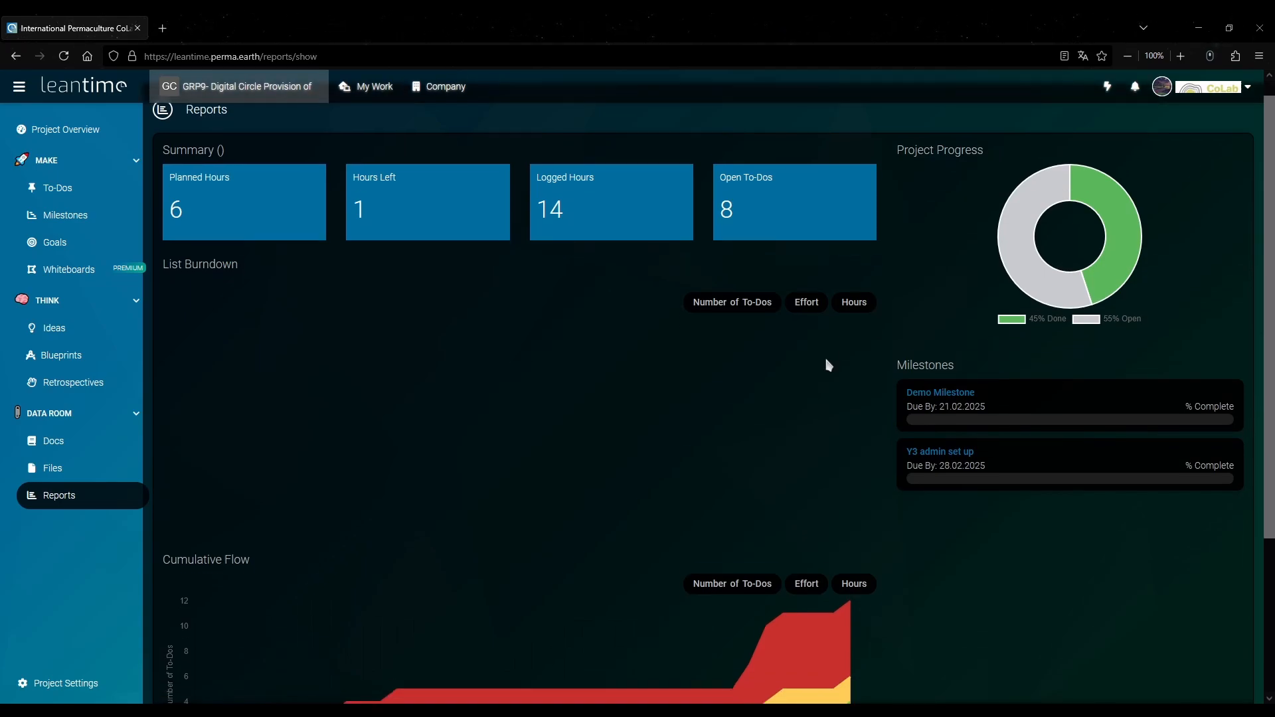
pyautogui.scroll(-3)
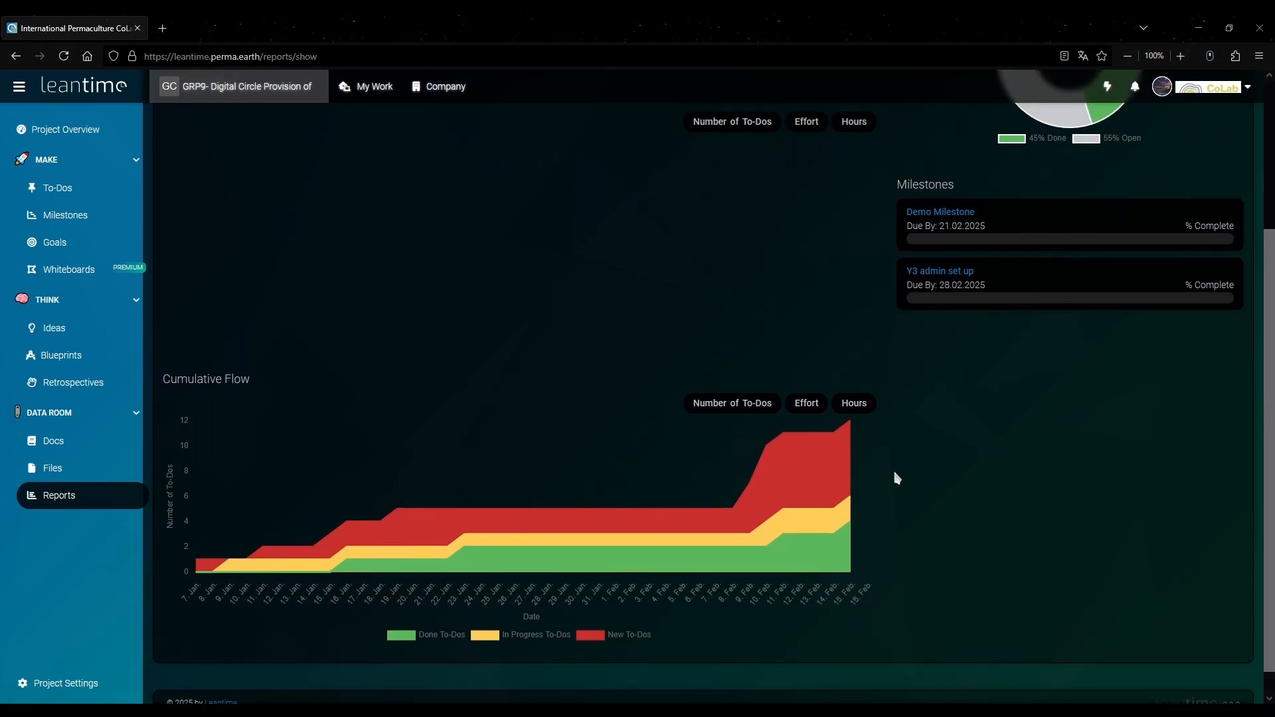
pyautogui.scroll(3)
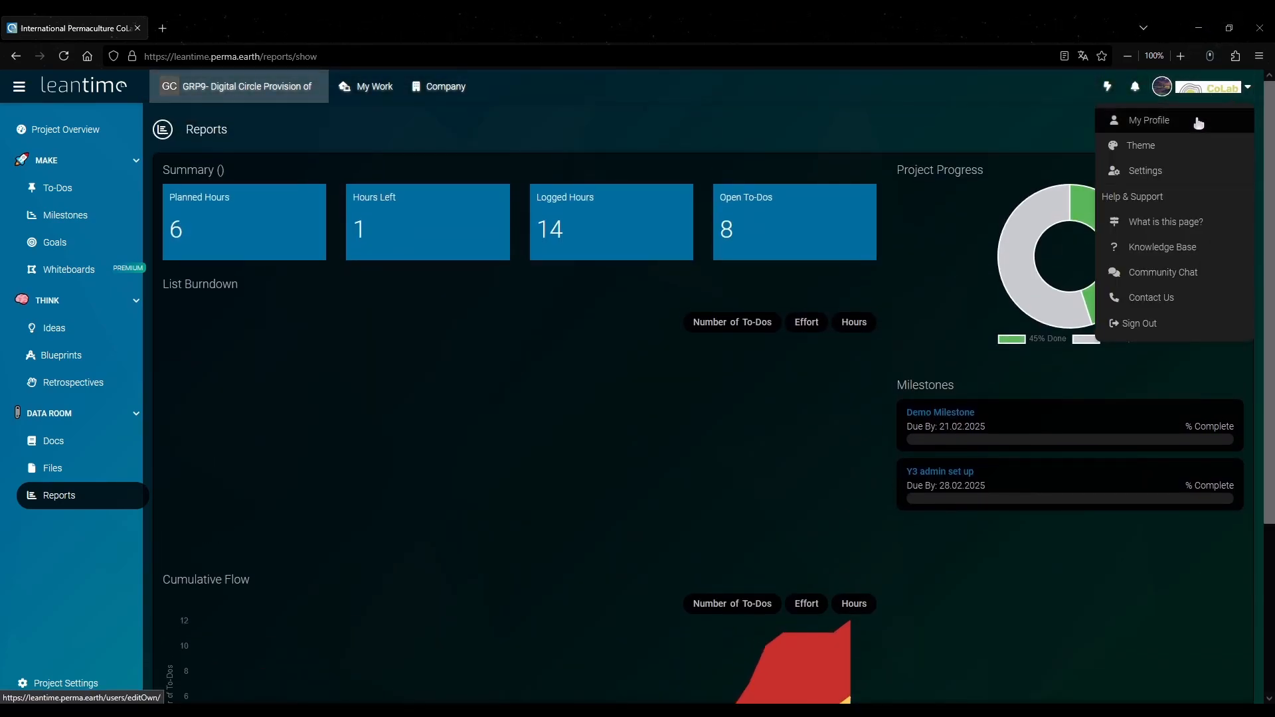
# Go to My Timesheets via the user menu and list the nine entries totalling 7.5 hours.
pyautogui.click(1148, 119)
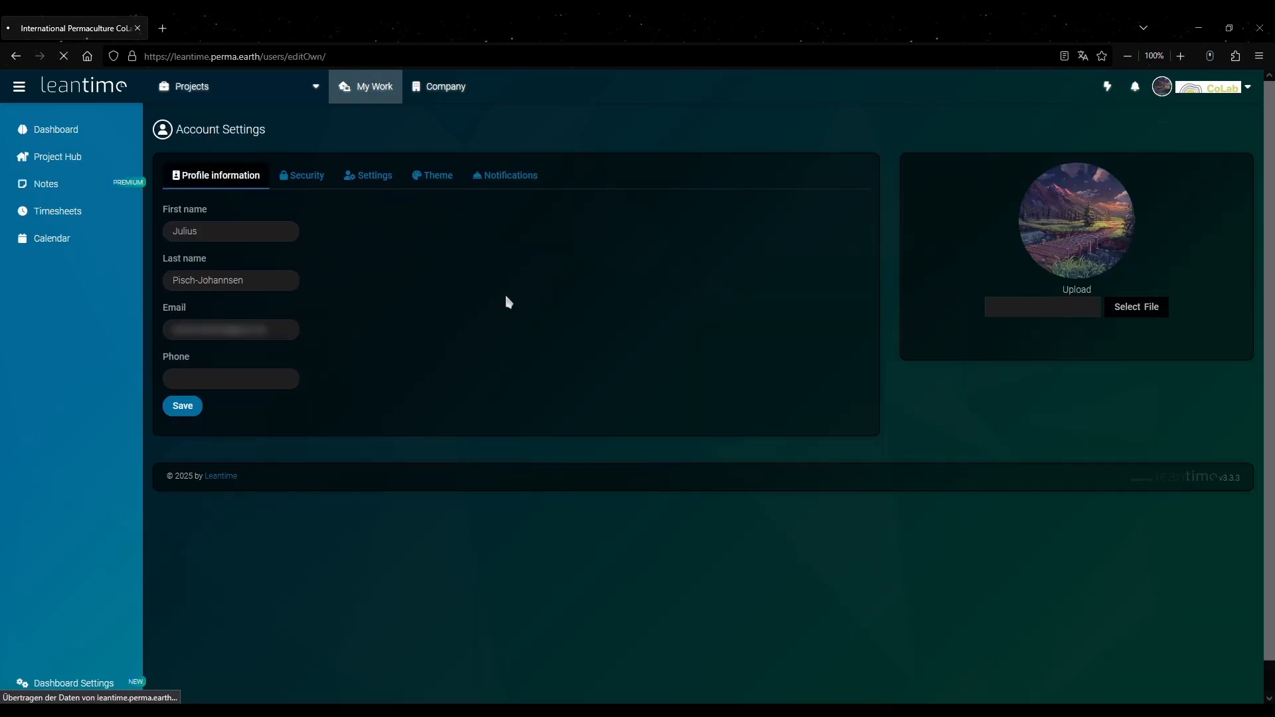
pyautogui.moveTo(57, 211)
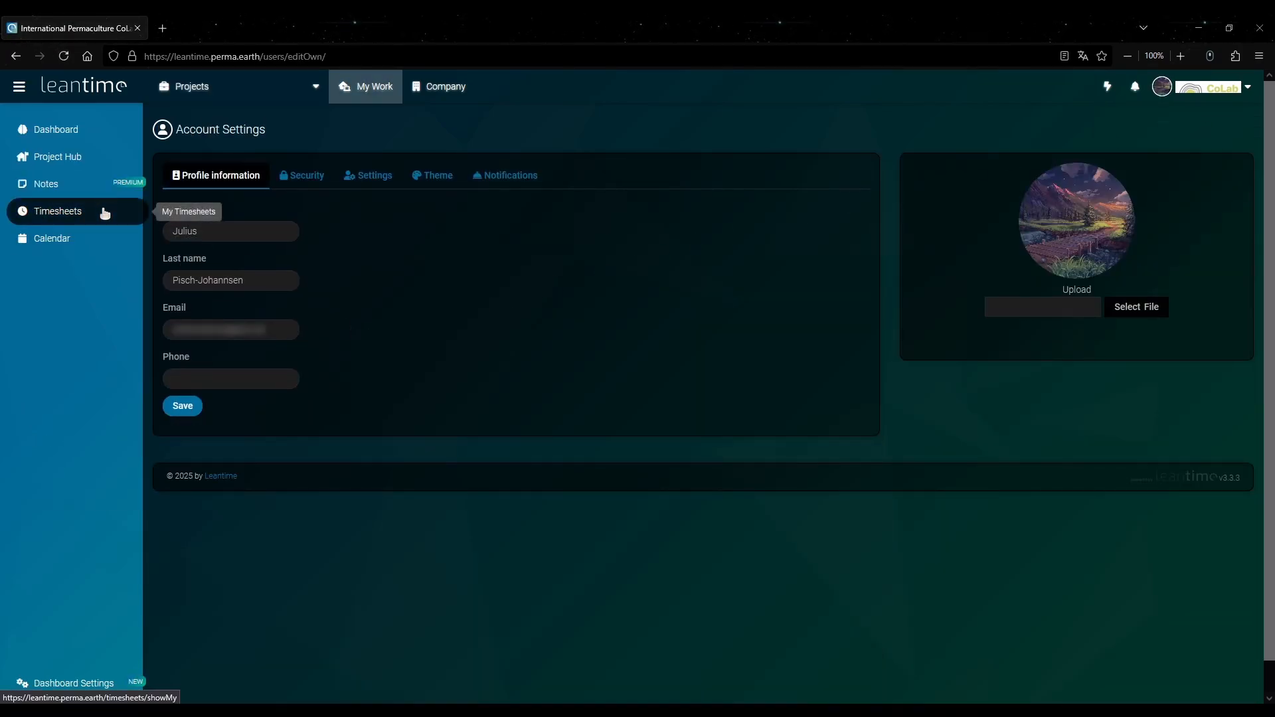
pyautogui.click(57, 211)
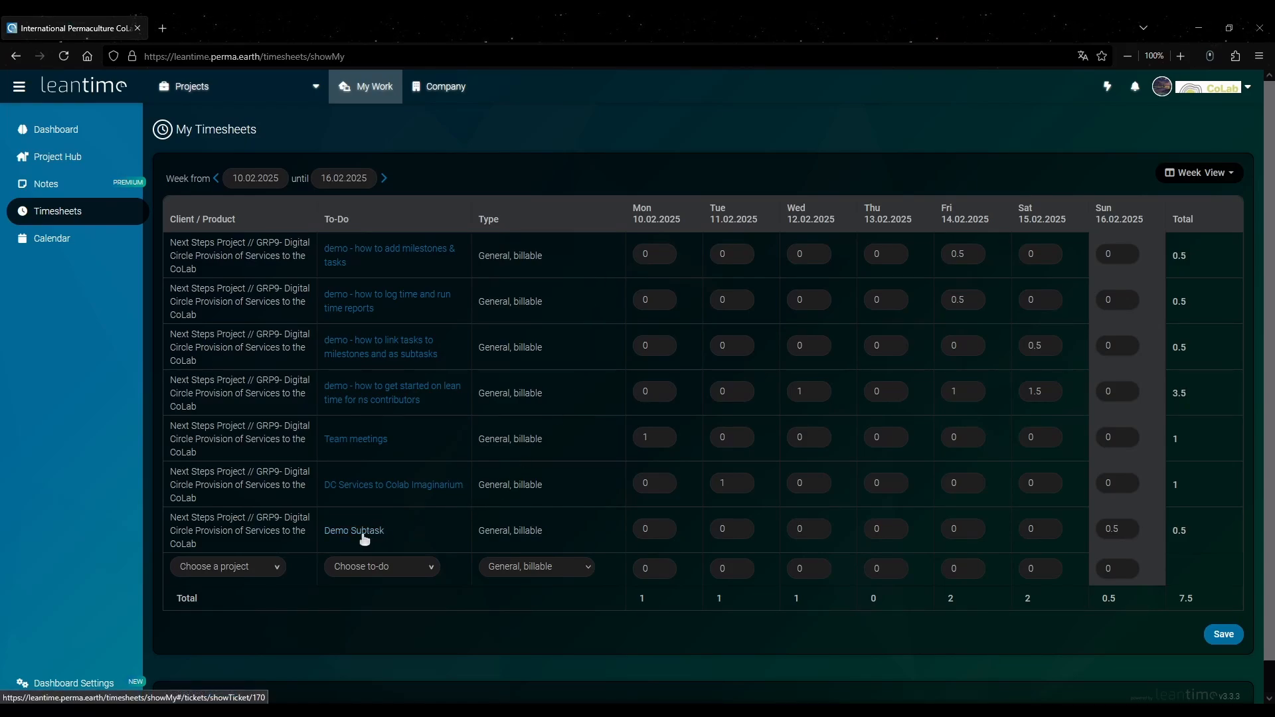
pyautogui.click(1117, 530)
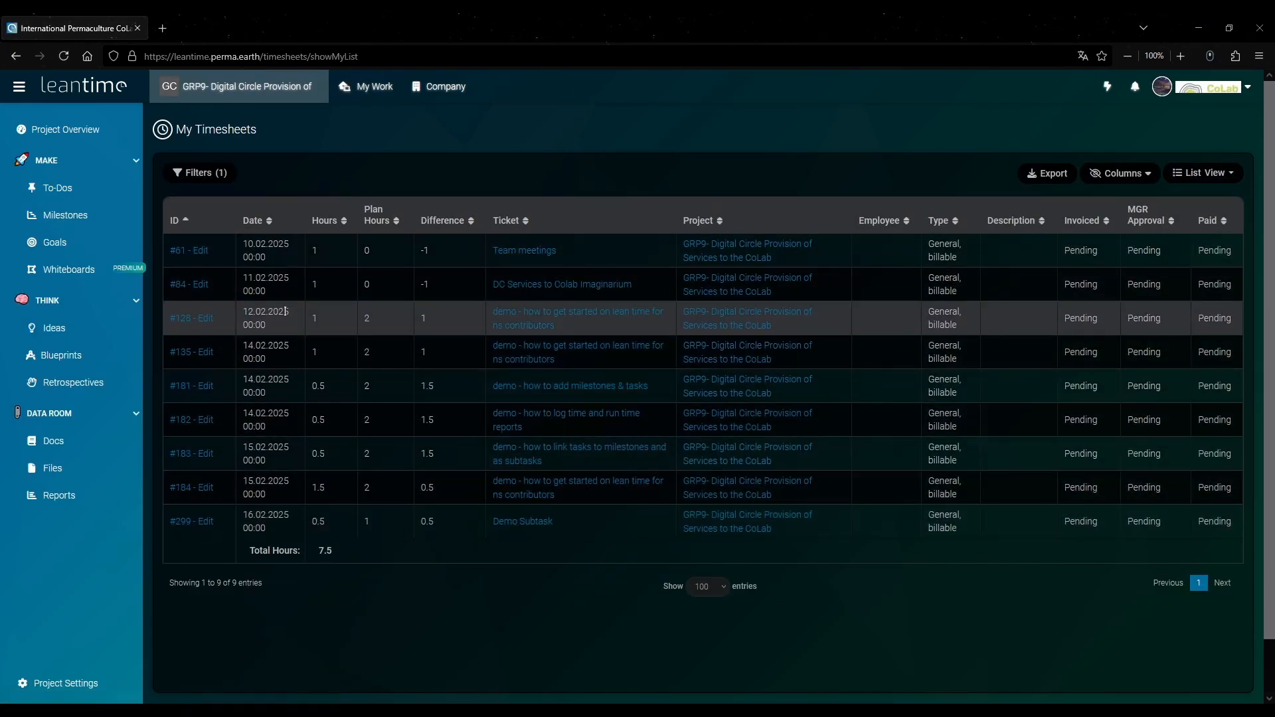
# Switch timesheets to Week View, then return to the GRP9 project via the Projects menu.
pyautogui.click(1203, 173)
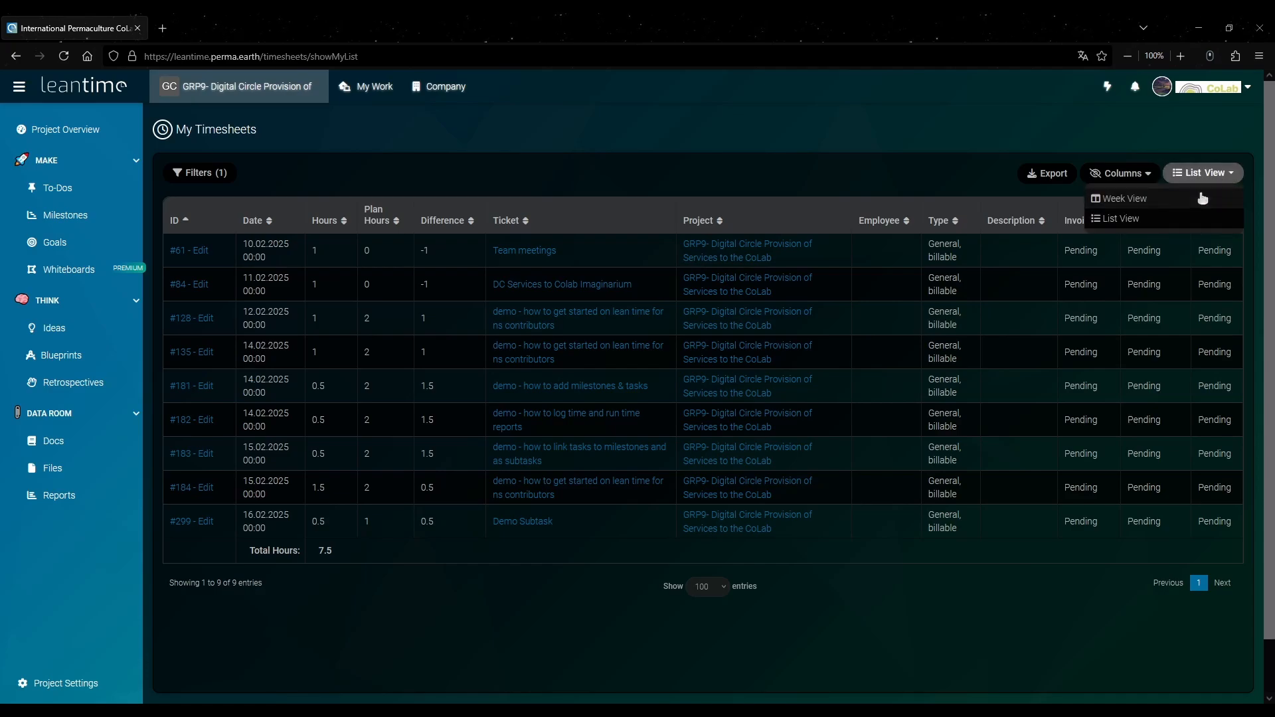
pyautogui.click(1124, 198)
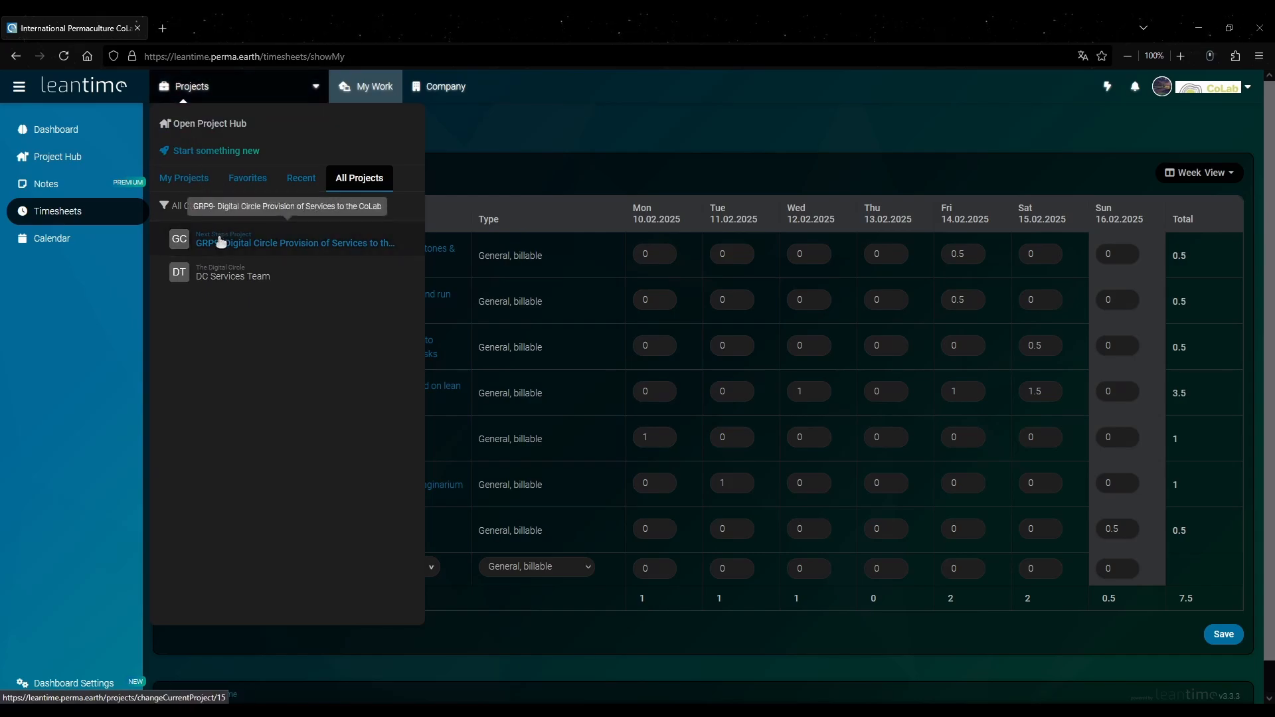
pyautogui.click(295, 242)
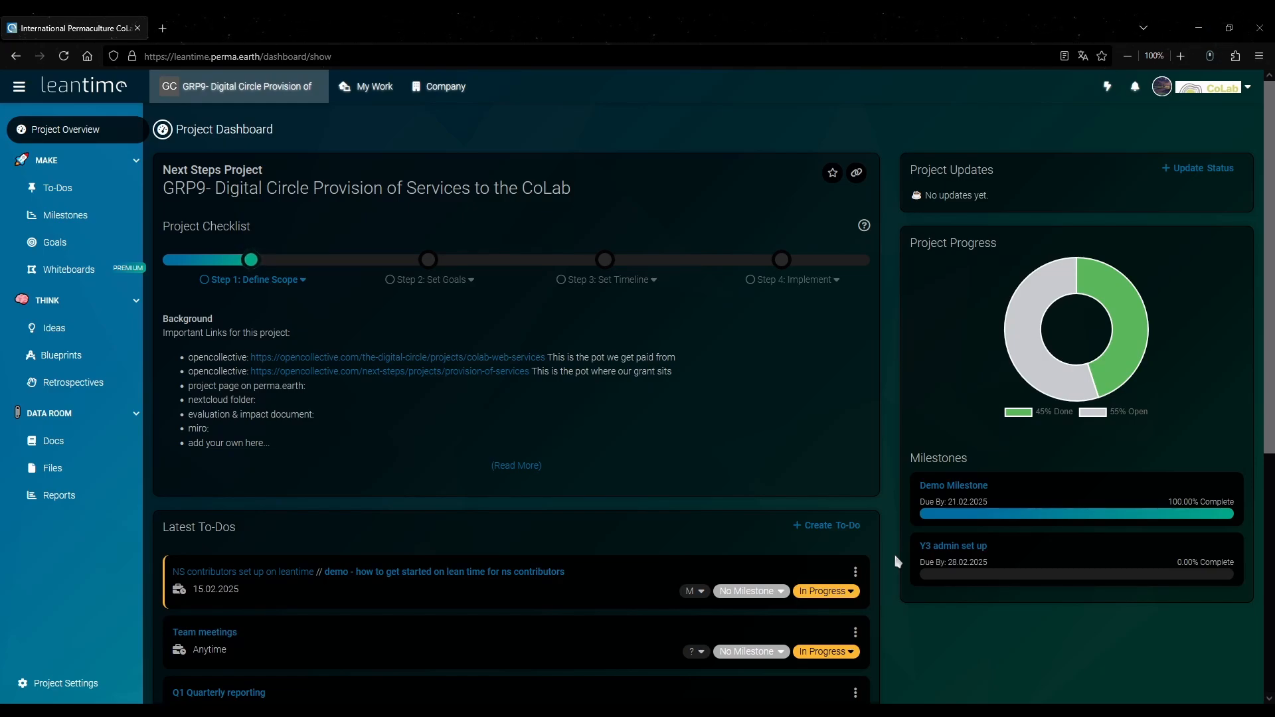
pyautogui.moveTo(892, 562)
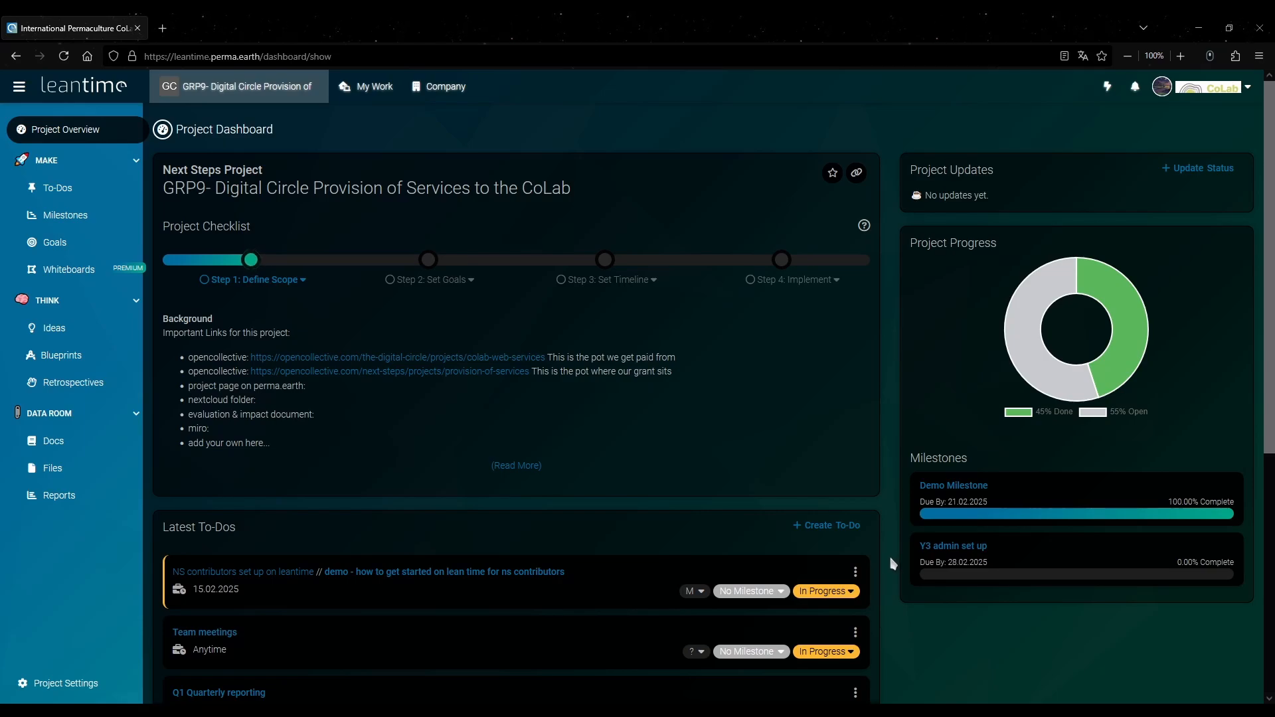